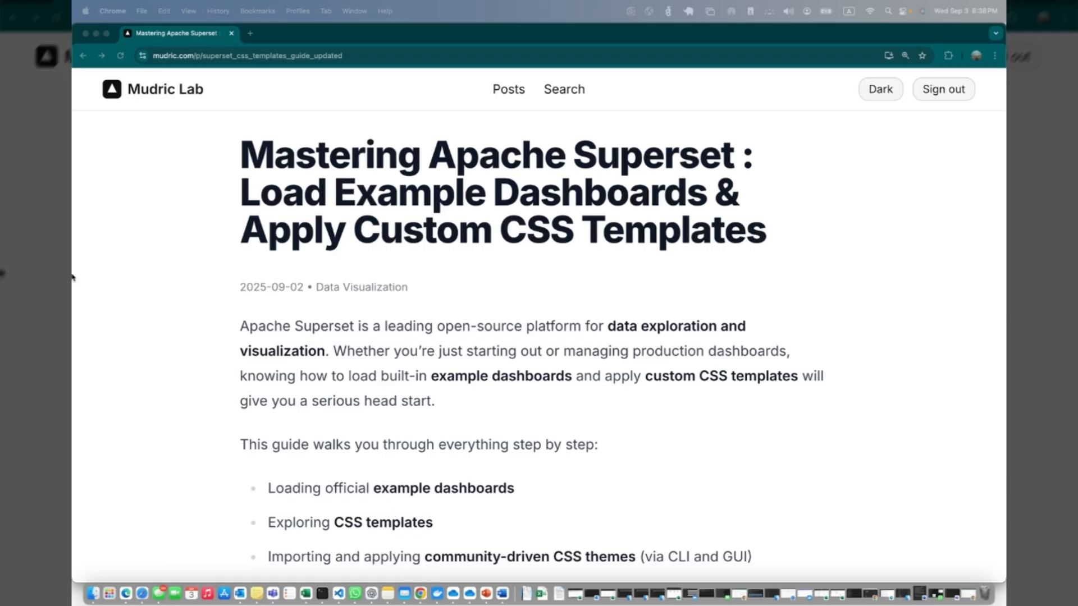
{"action": "mouse_move", "coordinate": [120, 291]}
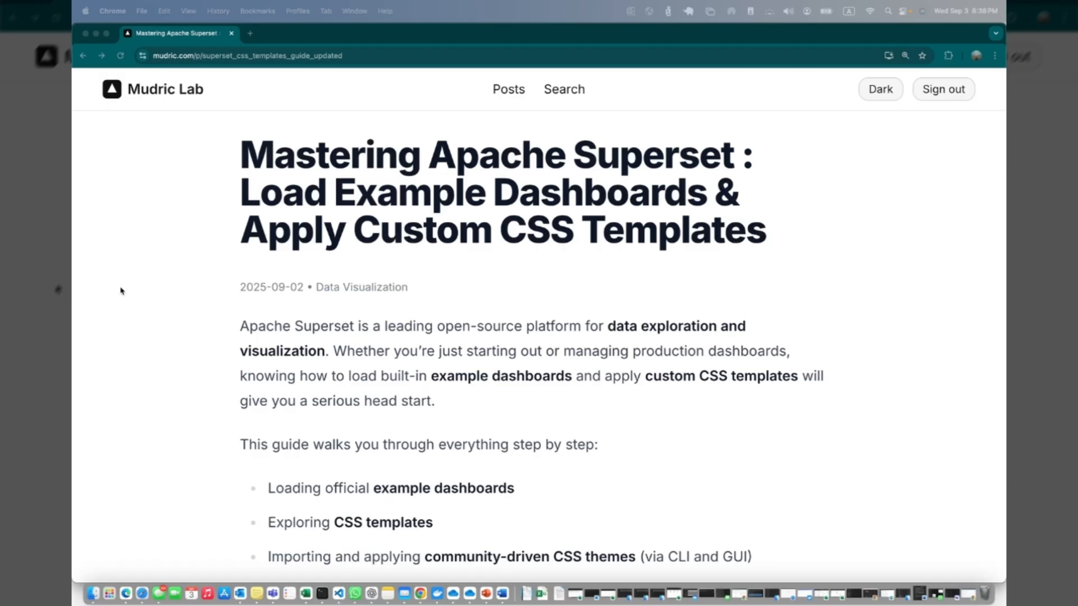
{"action": "mouse_move", "coordinate": [335, 346]}
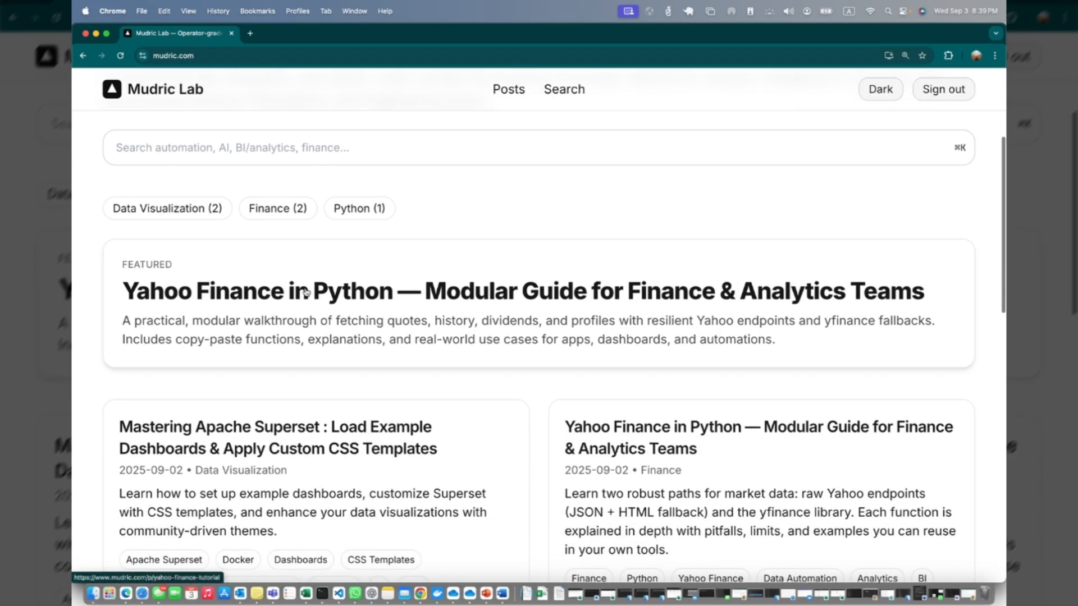
Open the 'Customize the Apache Superset Login Page (Docker)' guide from the post list
{"action": "scroll", "scroll_direction": "down", "scroll_amount": 3}
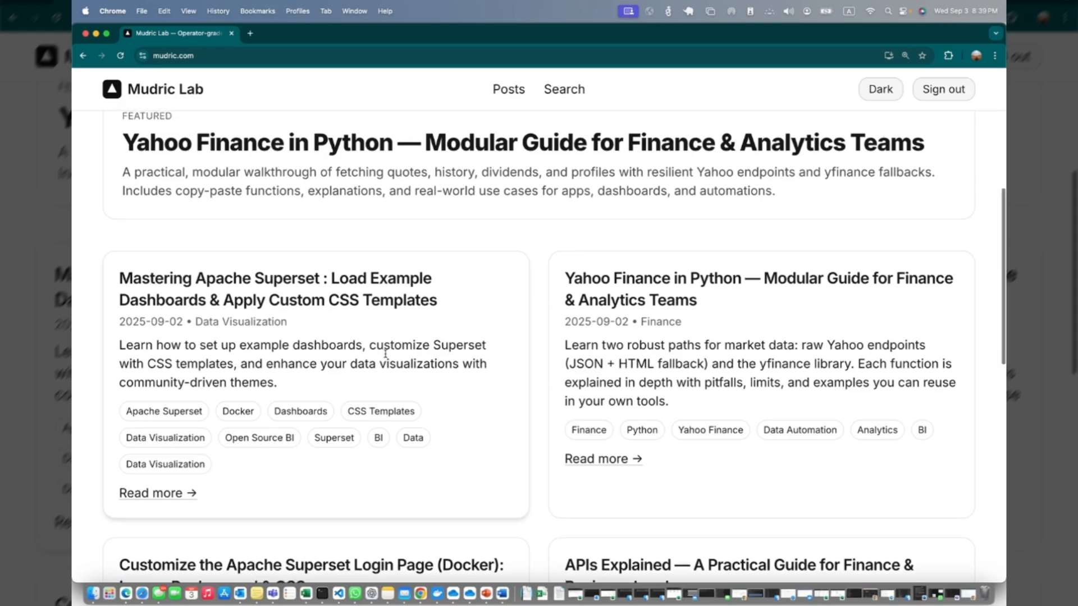
{"action": "scroll", "scroll_direction": "down", "scroll_amount": 3}
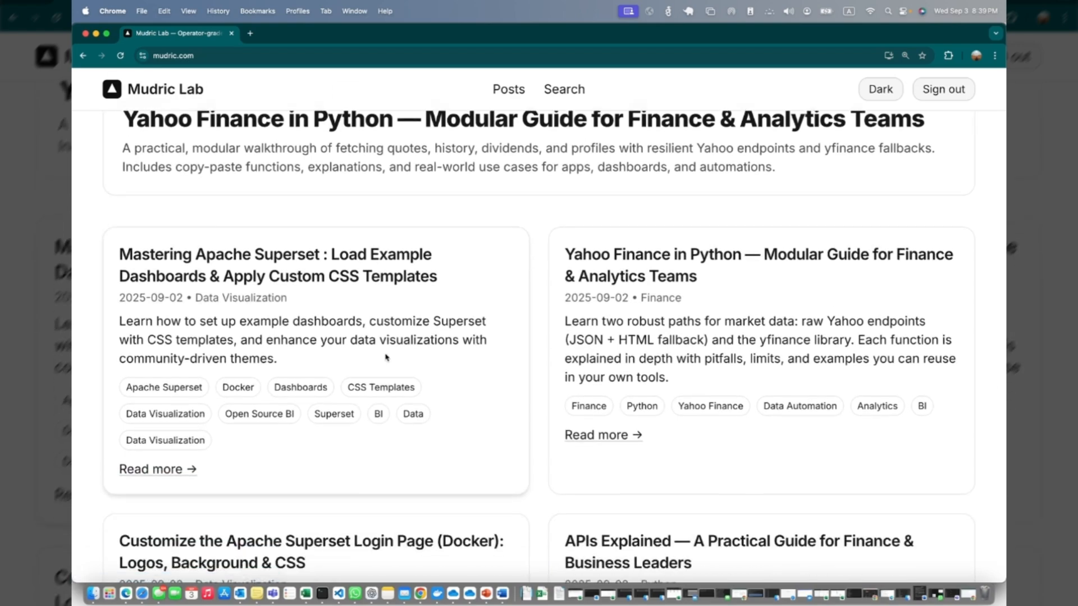
{"action": "scroll", "scroll_direction": "down", "scroll_amount": 3}
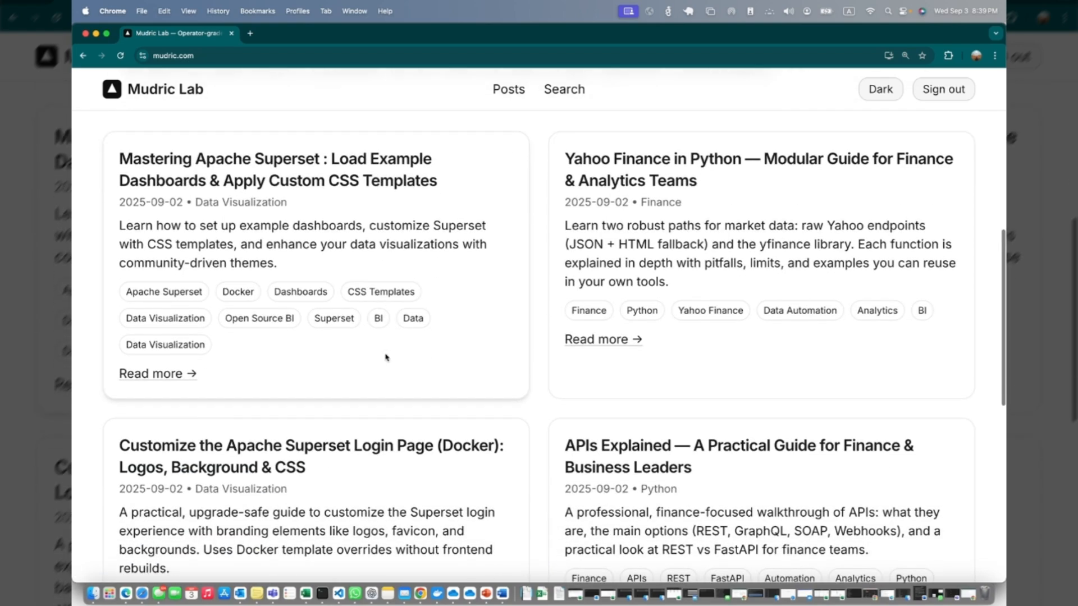
{"action": "mouse_move", "coordinate": [376, 356]}
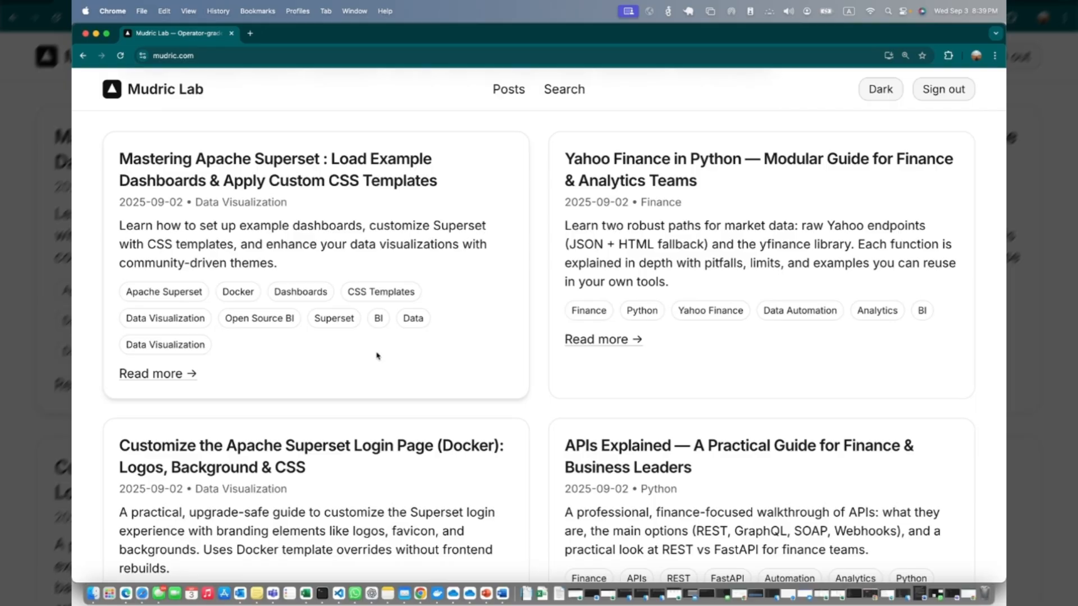
{"action": "mouse_move", "coordinate": [397, 399]}
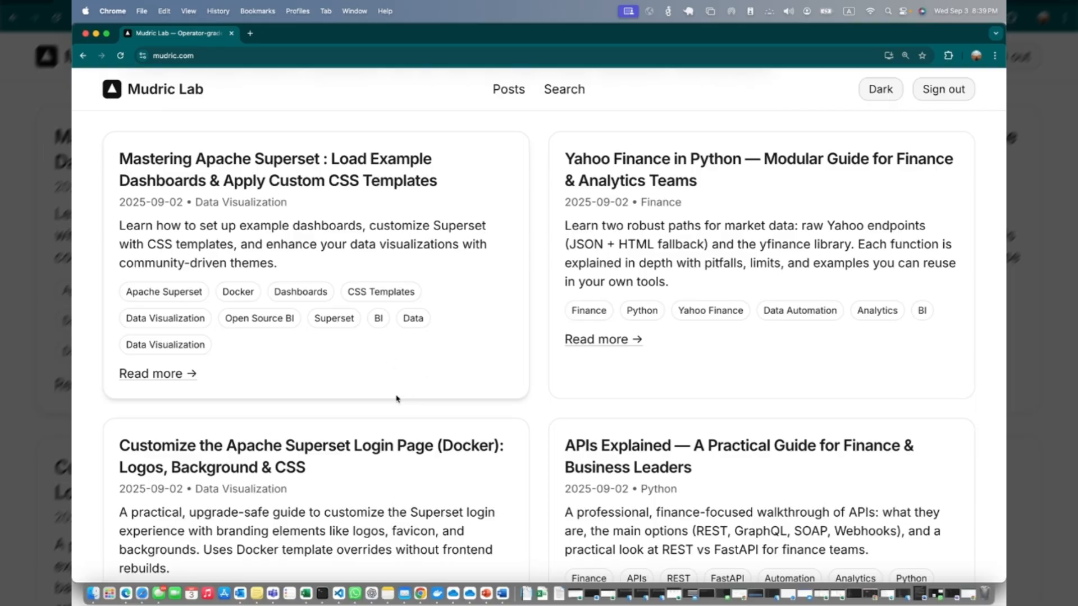
{"action": "left_click", "coordinate": [311, 456]}
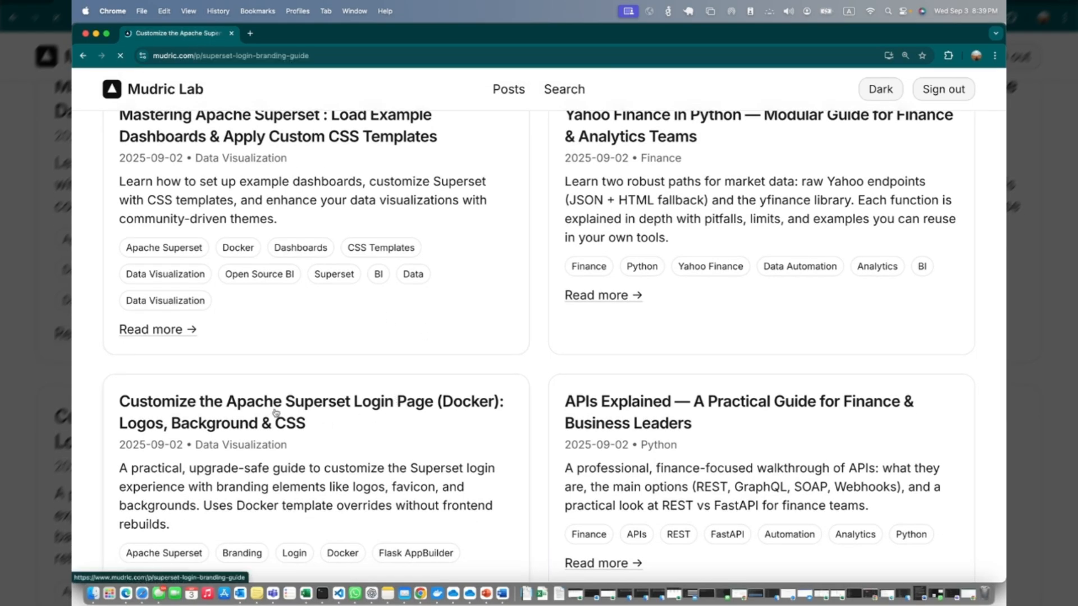
Read through the guide's hero image and overview bullet list
{"action": "left_click", "coordinate": [311, 413]}
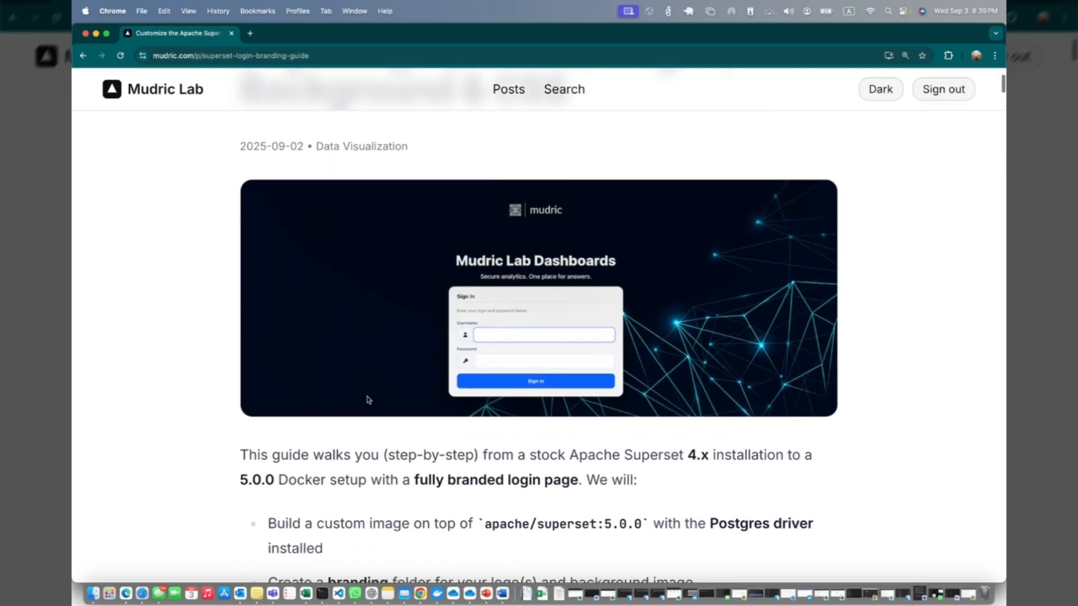
{"action": "scroll", "scroll_direction": "down", "scroll_amount": 3}
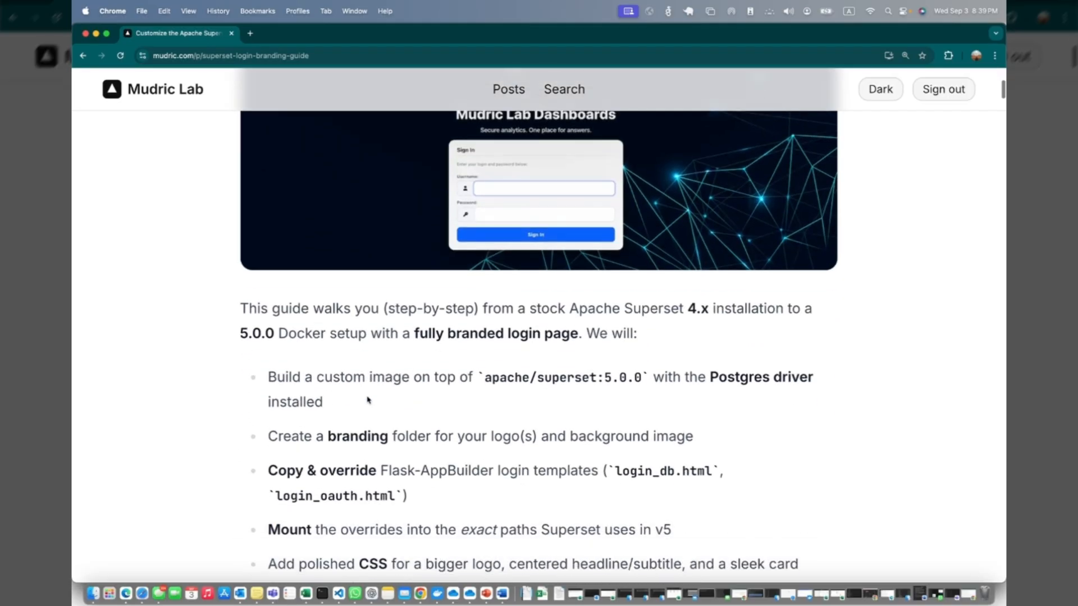
{"action": "scroll", "scroll_direction": "down", "scroll_amount": 3}
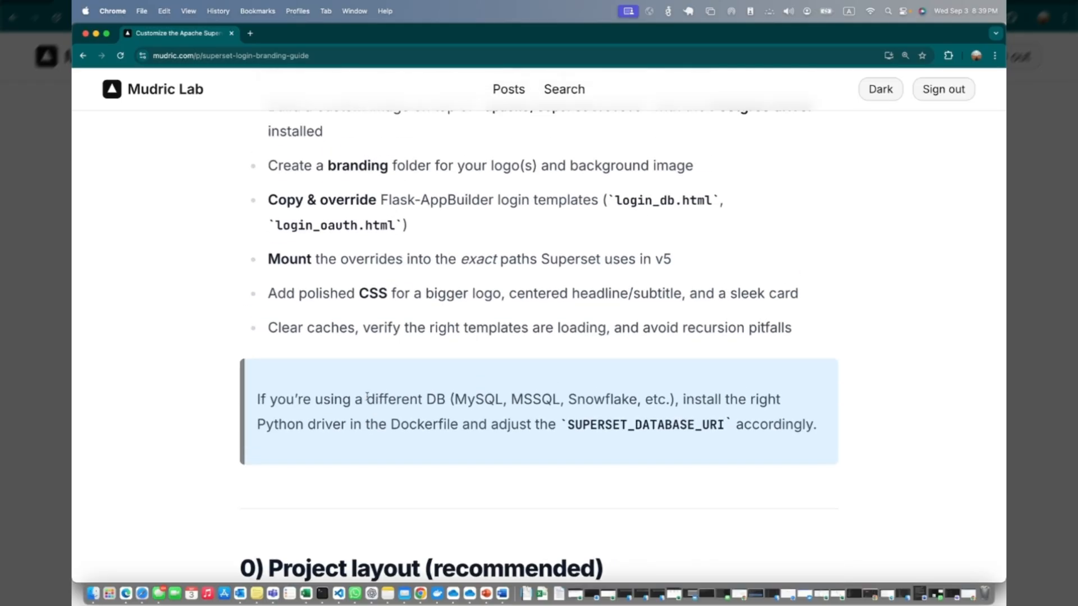
{"action": "scroll", "scroll_direction": "down", "scroll_amount": 3}
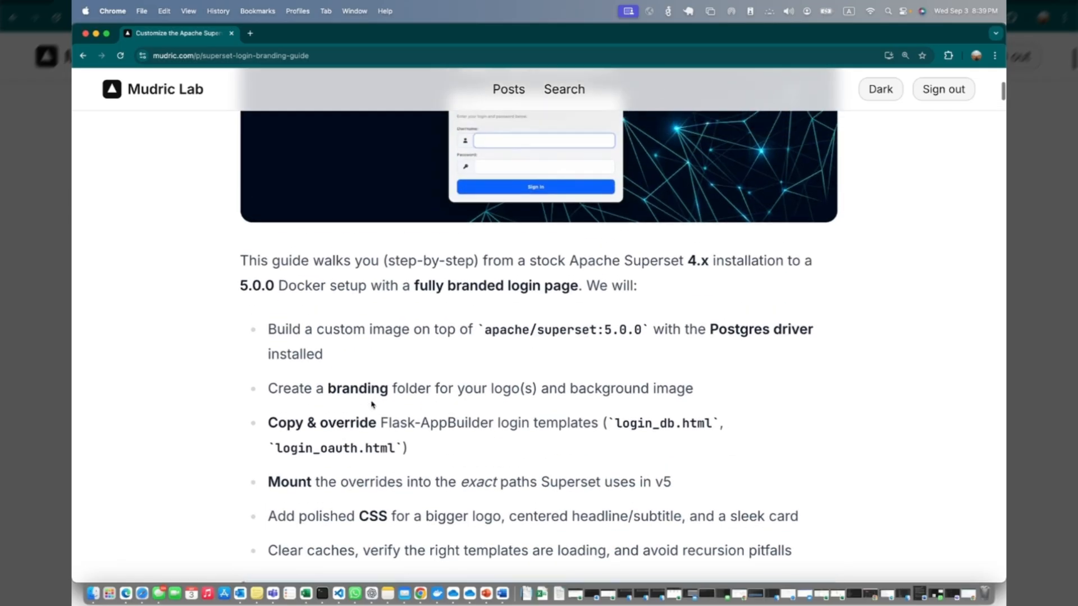
{"action": "scroll", "scroll_direction": "down", "scroll_amount": 3}
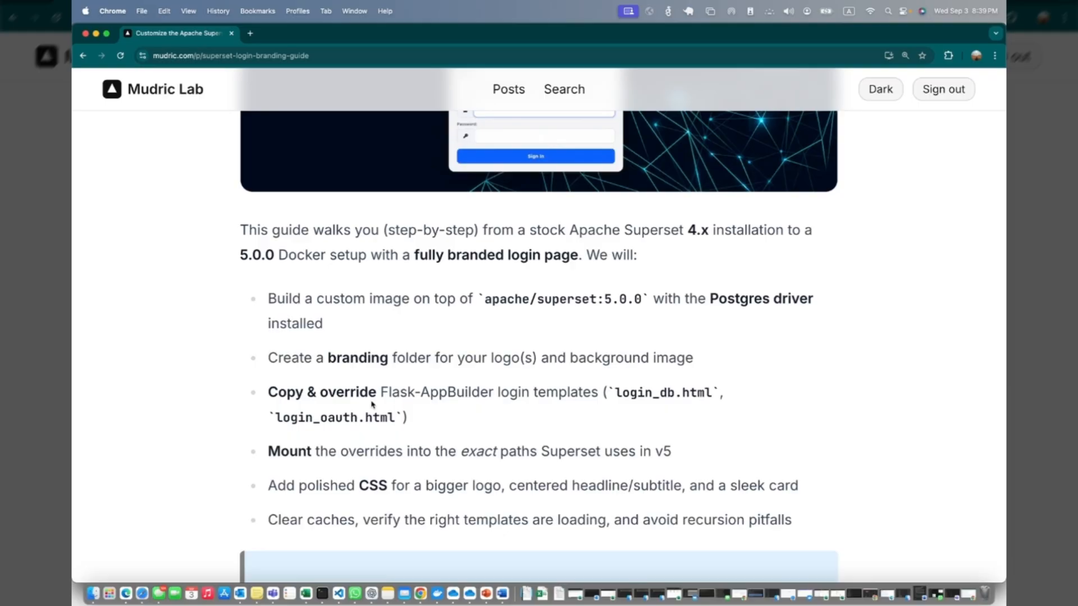
{"action": "mouse_move", "coordinate": [651, 376]}
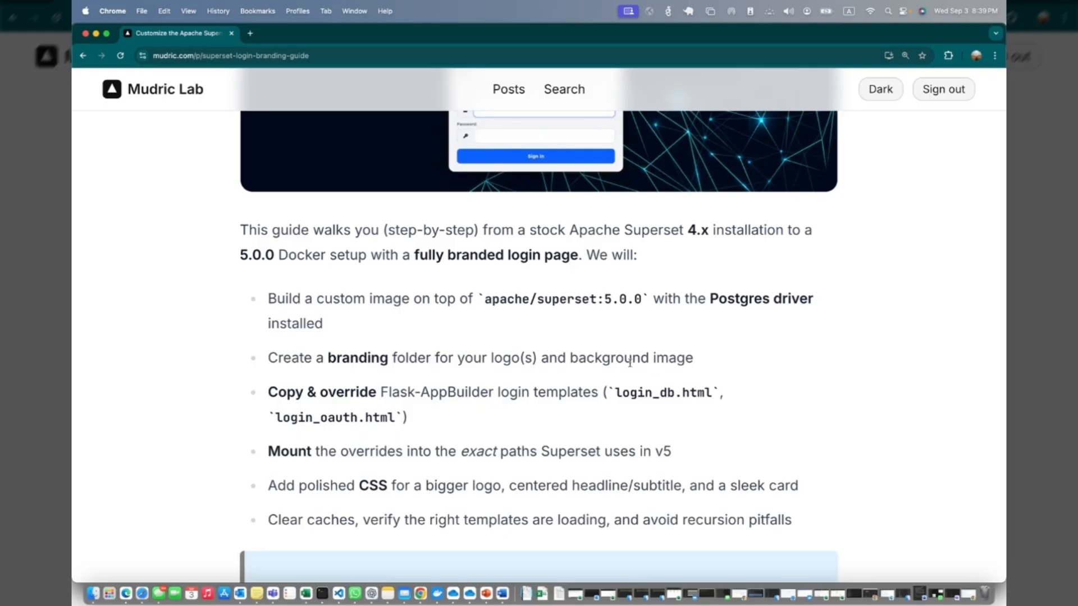
{"action": "mouse_move", "coordinate": [609, 338]}
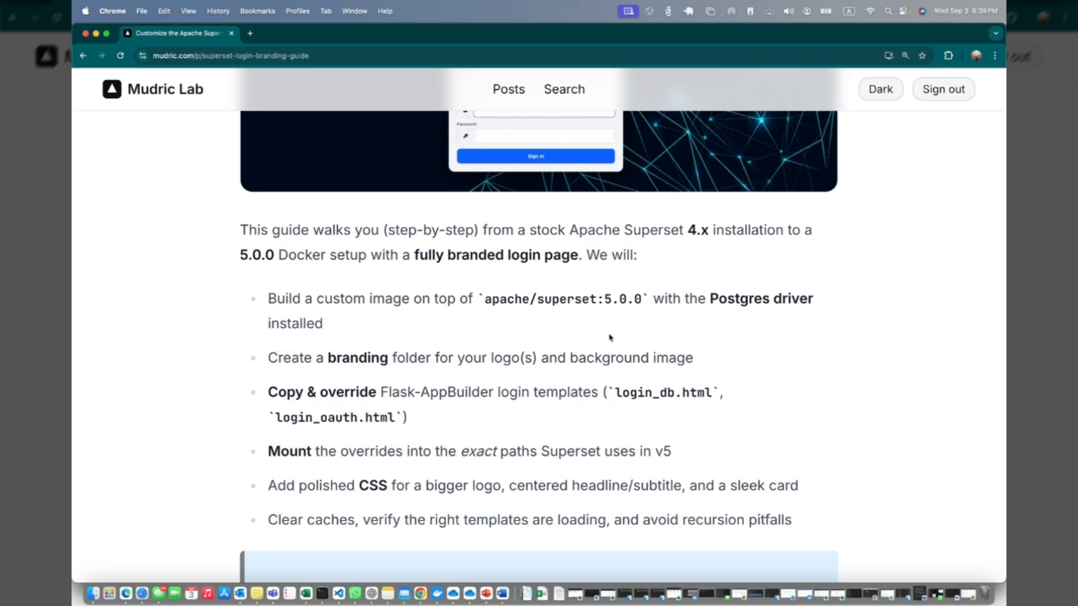
Continue down to the '0) Project layout (recommended)' heading
{"action": "scroll", "scroll_direction": "down", "scroll_amount": 3}
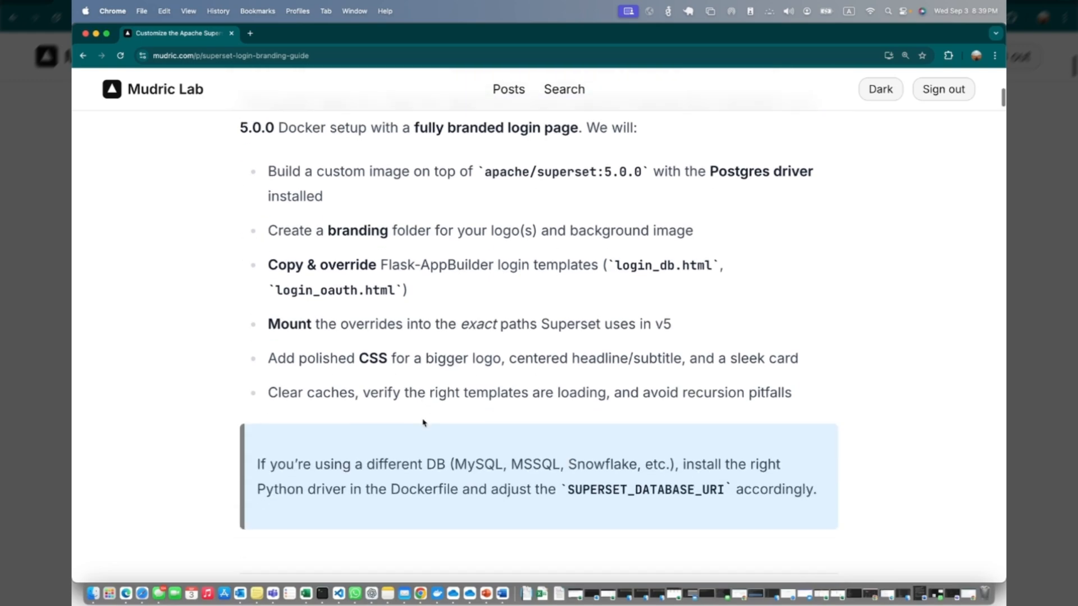
{"action": "scroll", "scroll_direction": "down", "scroll_amount": 3}
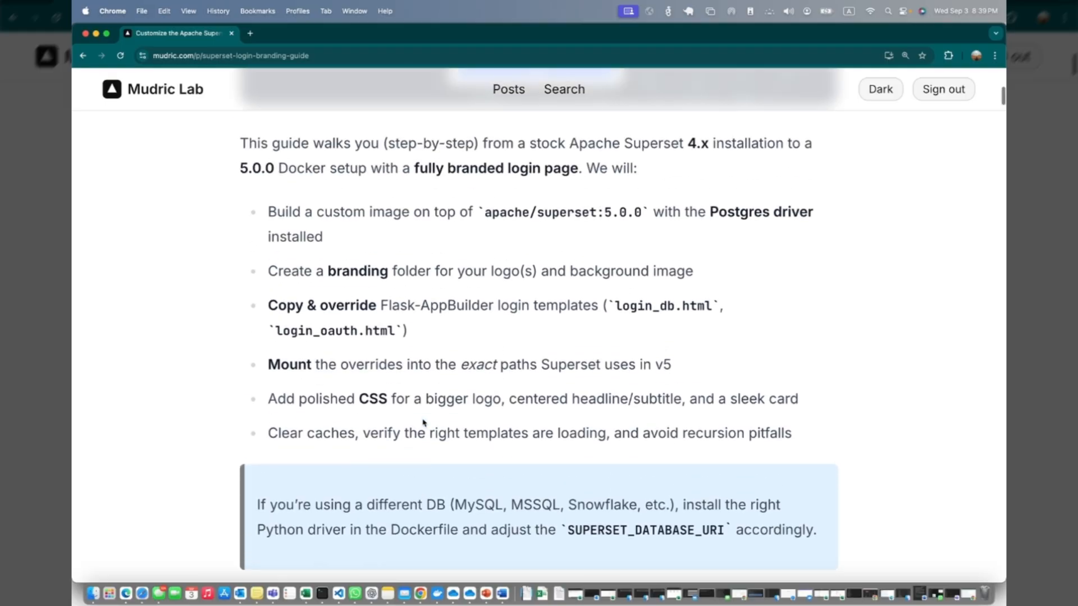
{"action": "scroll", "scroll_direction": "down", "scroll_amount": 3}
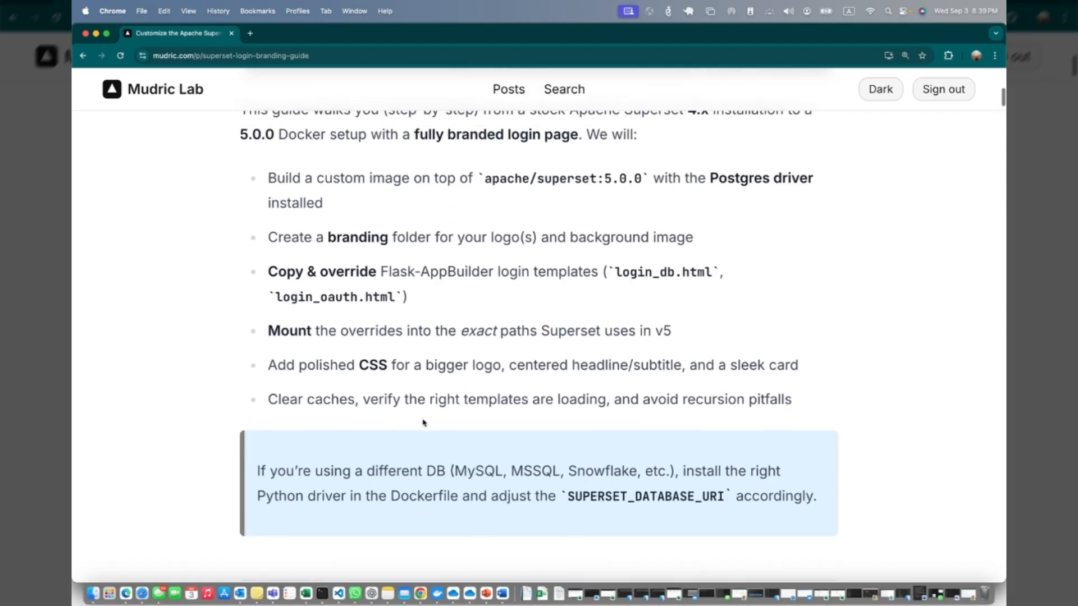
{"action": "scroll", "scroll_direction": "down", "scroll_amount": 3}
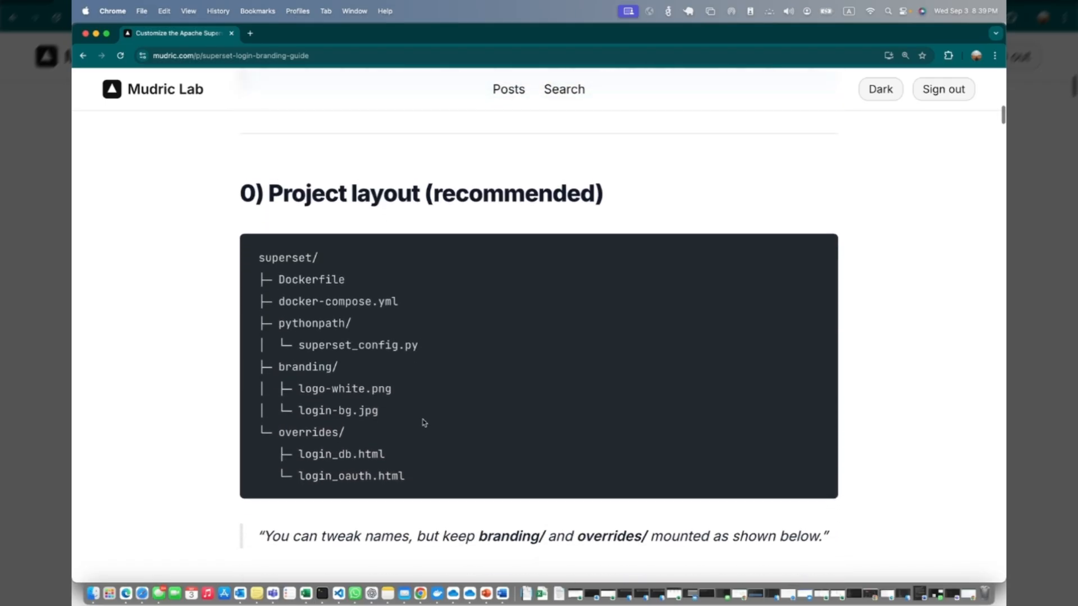
{"action": "scroll", "scroll_direction": "down", "scroll_amount": 3}
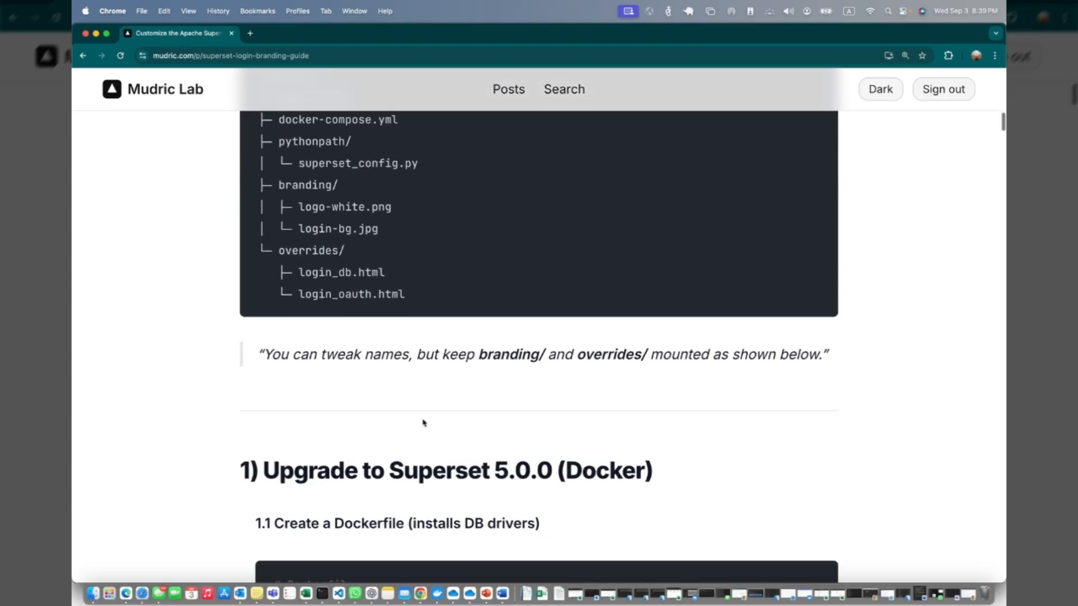
{"action": "scroll", "scroll_direction": "down", "scroll_amount": 3}
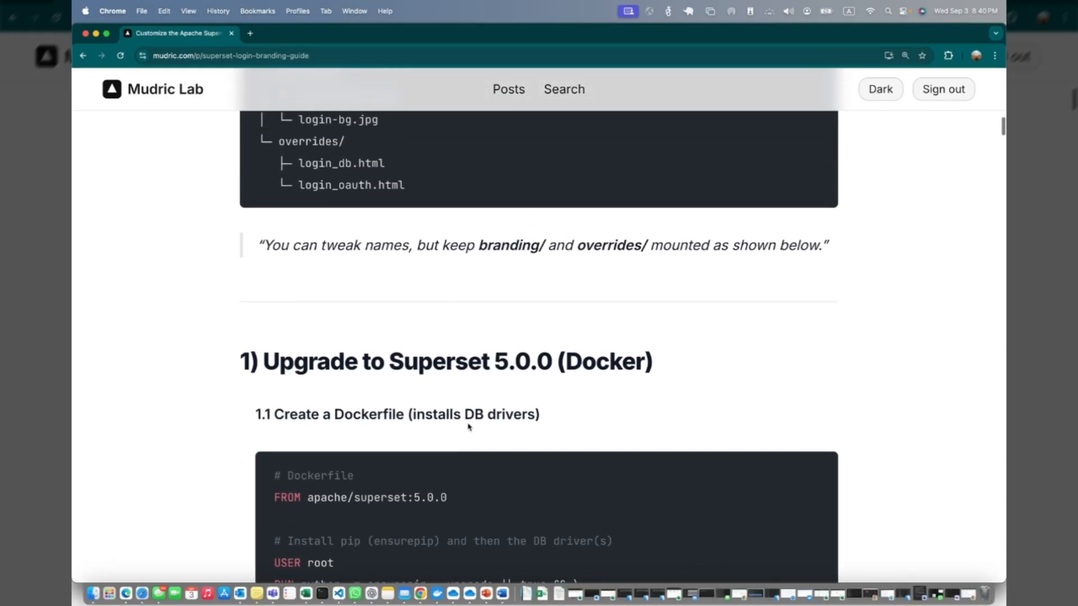
{"action": "scroll", "scroll_direction": "up", "scroll_amount": 3}
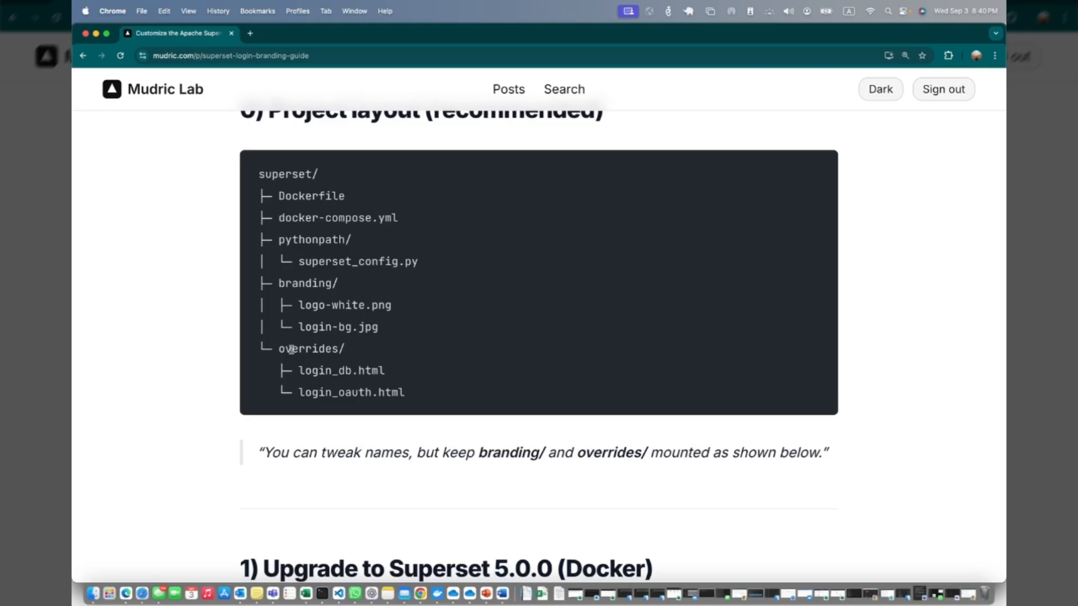
{"action": "scroll", "scroll_direction": "down", "scroll_amount": 3}
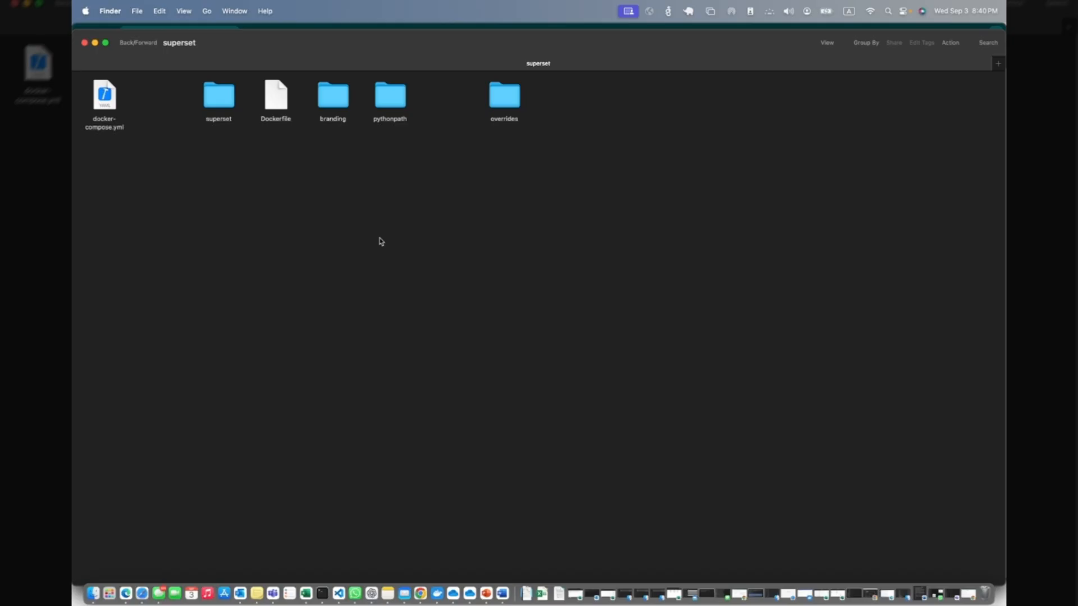
{"action": "mouse_move", "coordinate": [271, 106]}
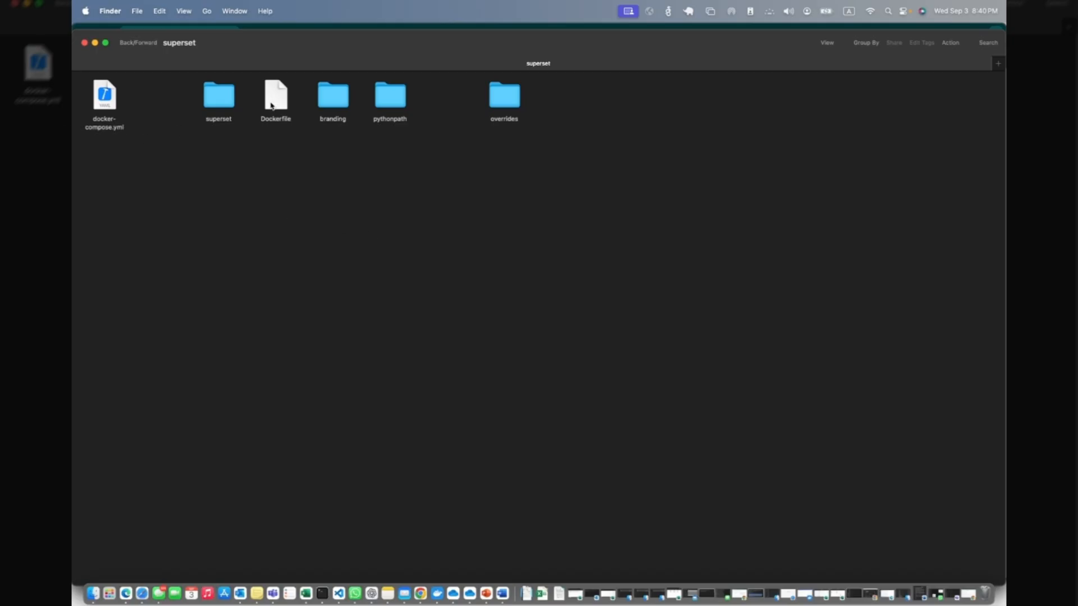
{"action": "mouse_move", "coordinate": [337, 125]}
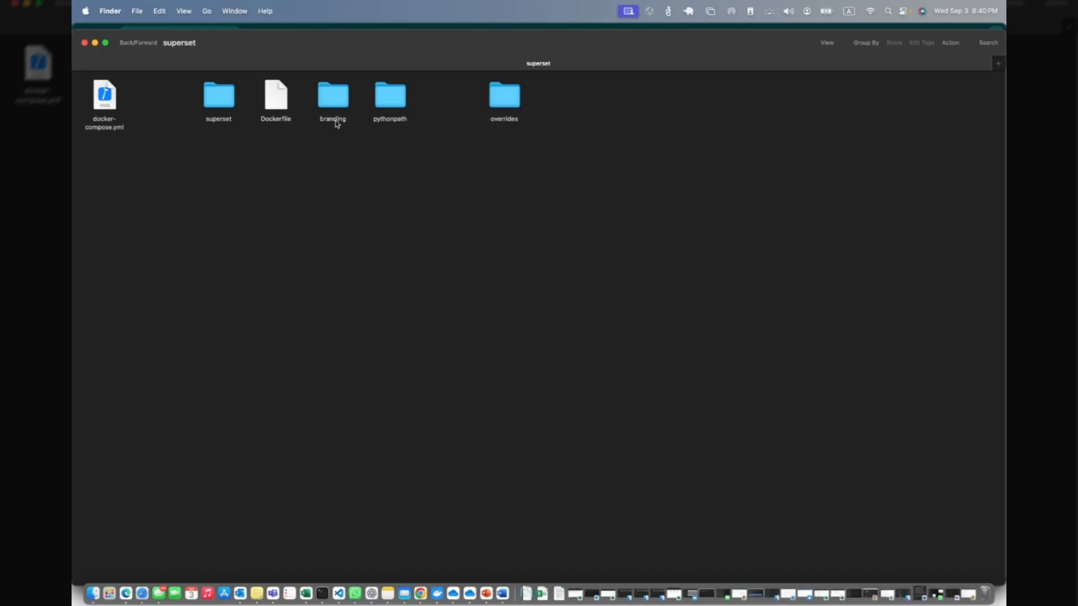
{"action": "mouse_move", "coordinate": [385, 127]}
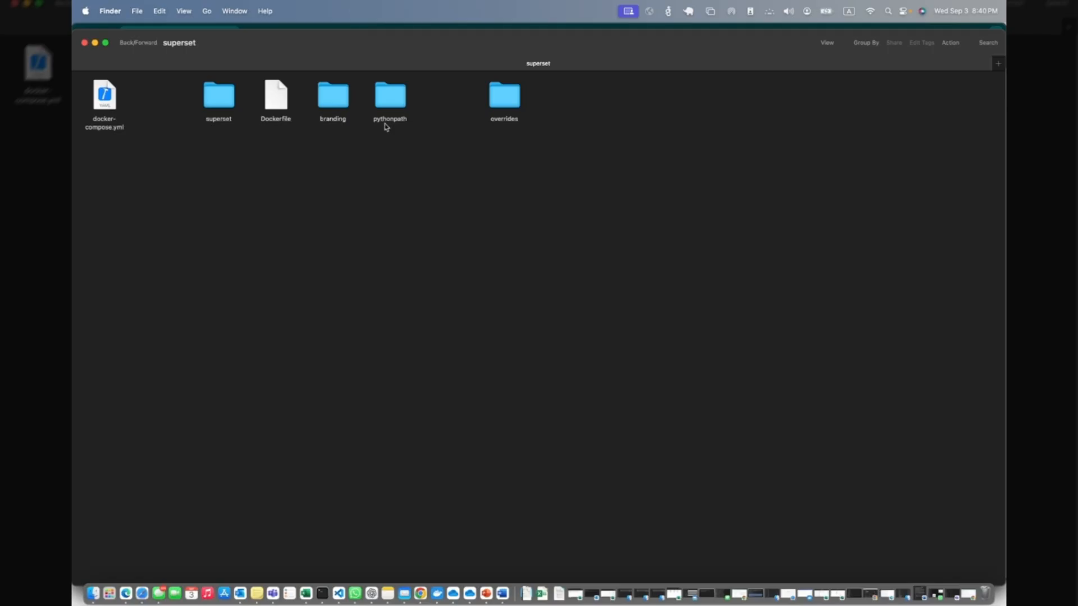
{"action": "mouse_move", "coordinate": [450, 132]}
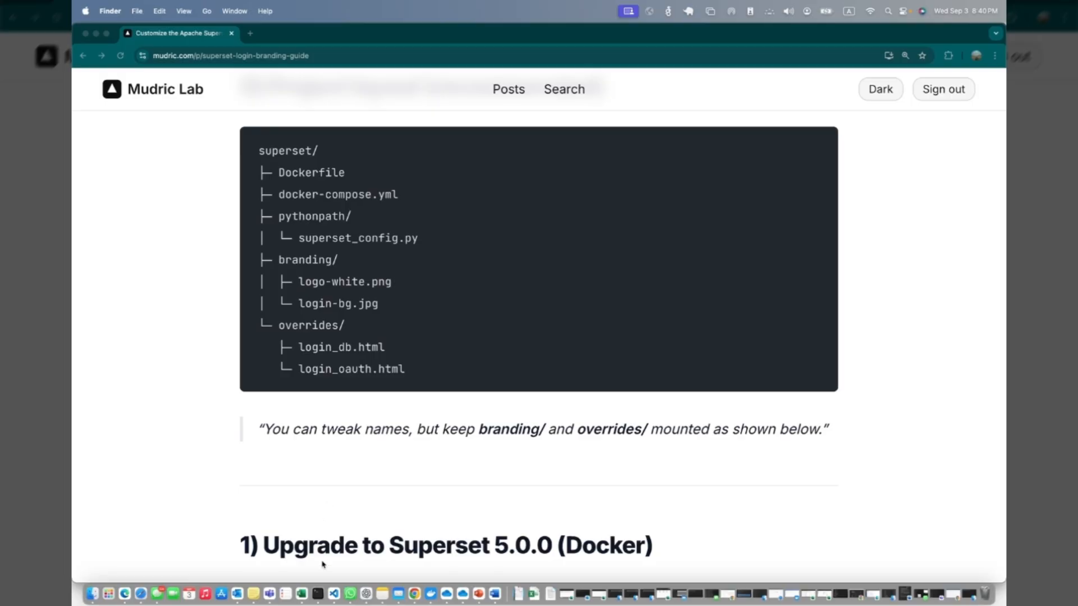
{"action": "scroll", "scroll_direction": "down", "scroll_amount": 3}
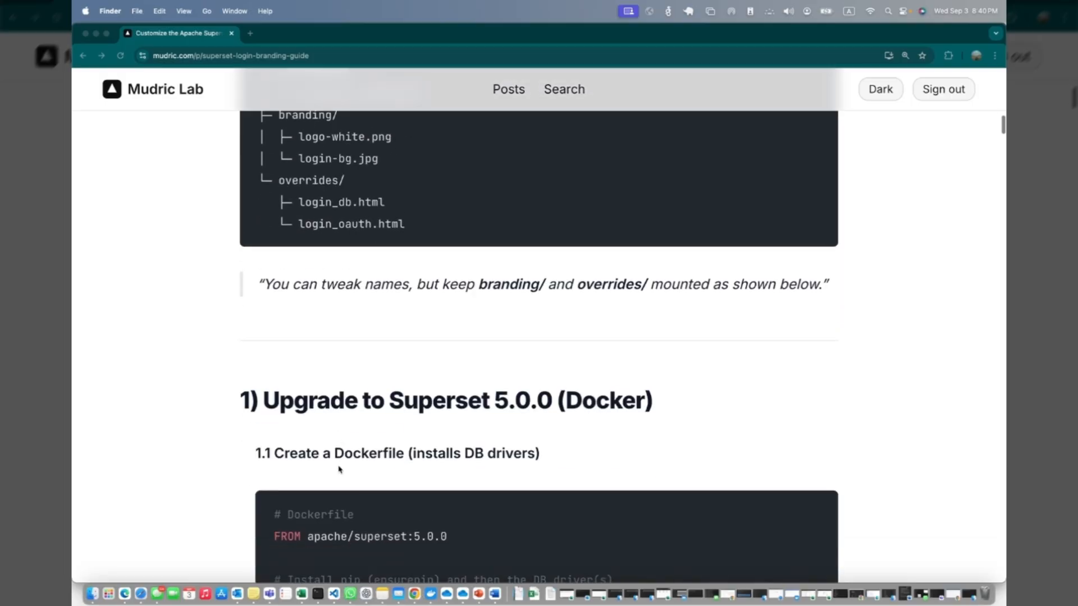
{"action": "scroll", "scroll_direction": "down", "scroll_amount": 3}
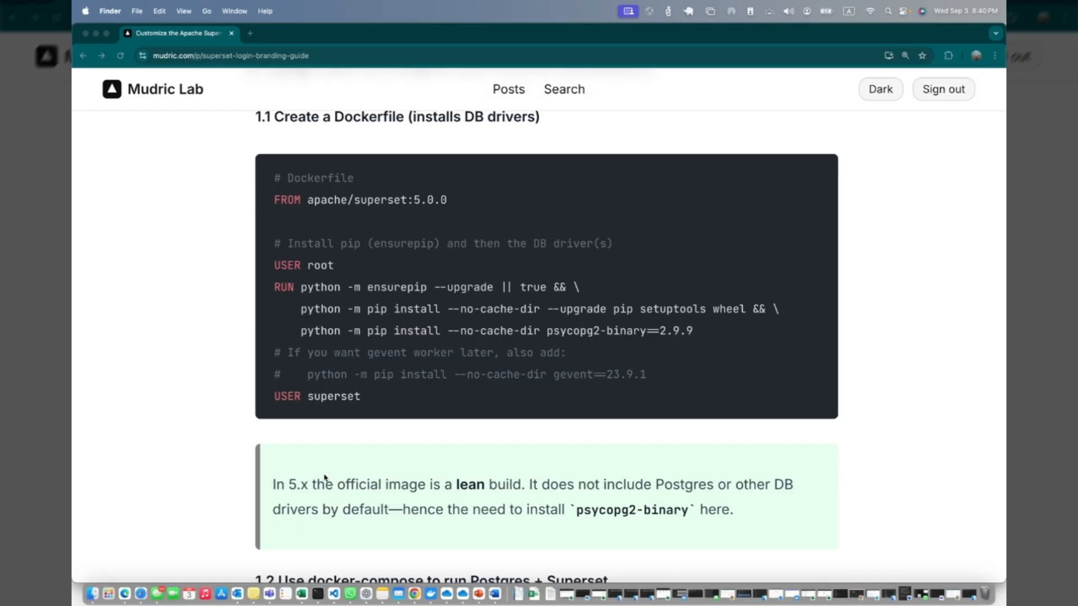
{"action": "mouse_move", "coordinate": [352, 504]}
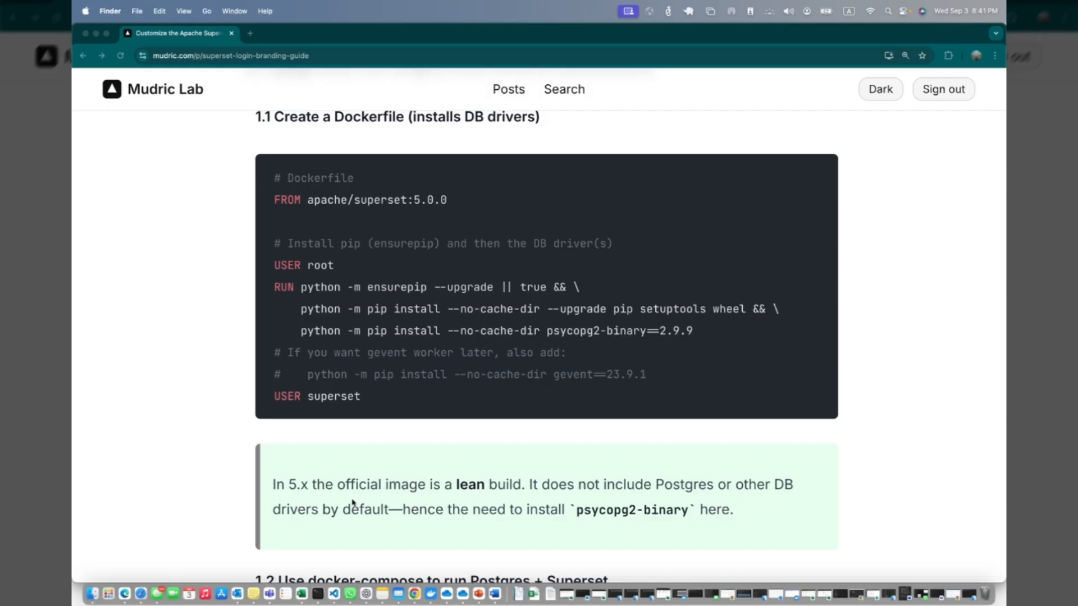
{"action": "mouse_move", "coordinate": [459, 495]}
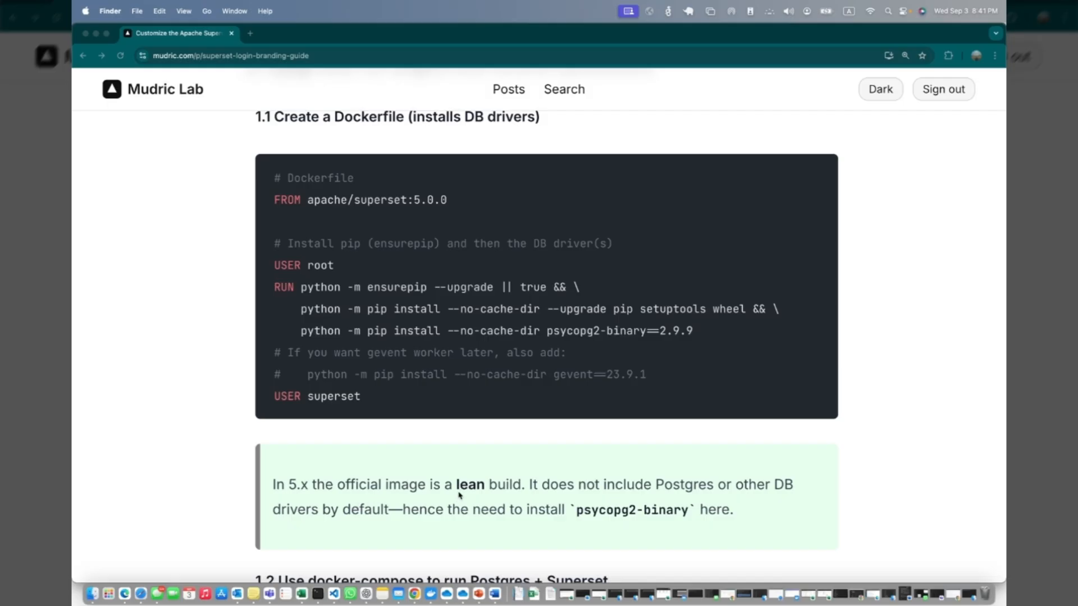
{"action": "mouse_move", "coordinate": [431, 461]}
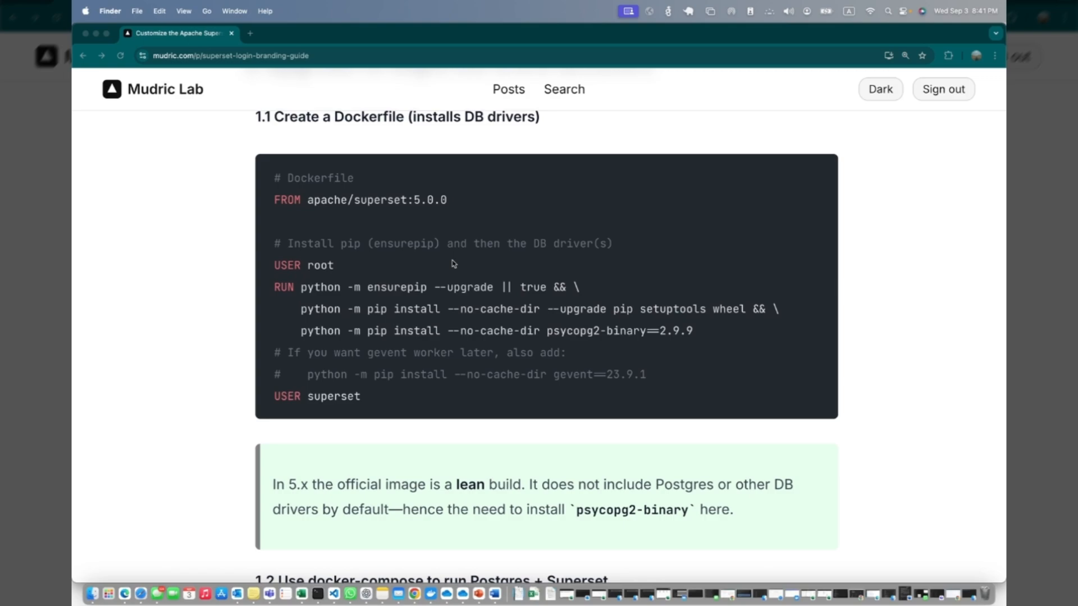
{"action": "scroll", "scroll_direction": "down", "scroll_amount": 3}
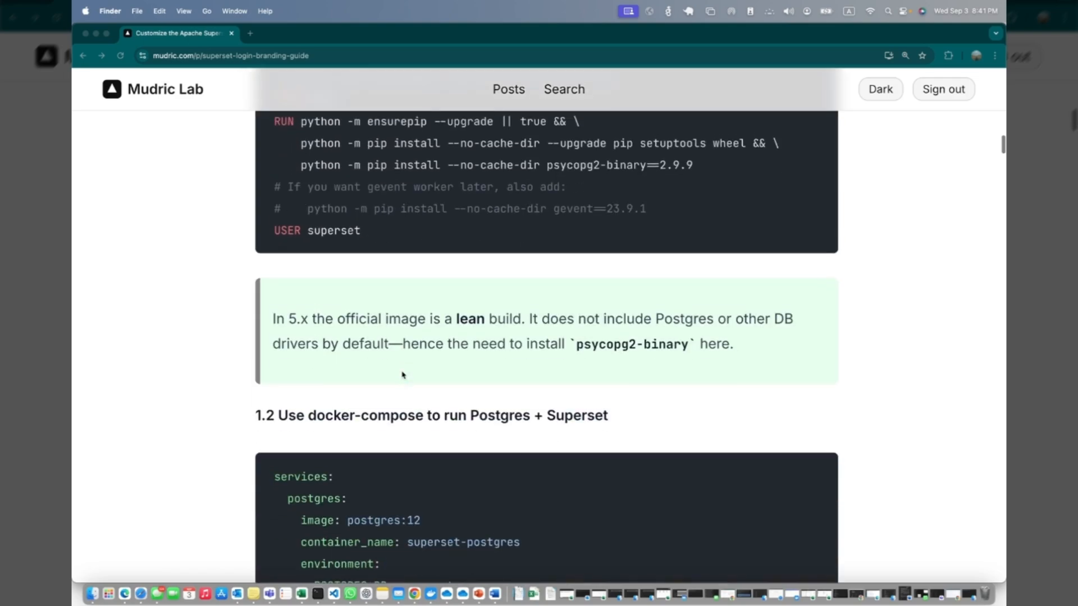
{"action": "scroll", "scroll_direction": "up", "scroll_amount": 3}
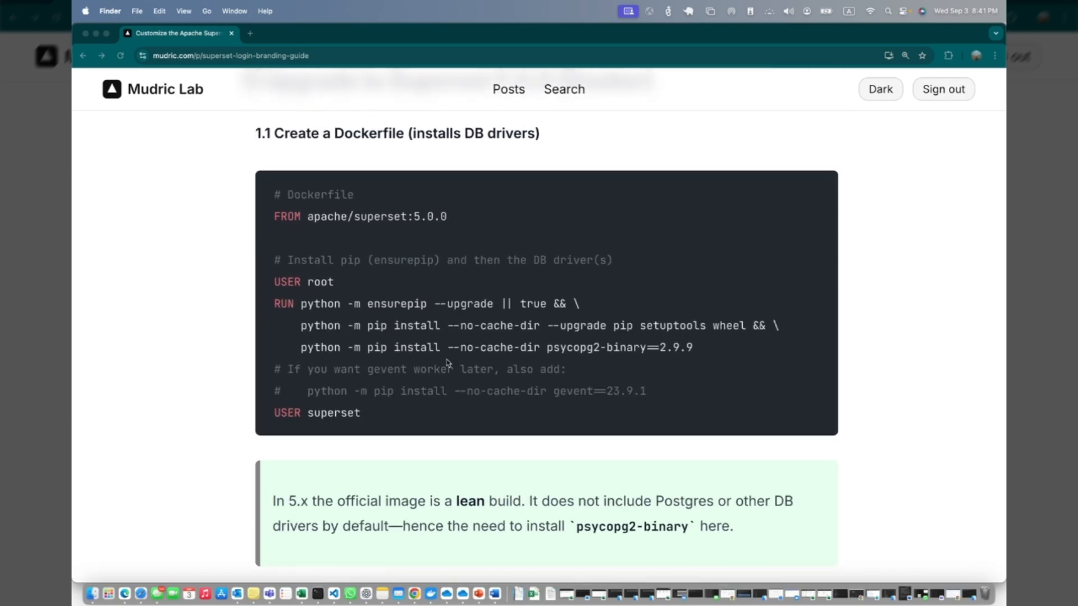
{"action": "scroll", "scroll_direction": "down", "scroll_amount": 3}
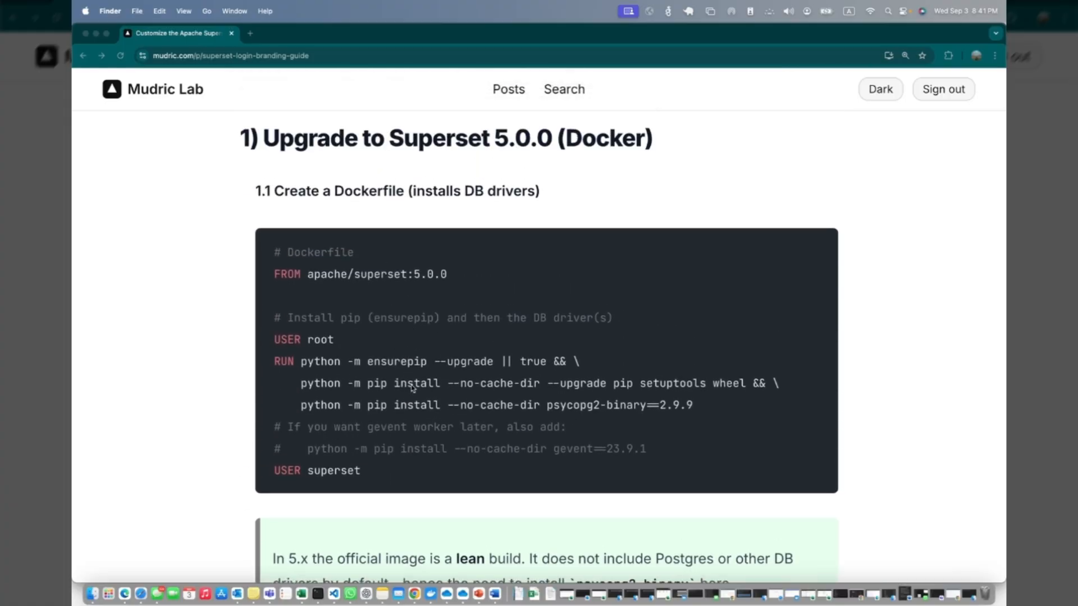
{"action": "scroll", "scroll_direction": "down", "scroll_amount": 3}
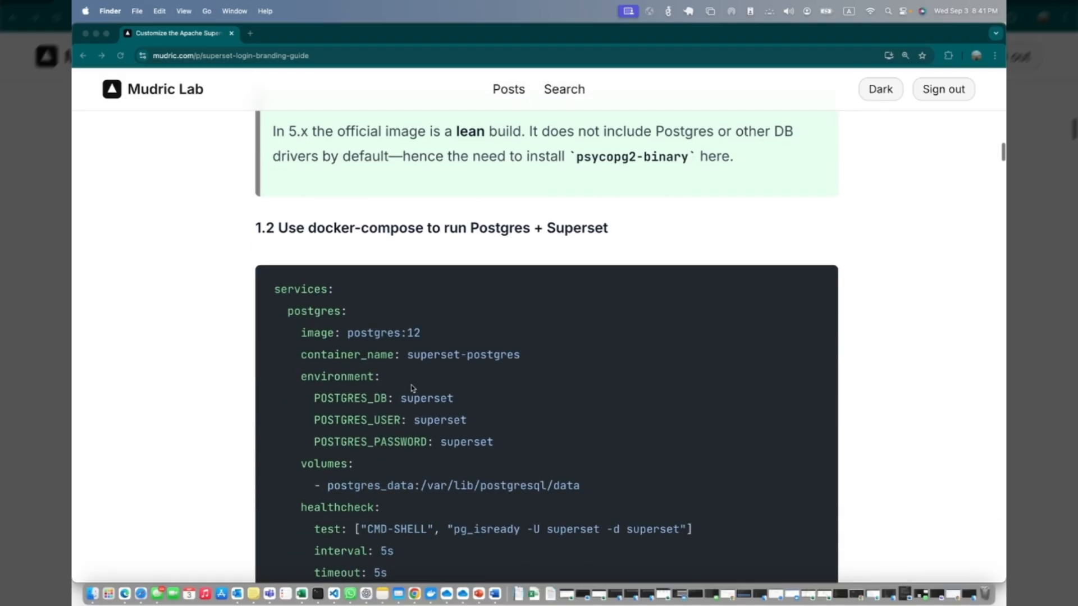
{"action": "scroll", "scroll_direction": "down", "scroll_amount": 3}
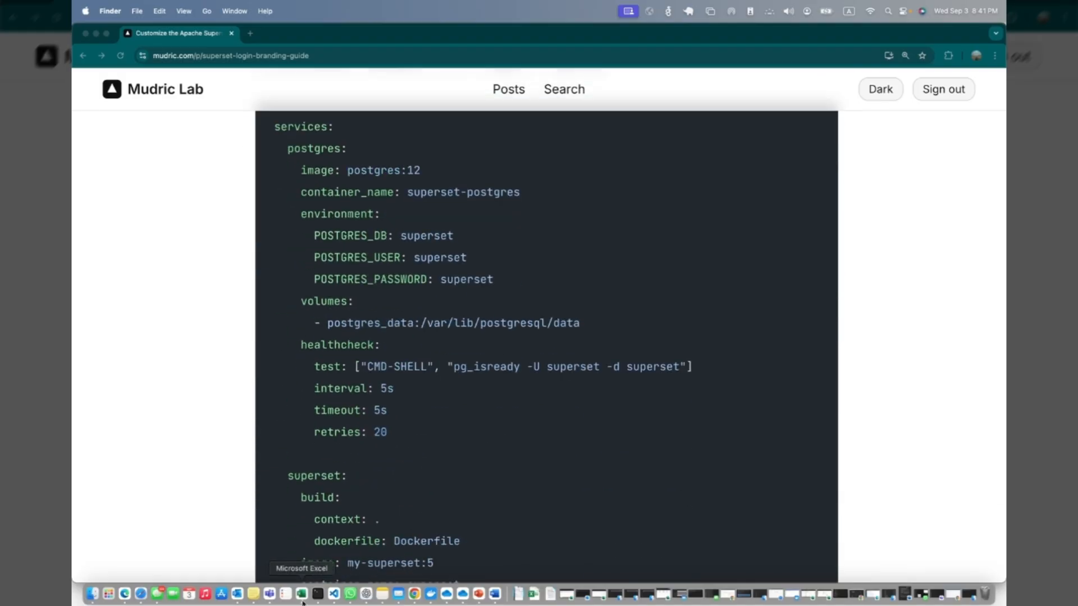
Show the superset project, collapse branding and overrides, and open docker-compose.yml
{"action": "left_click", "coordinate": [333, 594]}
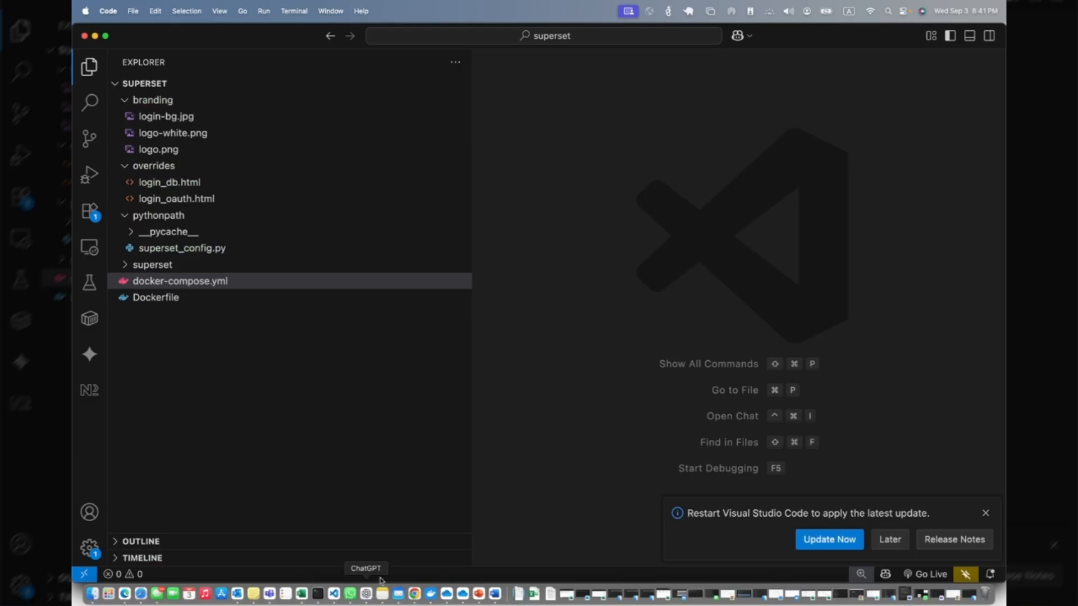
{"action": "mouse_move", "coordinate": [245, 219]}
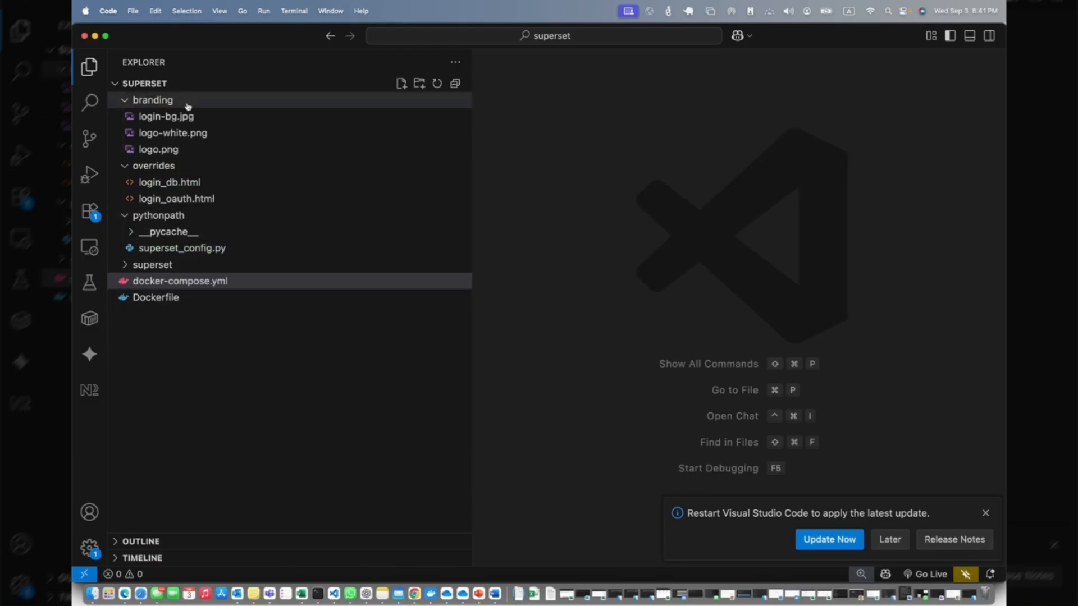
{"action": "left_click", "coordinate": [153, 100]}
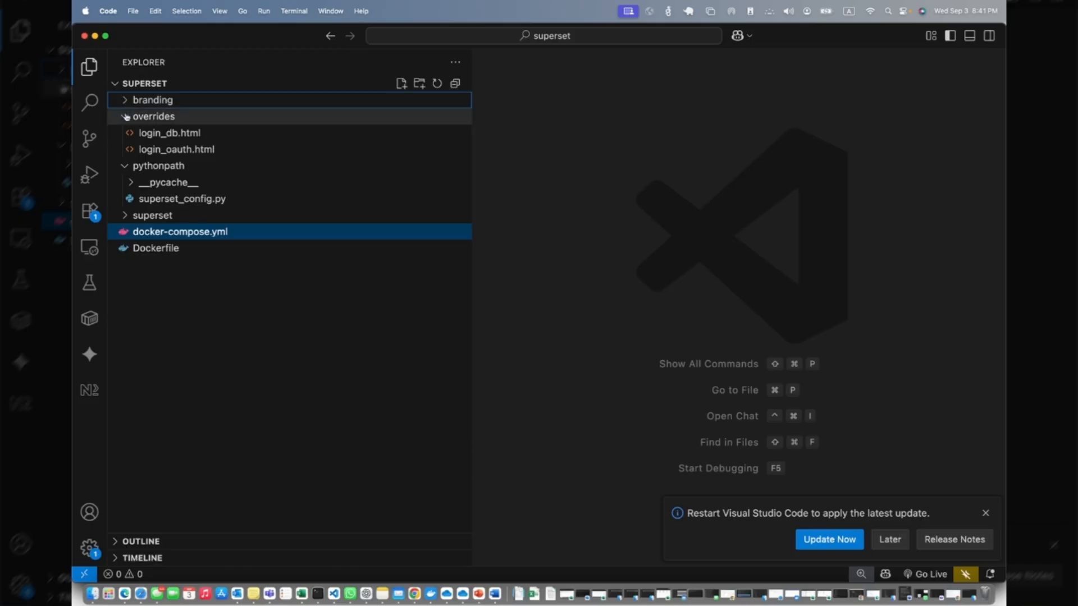
{"action": "left_click", "coordinate": [154, 115]}
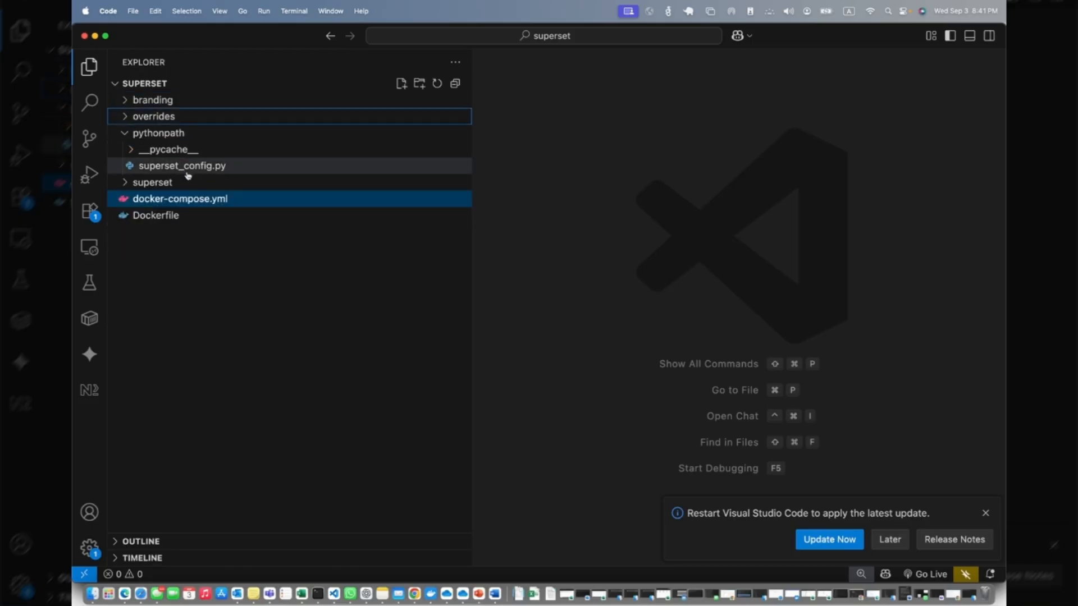
{"action": "double_click", "coordinate": [181, 199]}
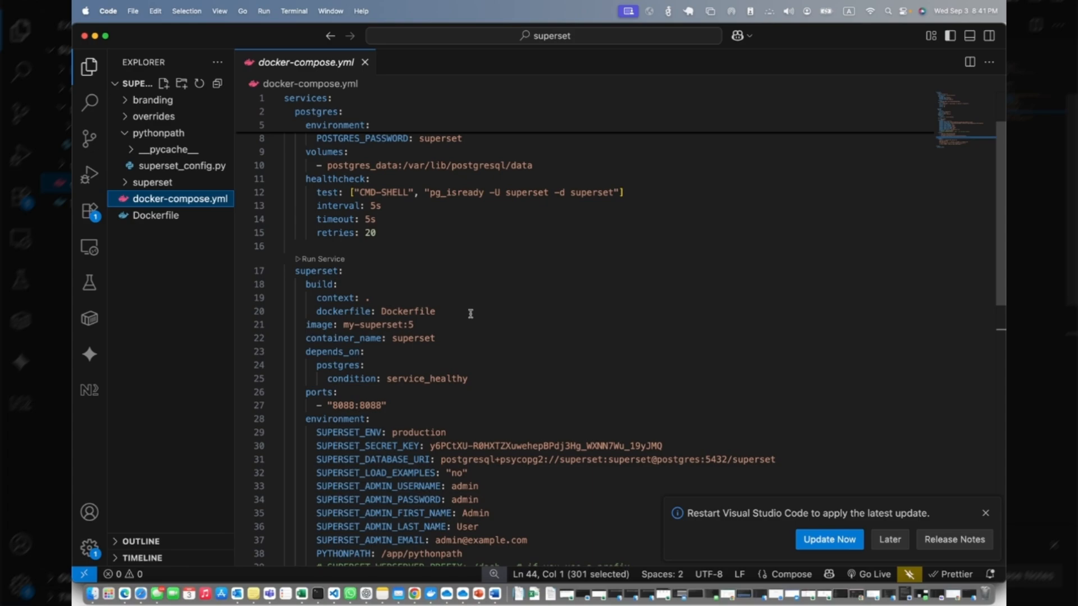
{"action": "scroll", "scroll_direction": "down", "scroll_amount": 3}
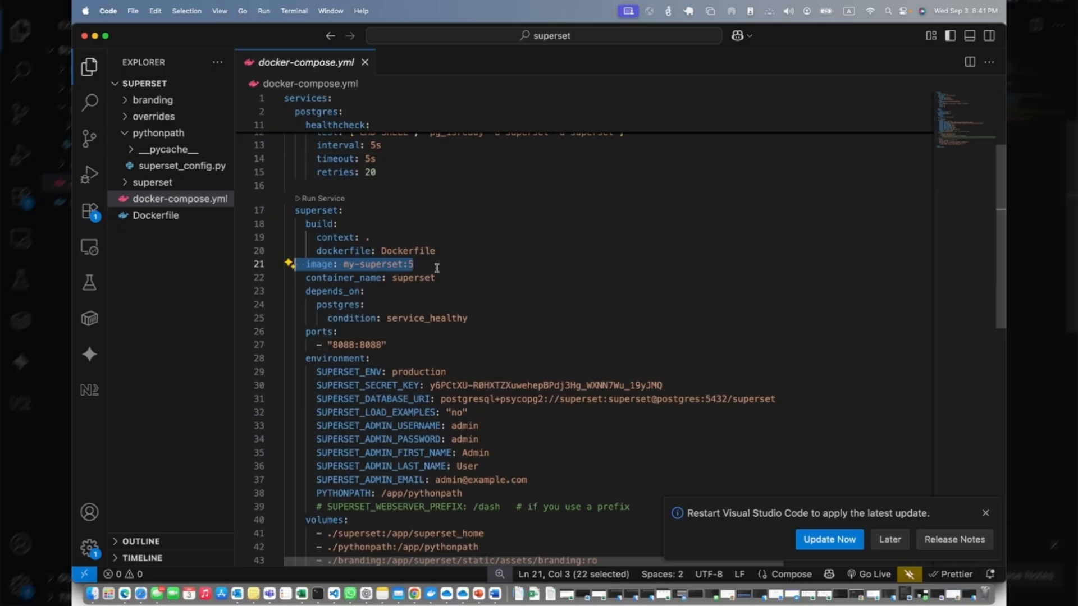
{"action": "scroll", "scroll_direction": "down", "scroll_amount": 3}
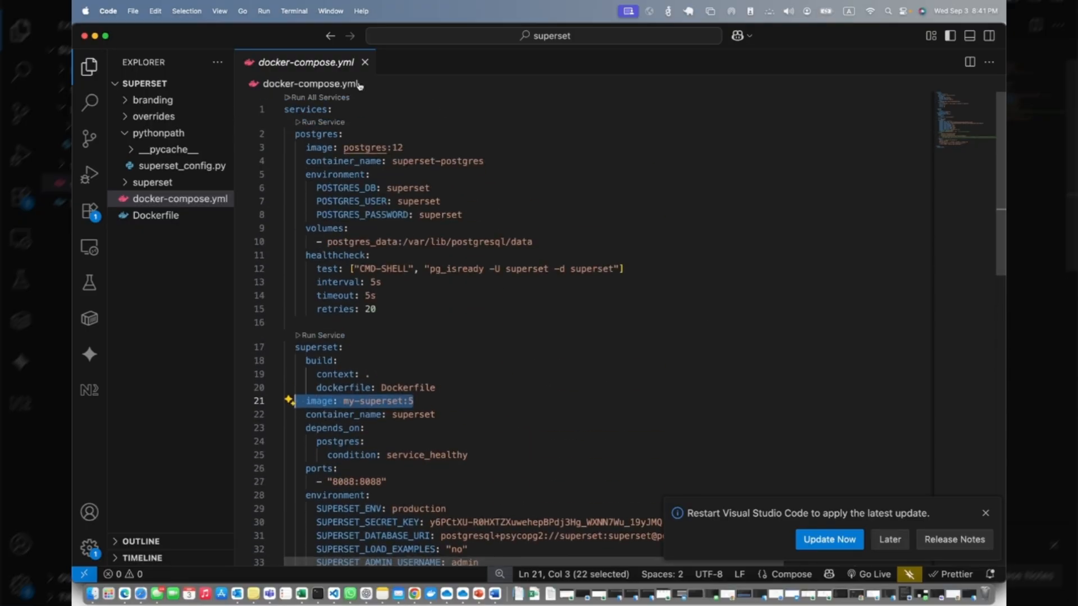
{"action": "left_click", "coordinate": [365, 62]}
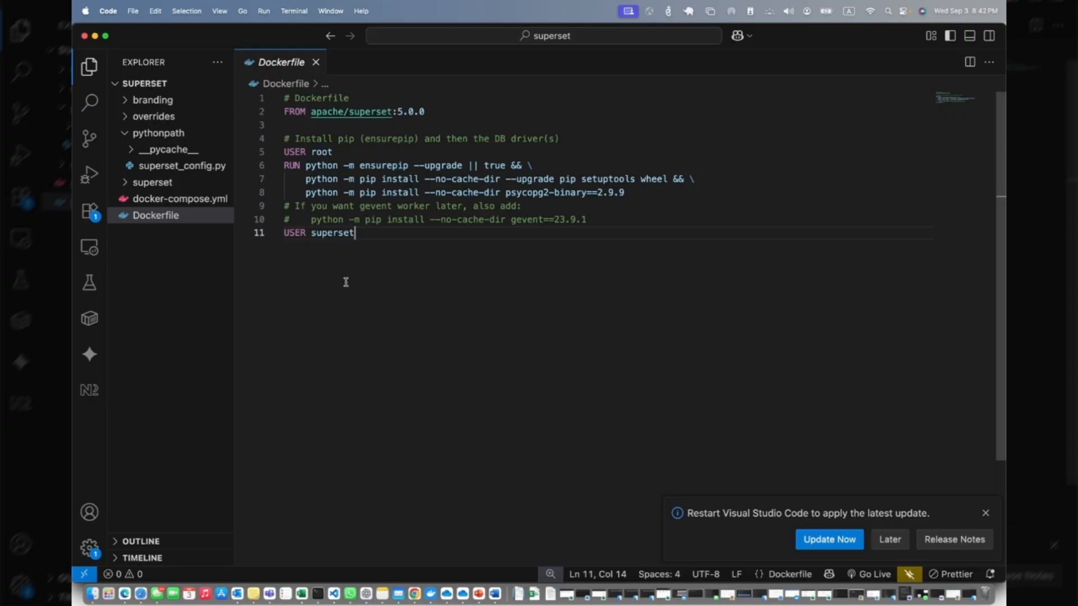
{"action": "mouse_move", "coordinate": [362, 377]}
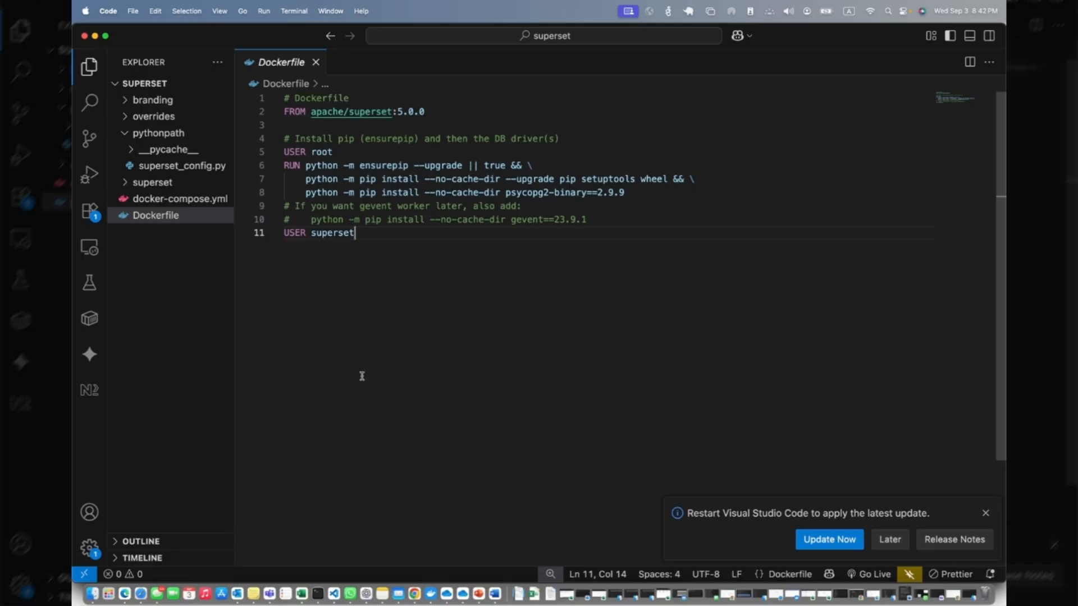
{"action": "mouse_move", "coordinate": [361, 375]}
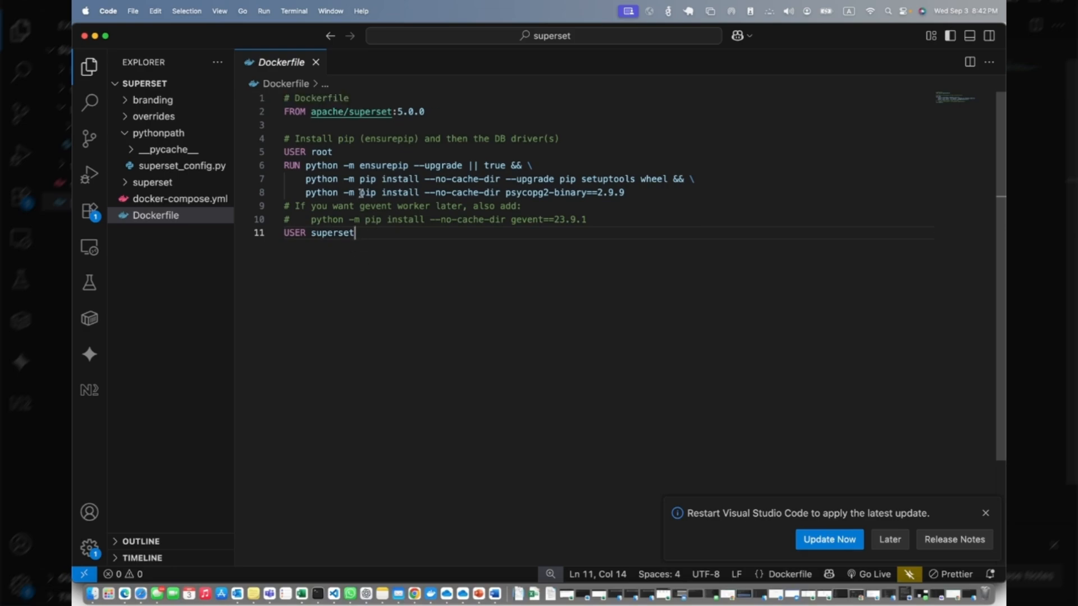
{"action": "mouse_move", "coordinate": [514, 200]}
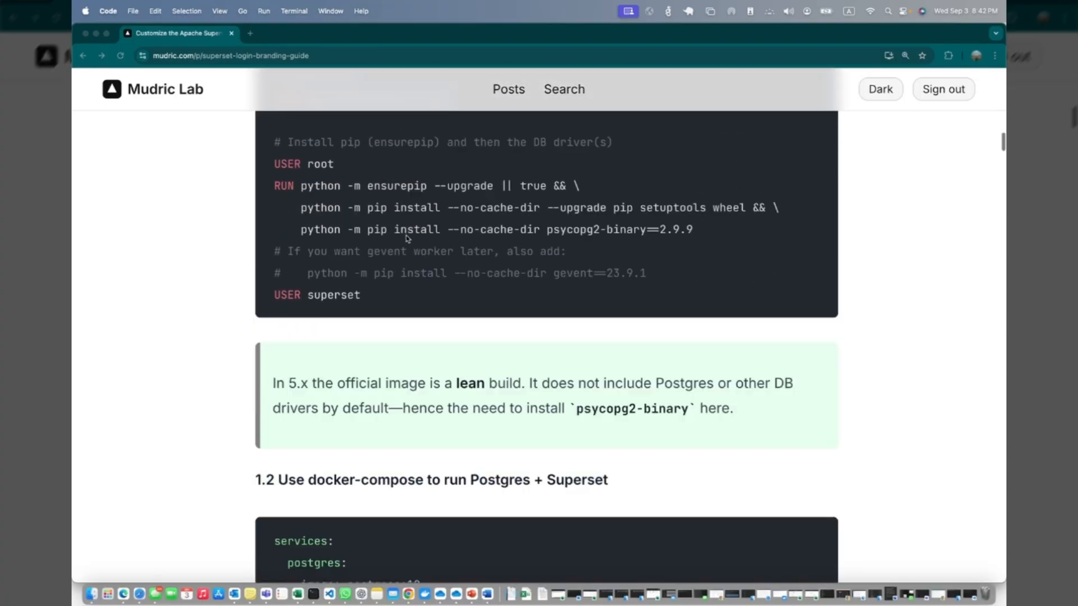
Review the guide's sections 1.3 and 1.4 on build, start and driver checks, then switch to Chrome
{"action": "scroll", "scroll_direction": "down", "scroll_amount": 3}
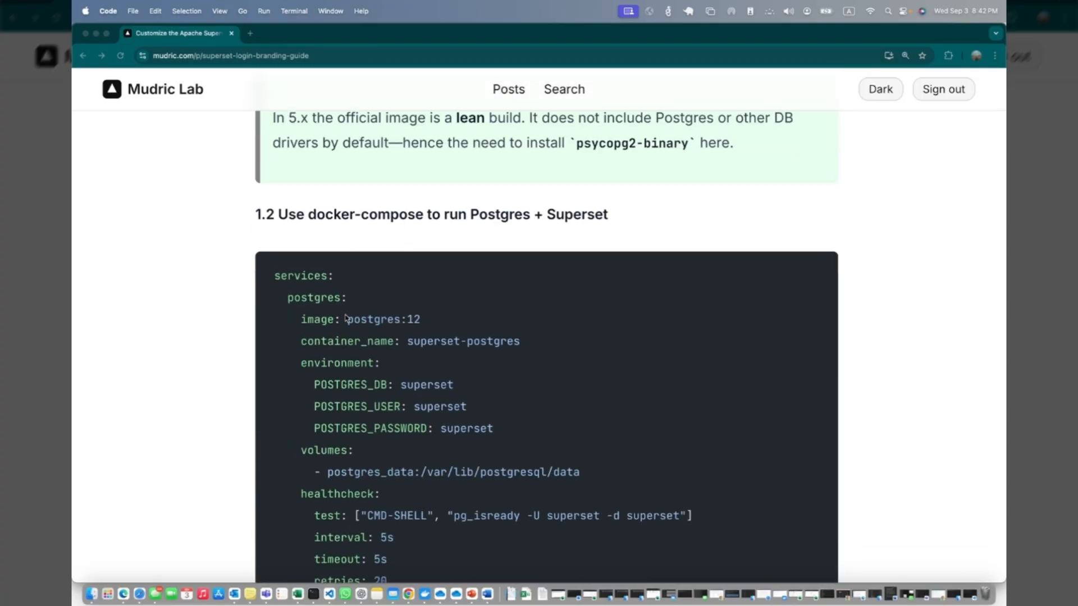
{"action": "scroll", "scroll_direction": "down", "scroll_amount": 3}
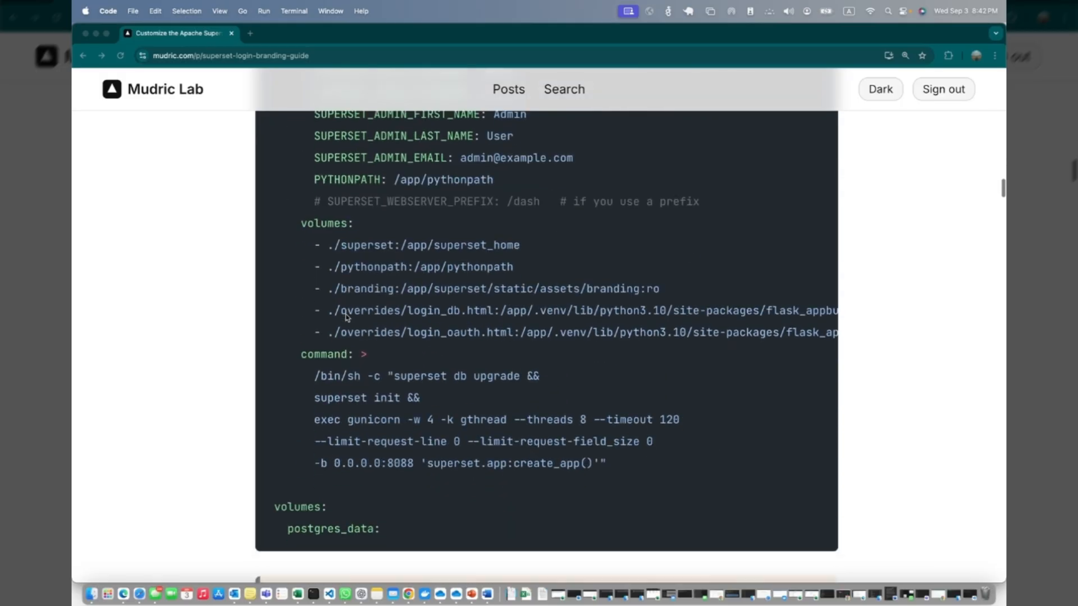
{"action": "scroll", "scroll_direction": "down", "scroll_amount": 3}
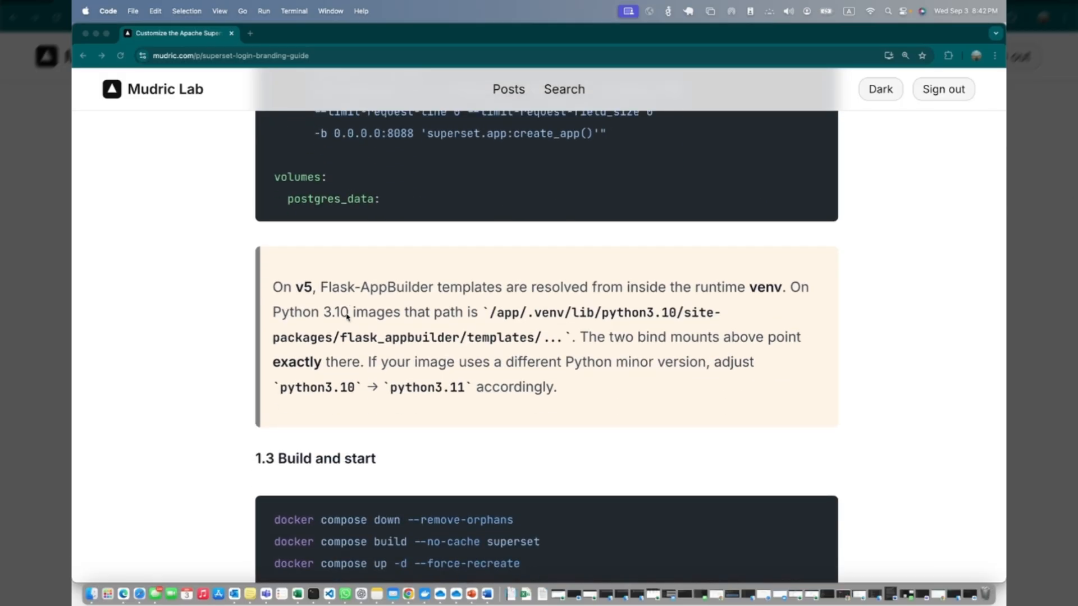
{"action": "scroll", "scroll_direction": "down", "scroll_amount": 3}
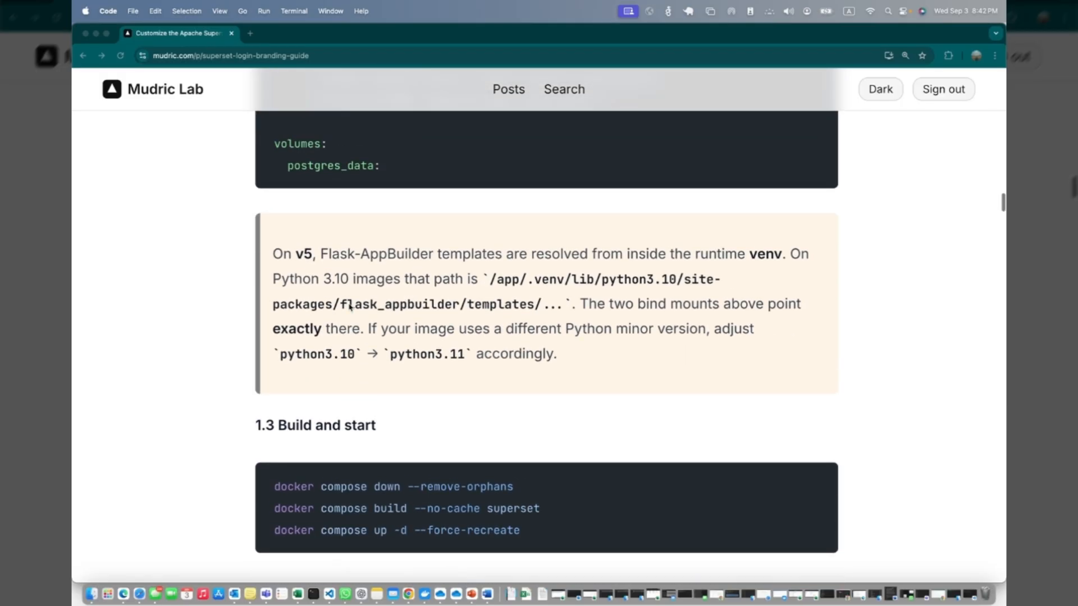
{"action": "scroll", "scroll_direction": "down", "scroll_amount": 3}
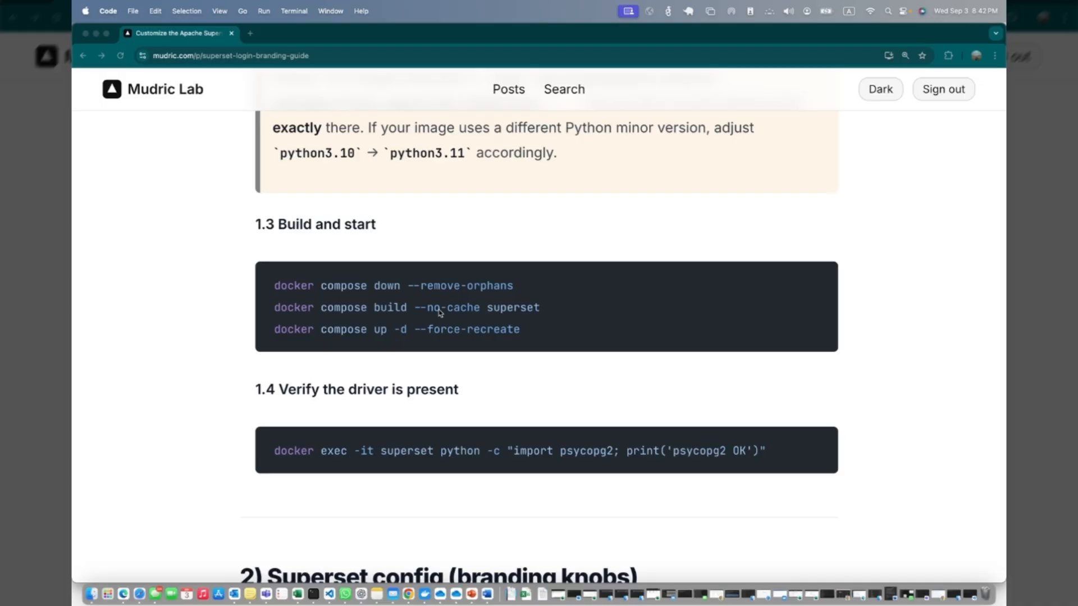
{"action": "mouse_move", "coordinate": [392, 322]}
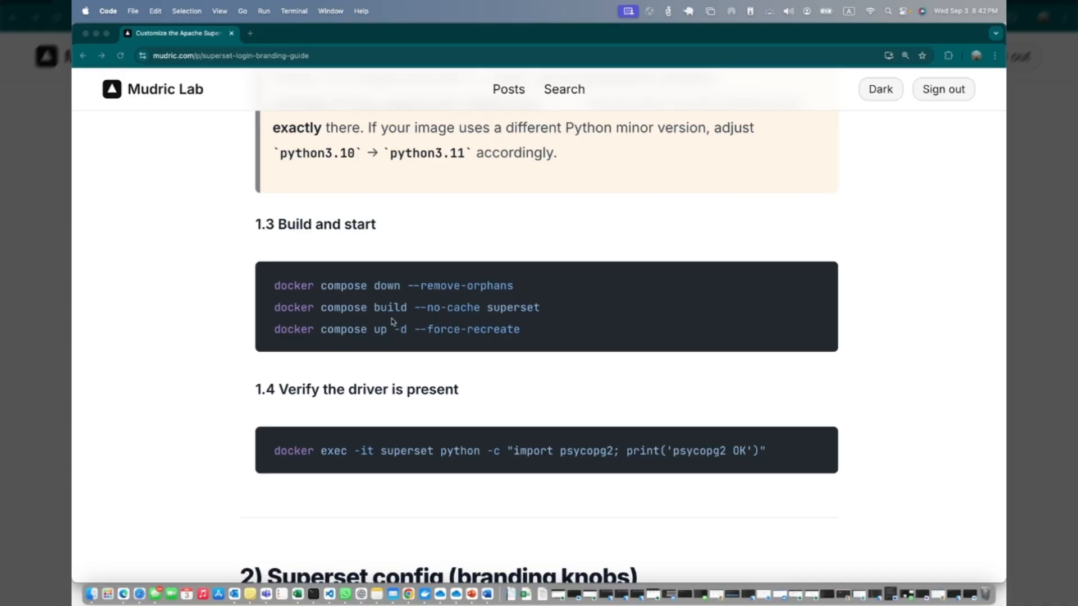
{"action": "mouse_move", "coordinate": [475, 342]}
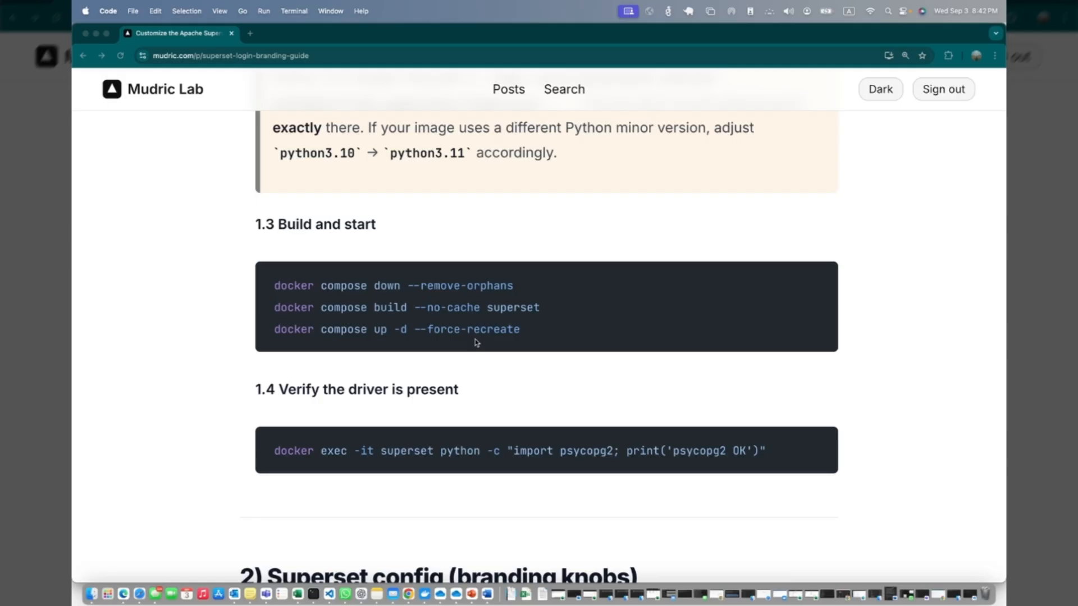
{"action": "scroll", "scroll_direction": "down", "scroll_amount": 3}
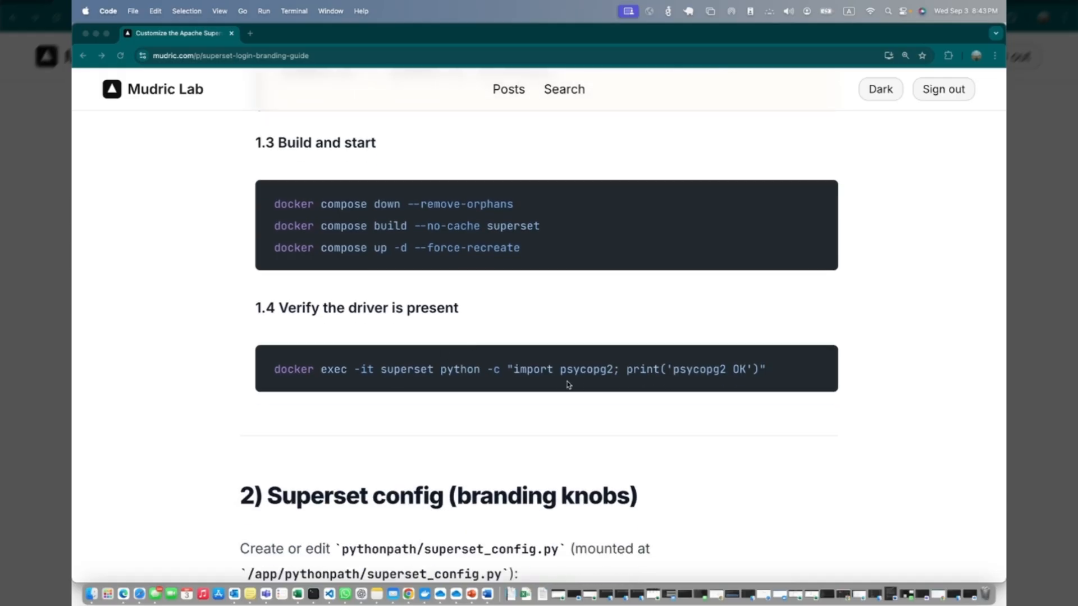
{"action": "mouse_move", "coordinate": [635, 381]}
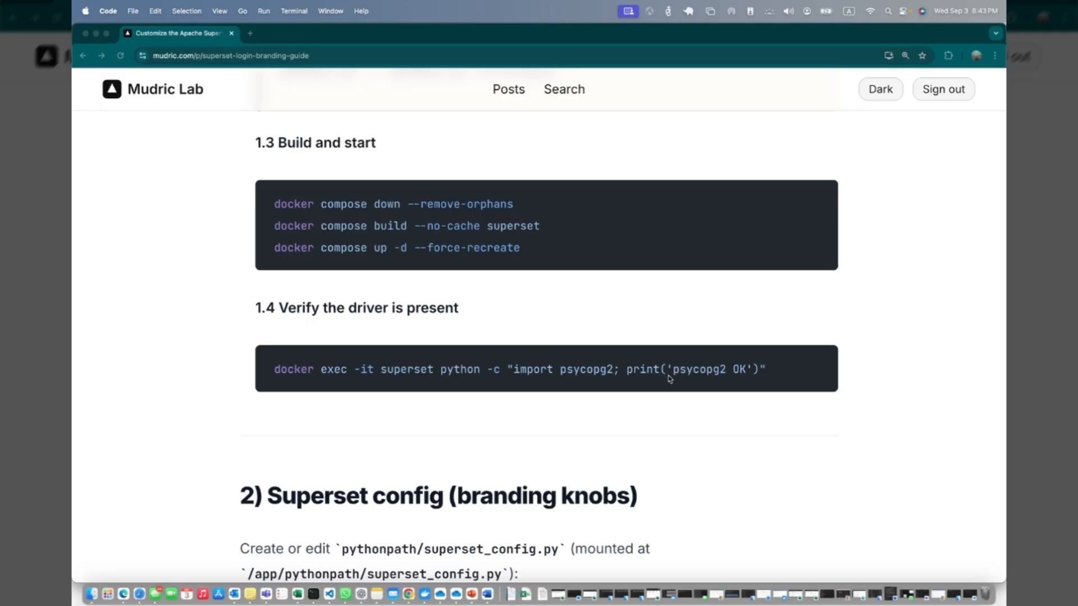
{"action": "left_click", "coordinate": [409, 594]}
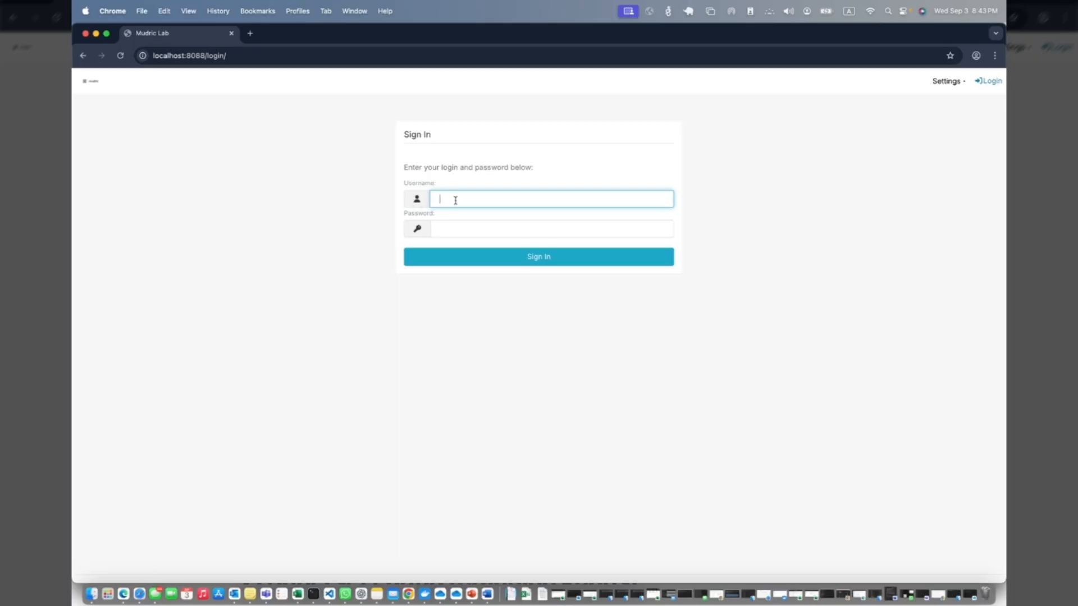
Sign in to Superset as admin and dismiss the password and zoom notices
{"action": "type", "text": "admin"}
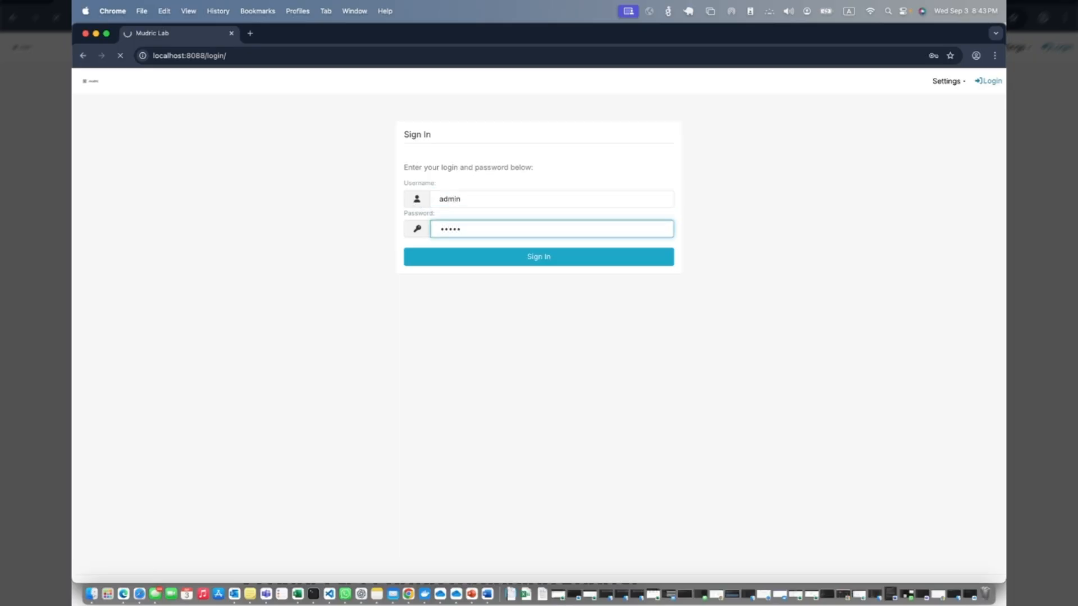
{"action": "left_click", "coordinate": [538, 256]}
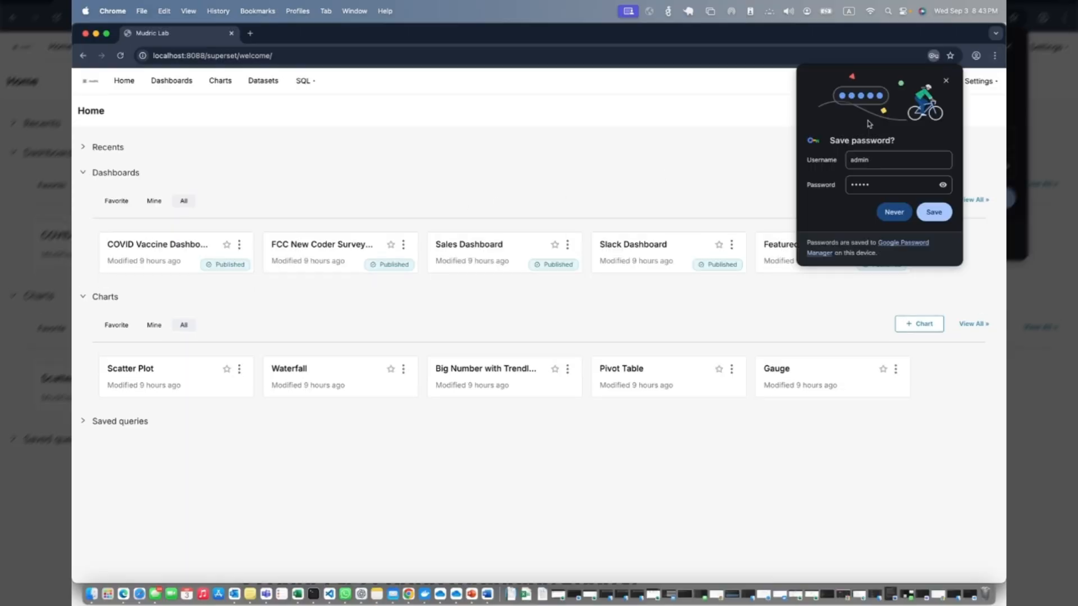
{"action": "left_click", "coordinate": [980, 81]}
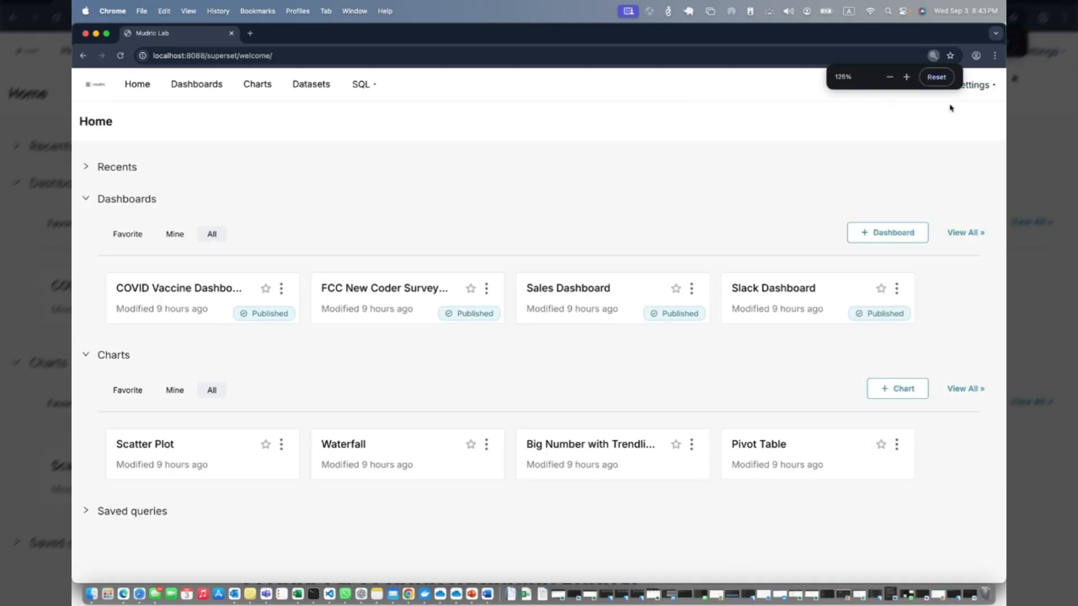
{"action": "left_click", "coordinate": [972, 85]}
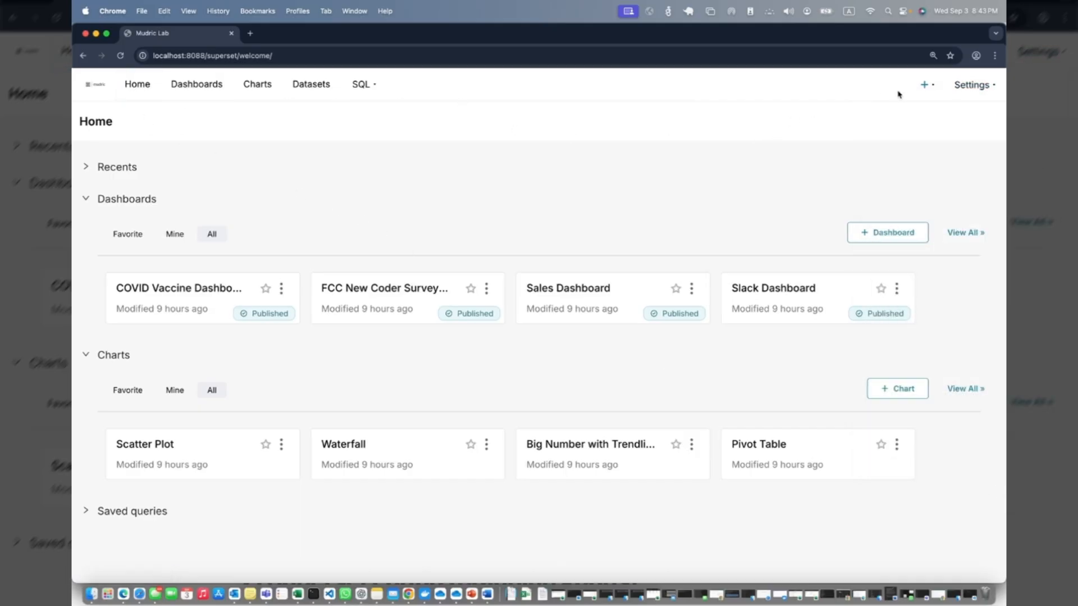
Log out via Settings to return to the plain sign-in page
{"action": "left_click", "coordinate": [972, 85]}
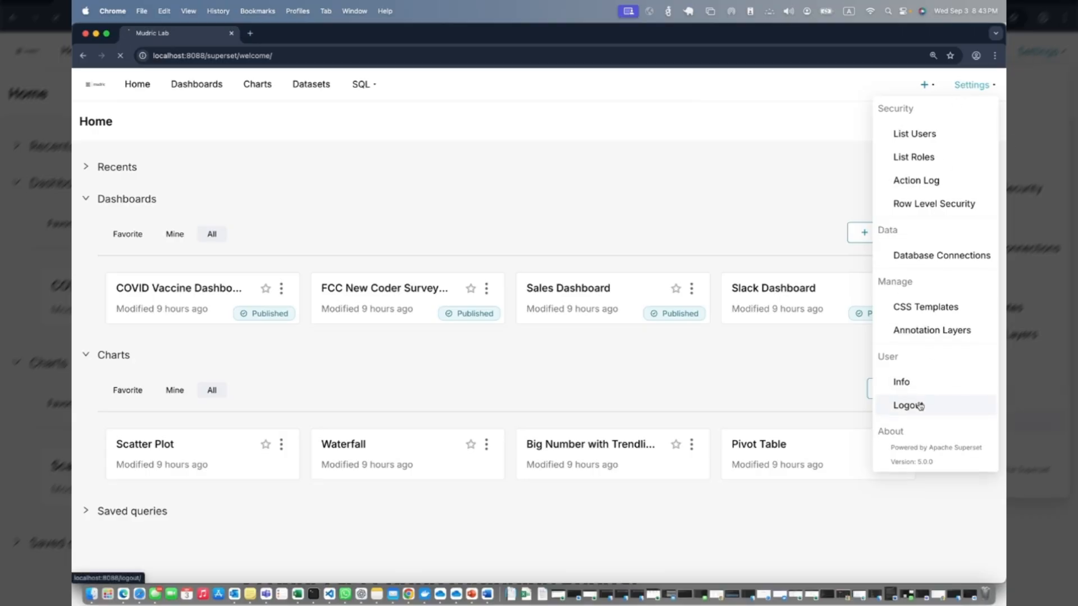
{"action": "left_click", "coordinate": [906, 405]}
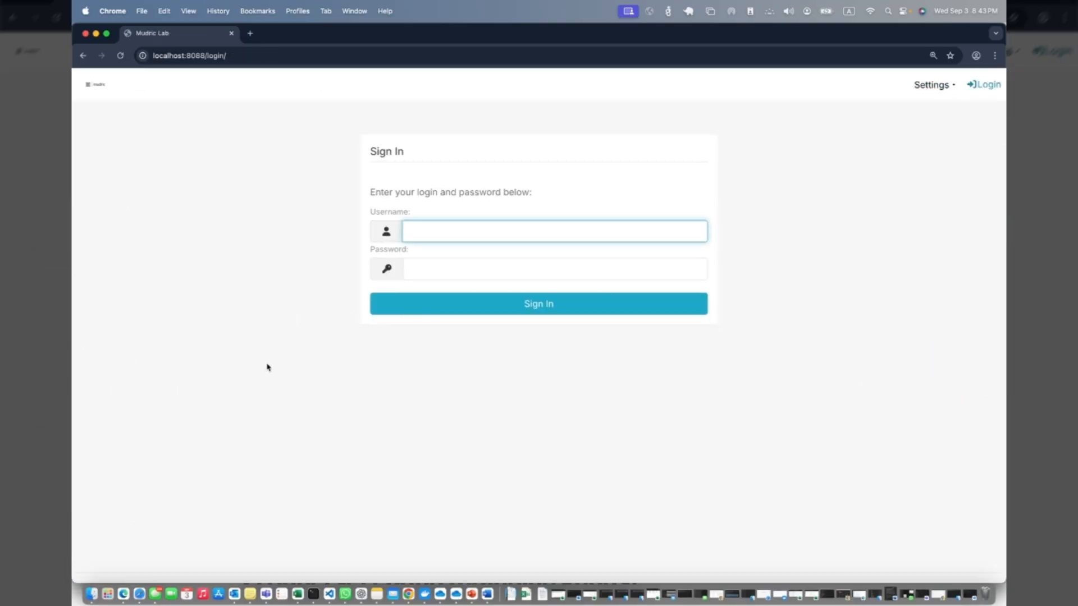
{"action": "mouse_move", "coordinate": [257, 567]}
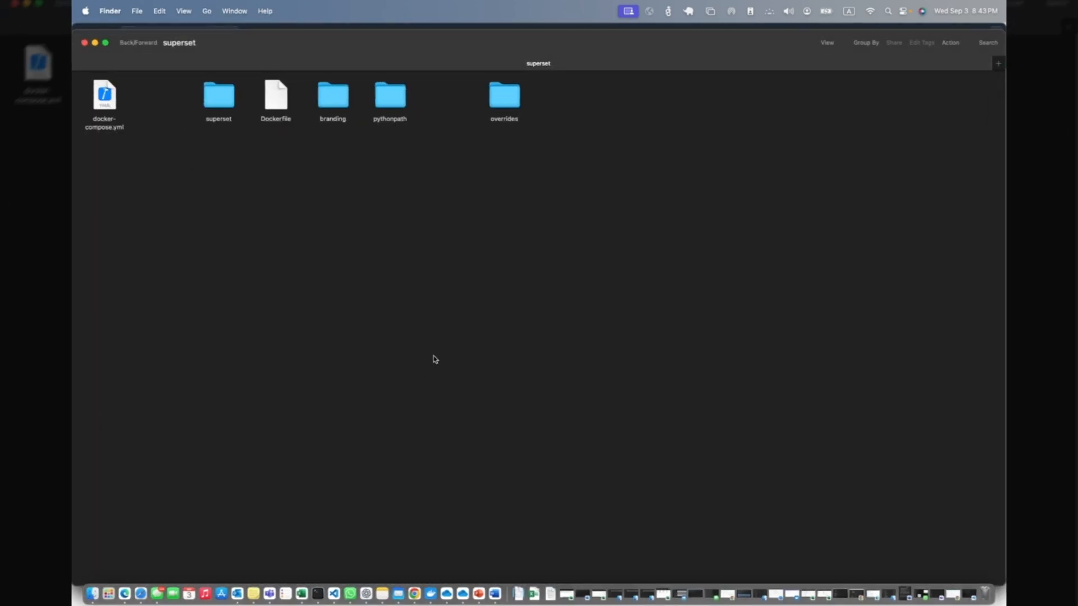
{"action": "left_click", "coordinate": [333, 97]}
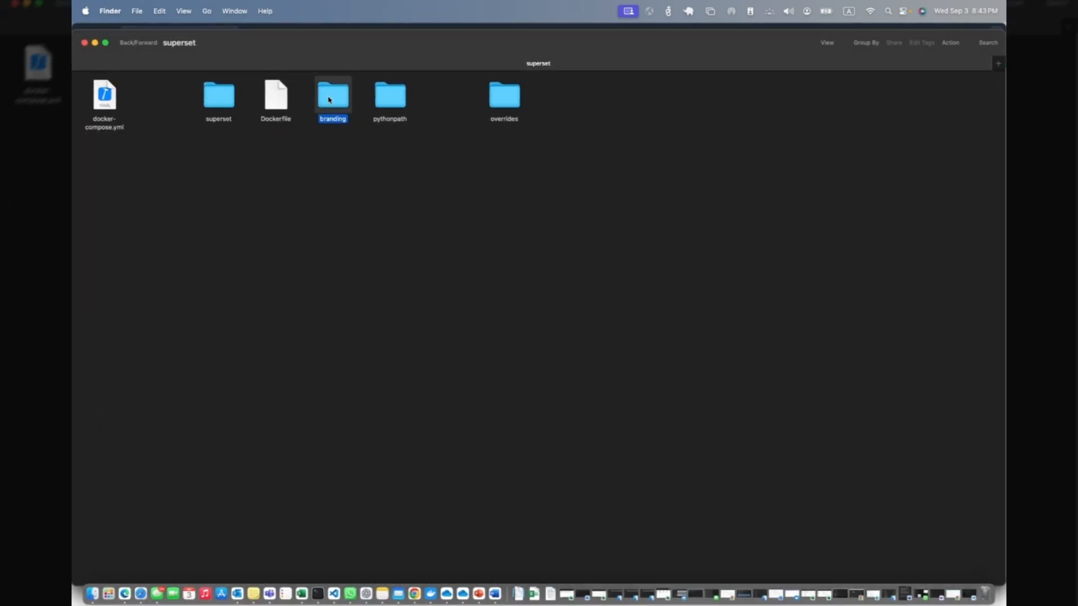
{"action": "double_click", "coordinate": [332, 94]}
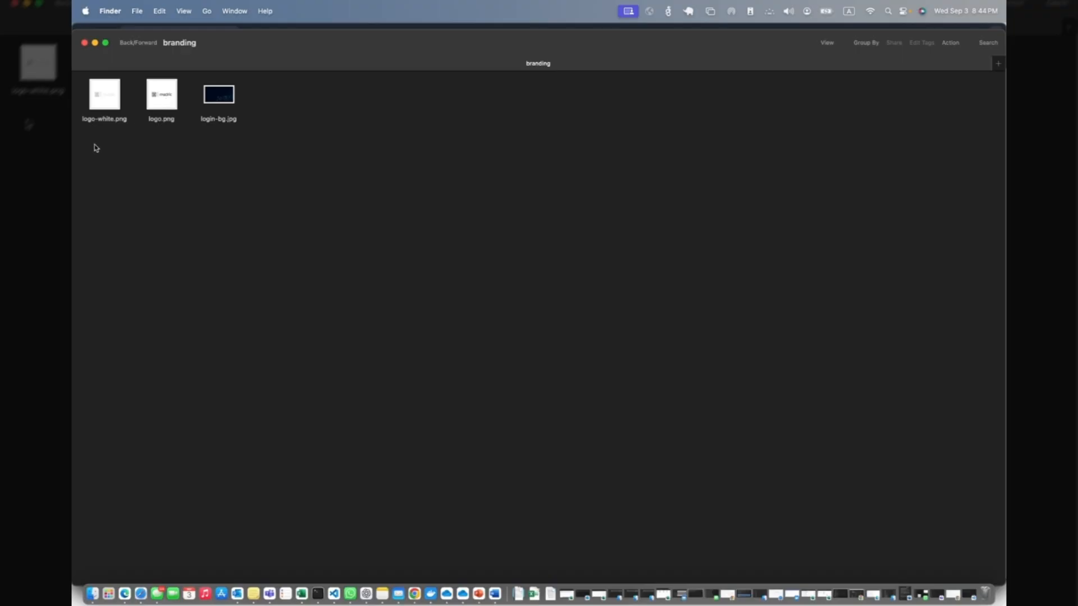
{"action": "mouse_move", "coordinate": [102, 133]}
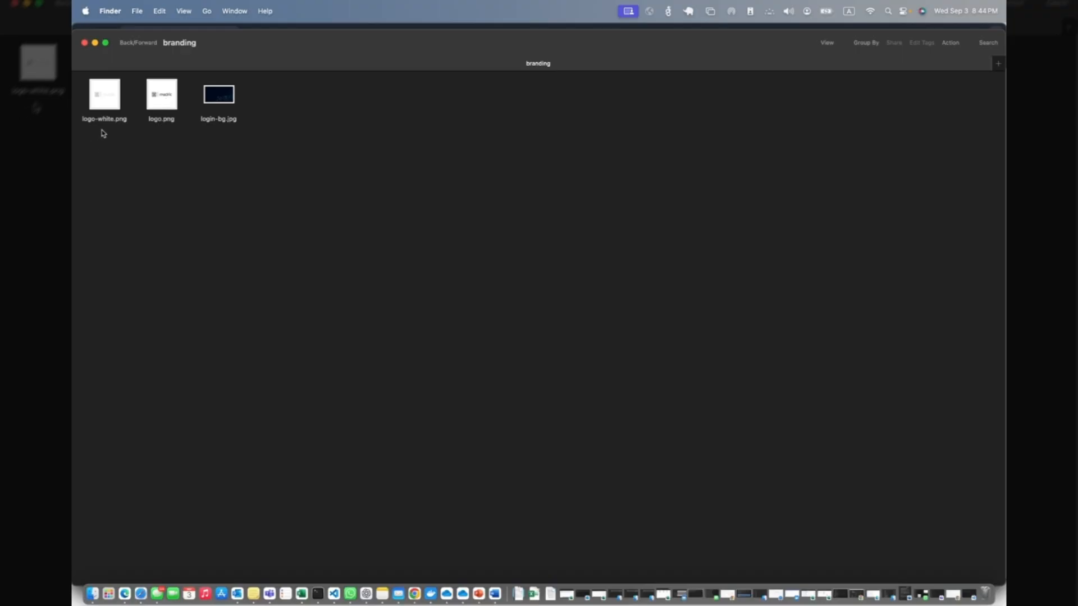
{"action": "left_click", "coordinate": [218, 94]}
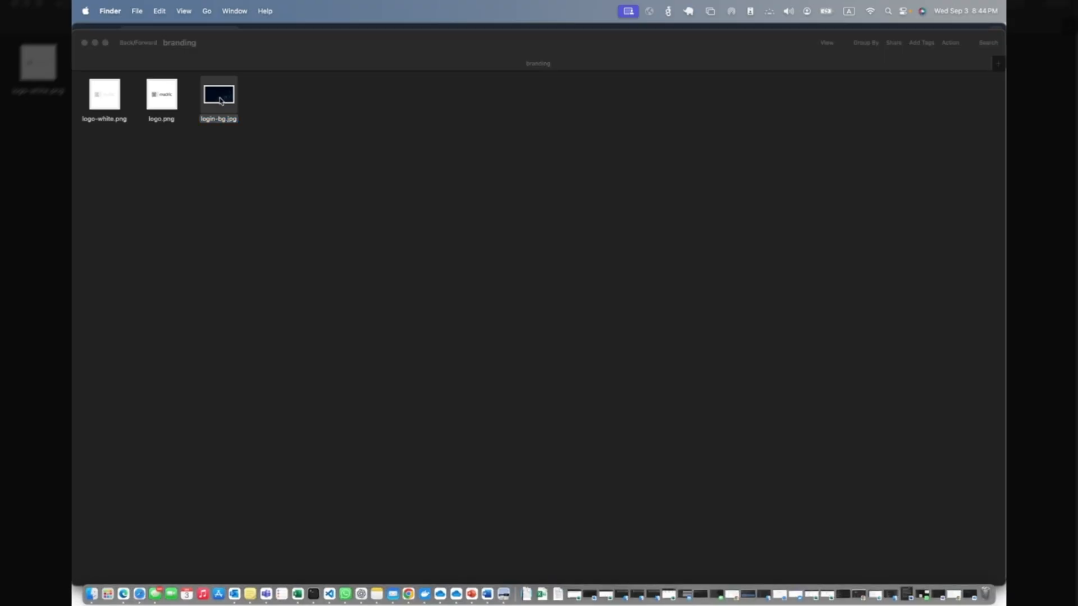
{"action": "double_click", "coordinate": [218, 94]}
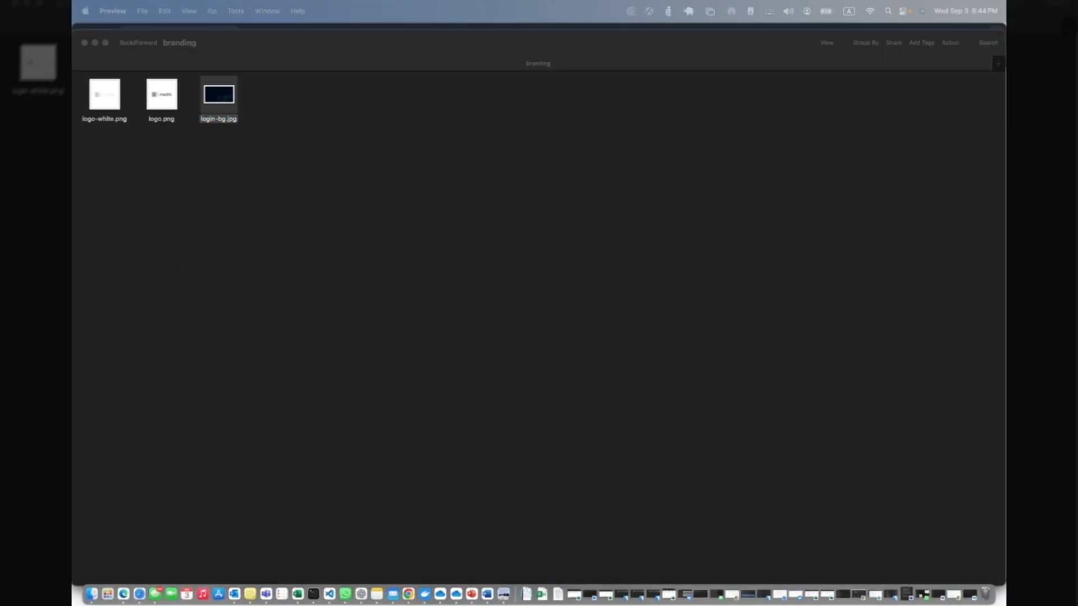
{"action": "double_click", "coordinate": [218, 94]}
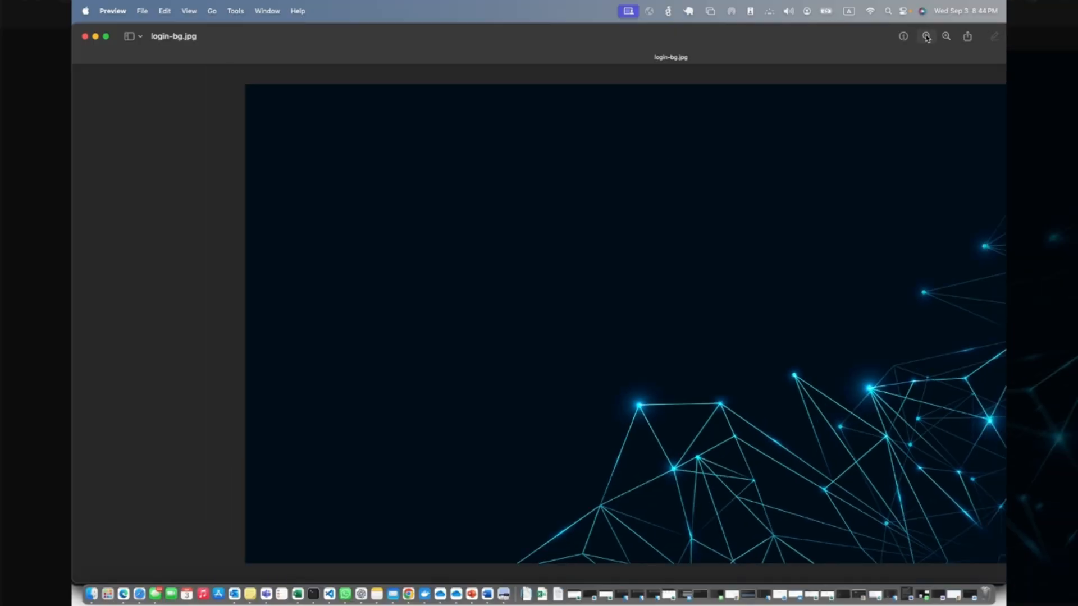
{"action": "left_click", "coordinate": [946, 36]}
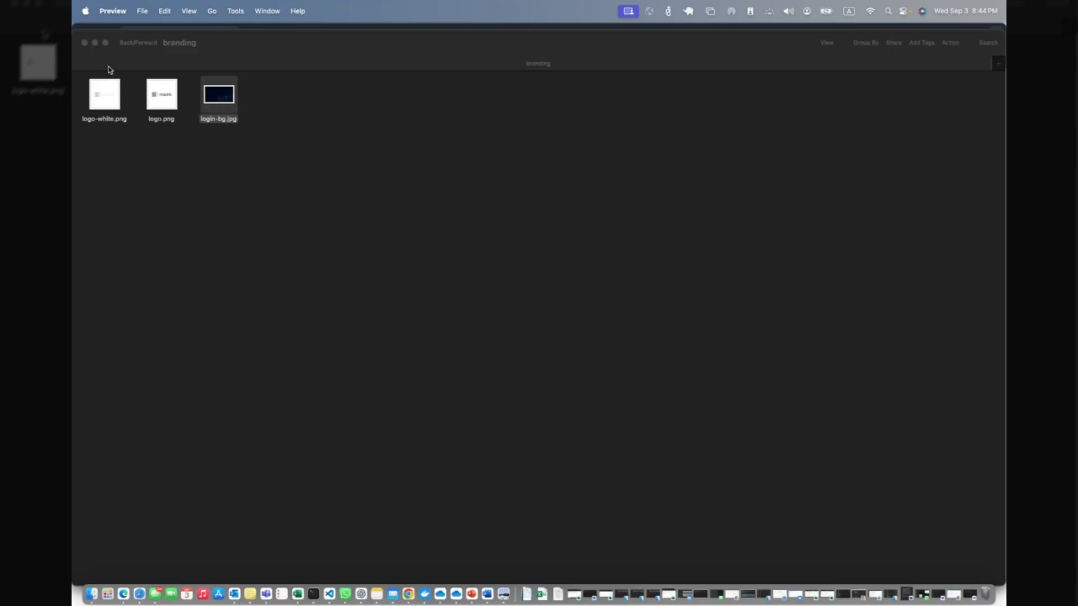
{"action": "mouse_move", "coordinate": [124, 45]}
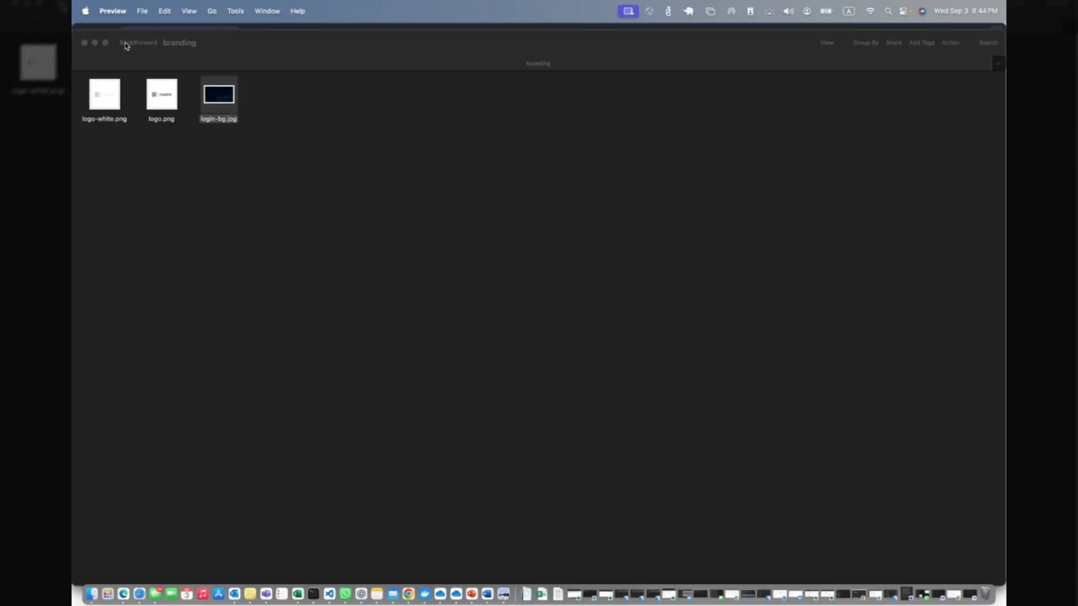
{"action": "left_click", "coordinate": [129, 43]}
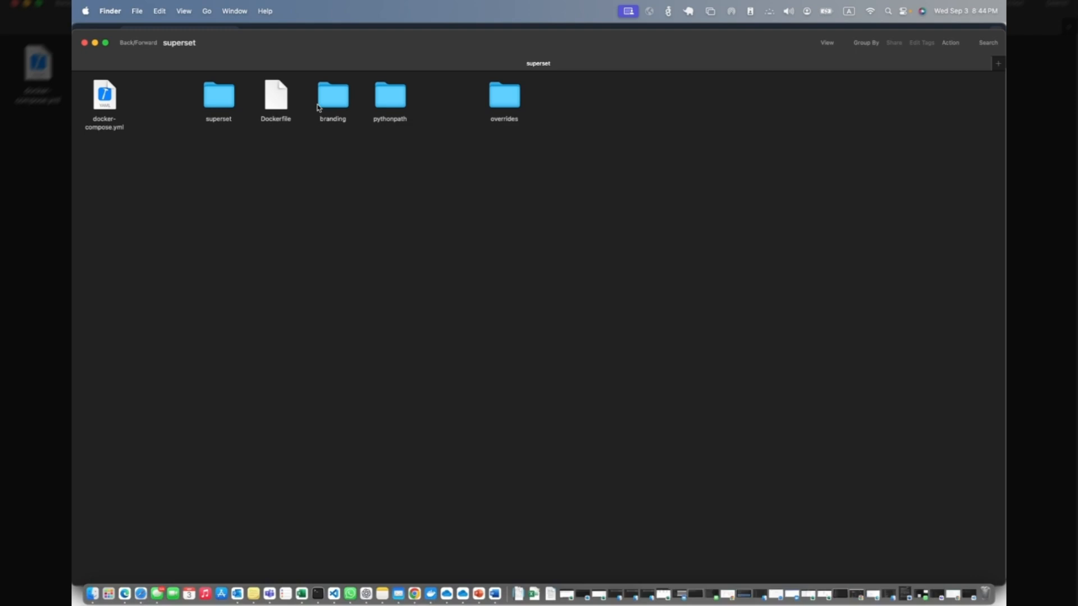
{"action": "mouse_move", "coordinate": [95, 43]}
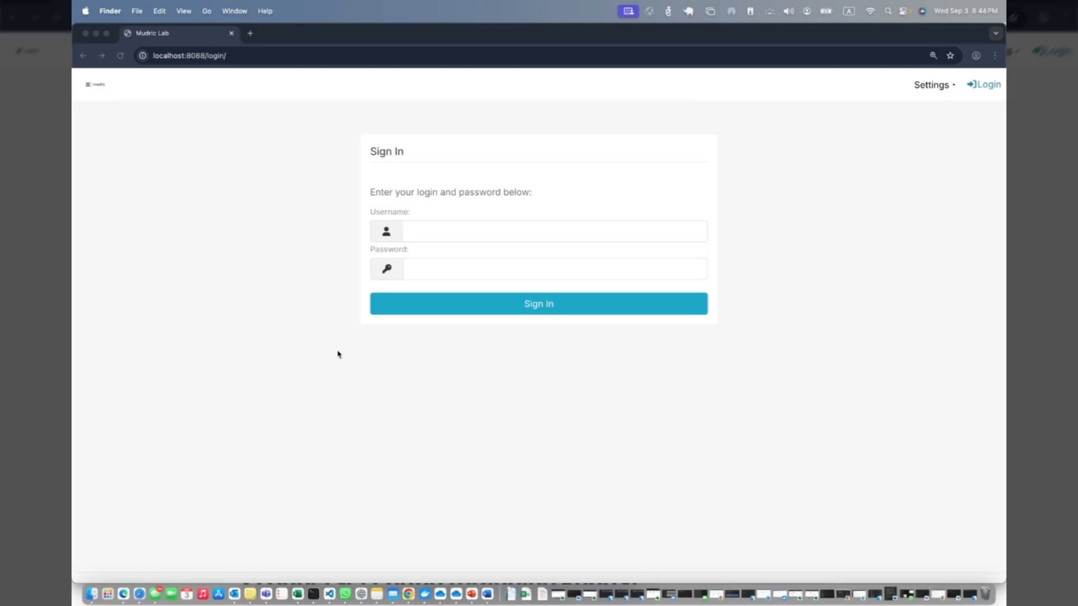
{"action": "mouse_move", "coordinate": [235, 365]}
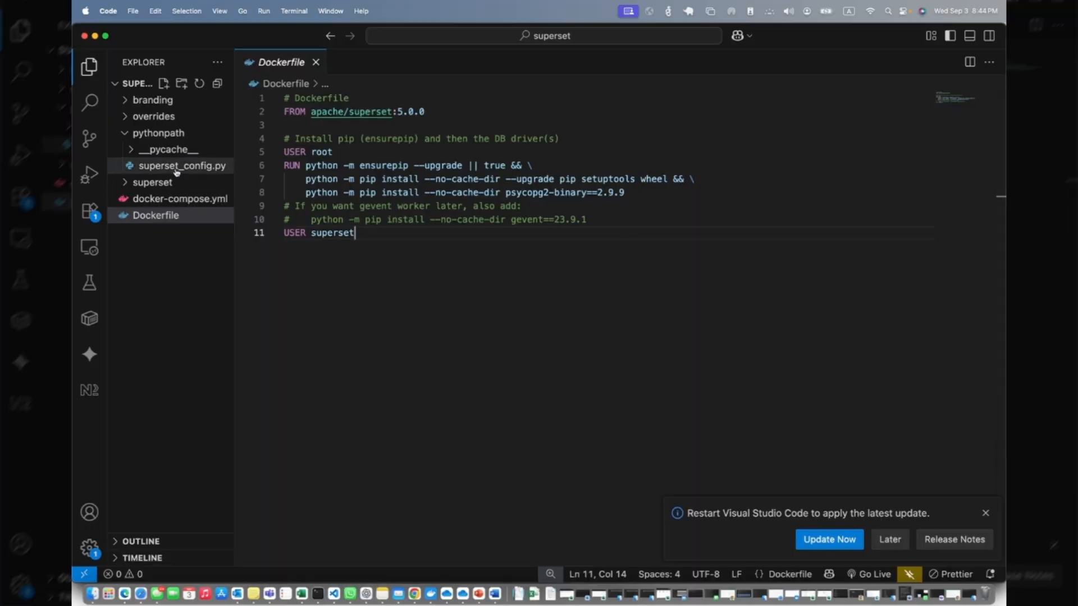
Review superset_config.py and highlight its Branding block on lines 26–30
{"action": "left_click", "coordinate": [182, 166]}
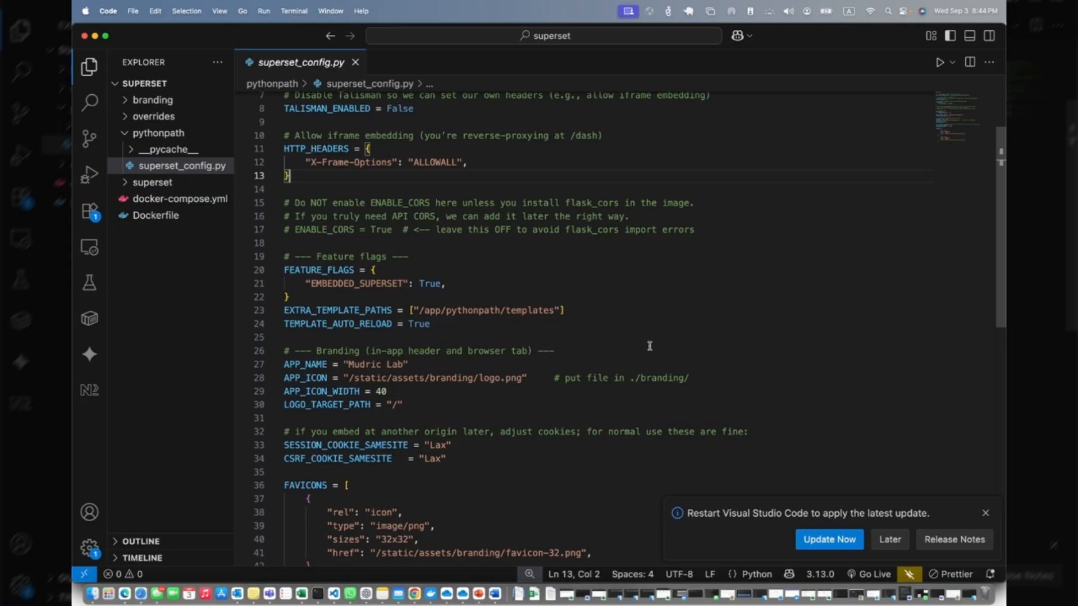
{"action": "scroll", "scroll_direction": "down", "scroll_amount": 3}
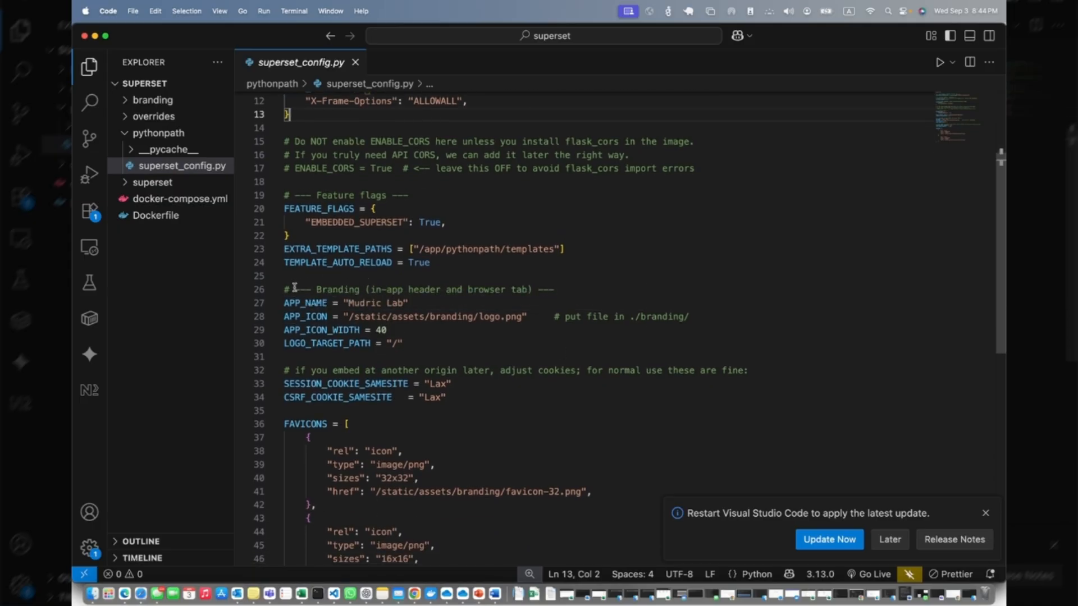
{"action": "left_click_drag", "start_coordinate": [284, 289], "coordinate": [402, 344]}
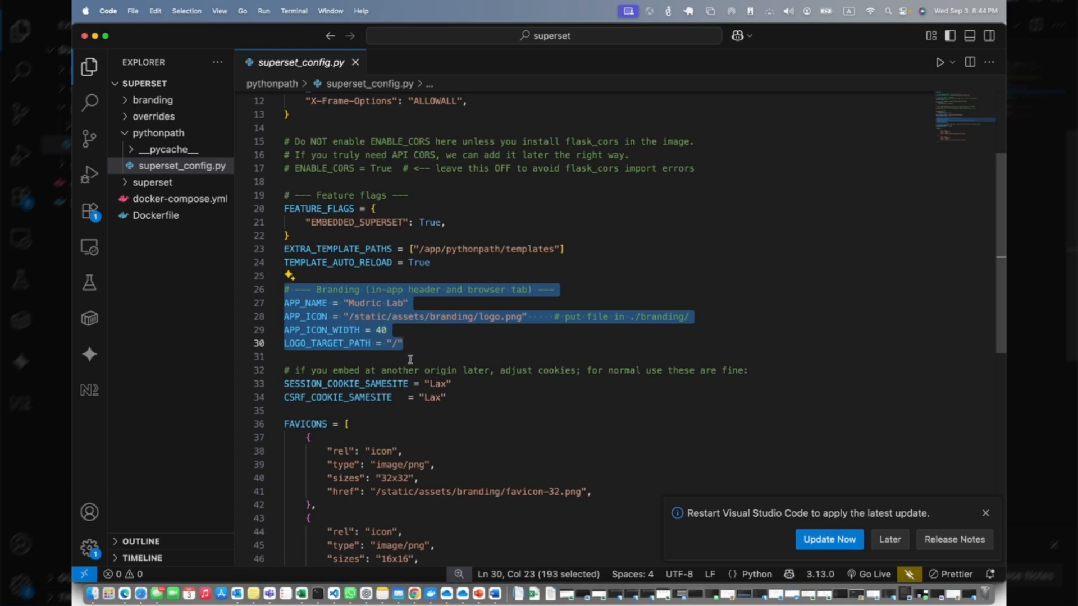
{"action": "scroll", "scroll_direction": "down", "scroll_amount": 3}
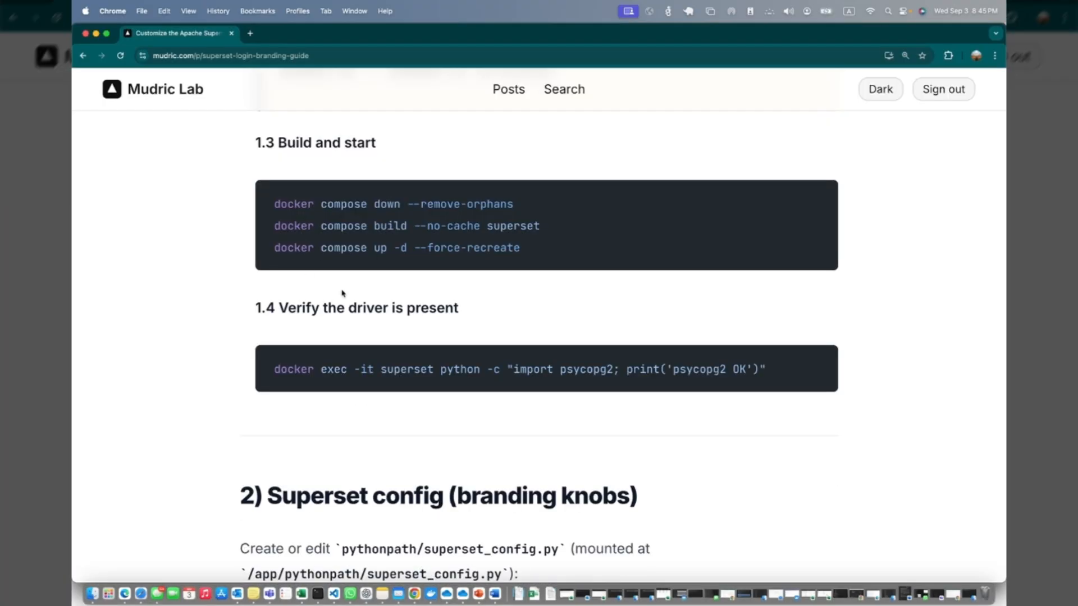
Read the guide's section 2 Superset config through the Key fields list and restart command
{"action": "scroll", "scroll_direction": "down", "scroll_amount": 3}
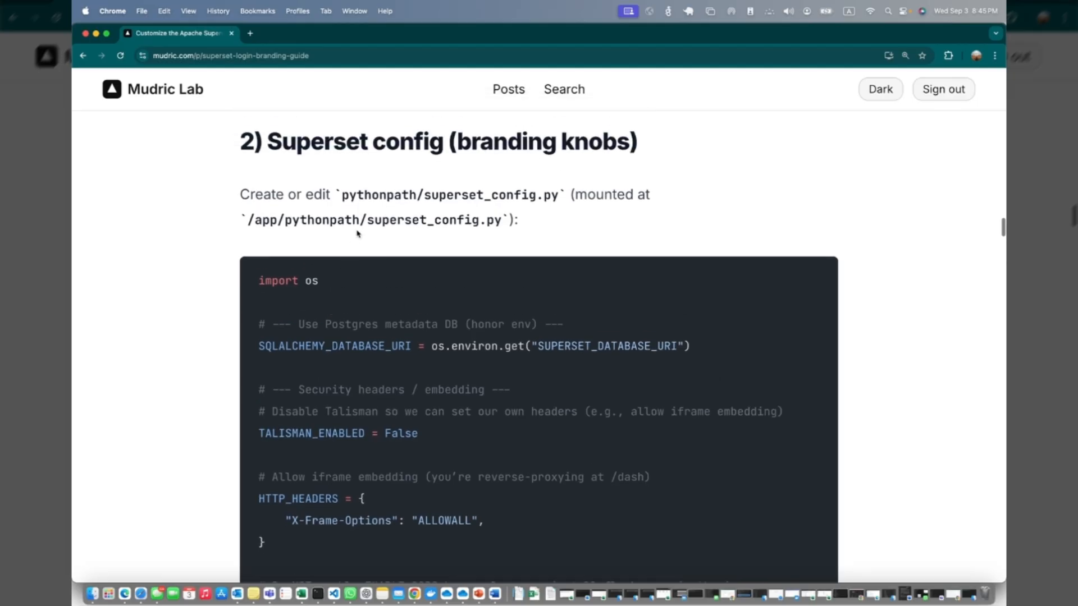
{"action": "scroll", "scroll_direction": "down", "scroll_amount": 3}
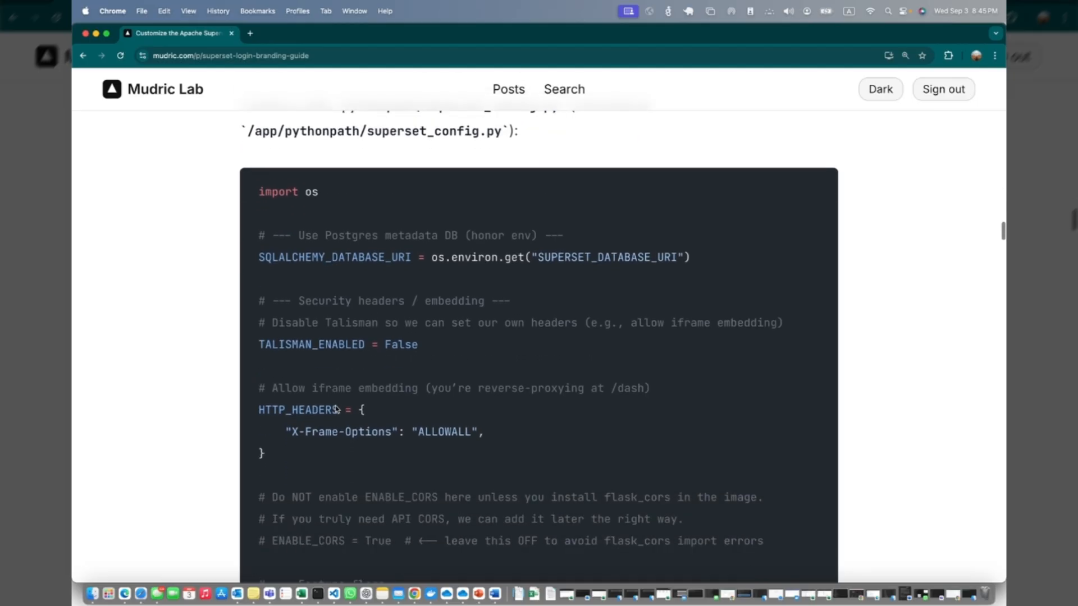
{"action": "scroll", "scroll_direction": "down", "scroll_amount": 3}
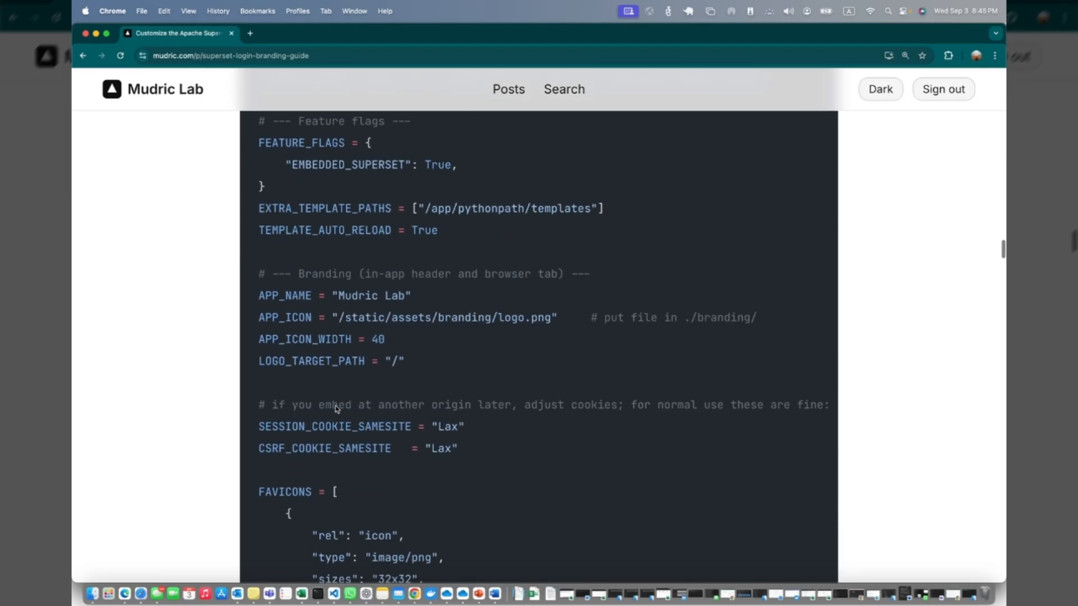
{"action": "scroll", "scroll_direction": "down", "scroll_amount": 3}
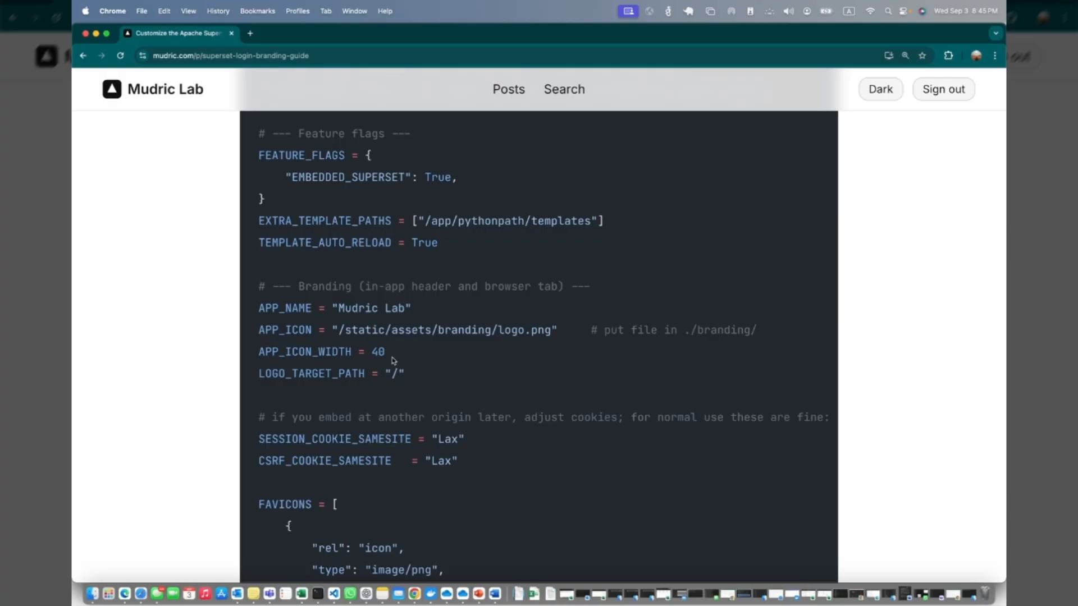
{"action": "mouse_move", "coordinate": [385, 347]}
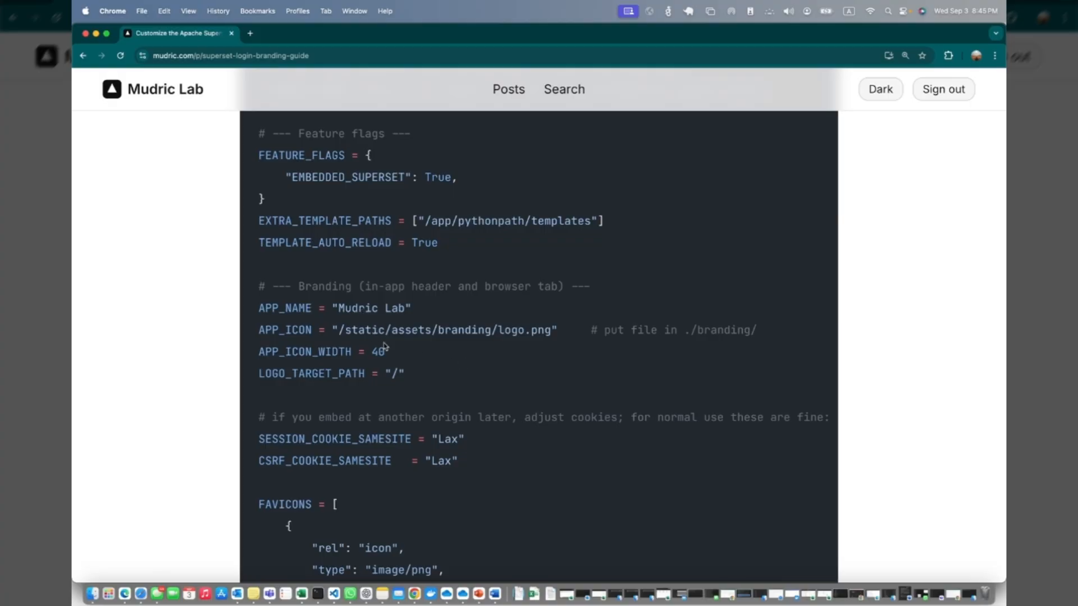
{"action": "scroll", "scroll_direction": "down", "scroll_amount": 3}
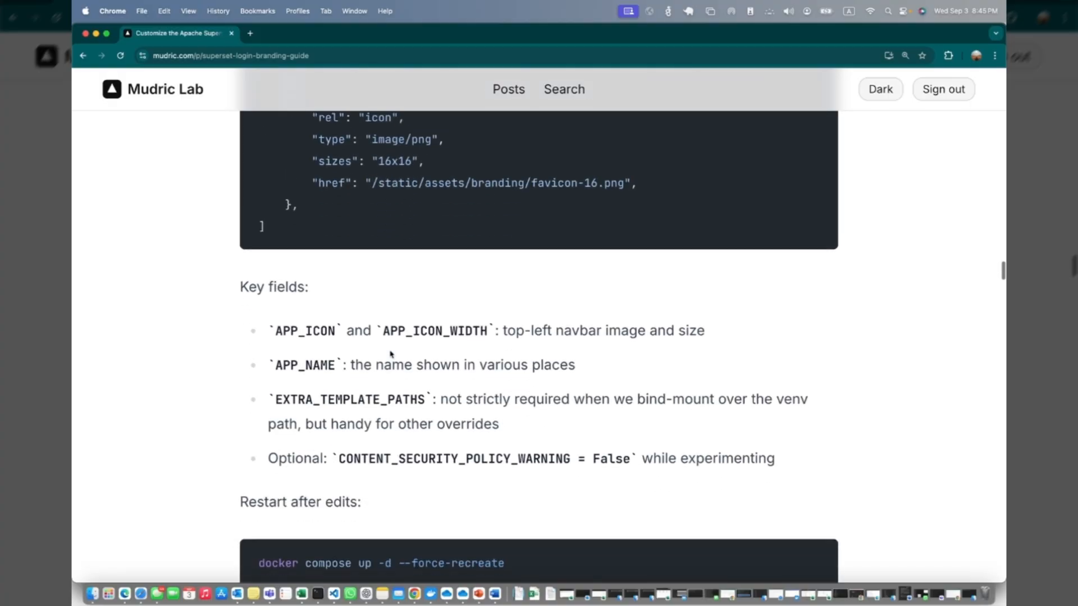
{"action": "scroll", "scroll_direction": "down", "scroll_amount": 3}
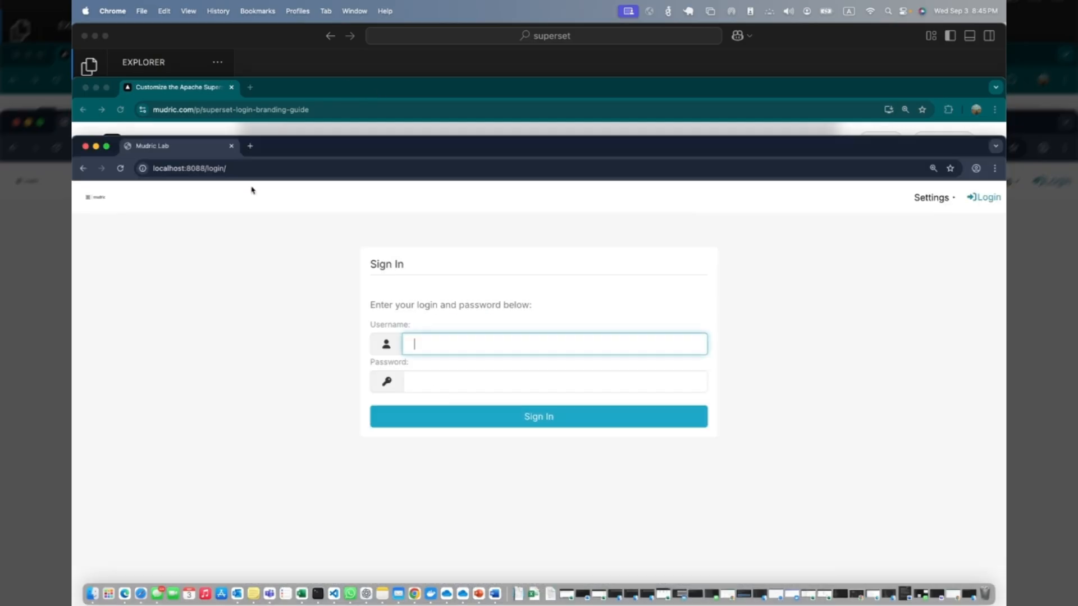
{"action": "mouse_move", "coordinate": [372, 152]}
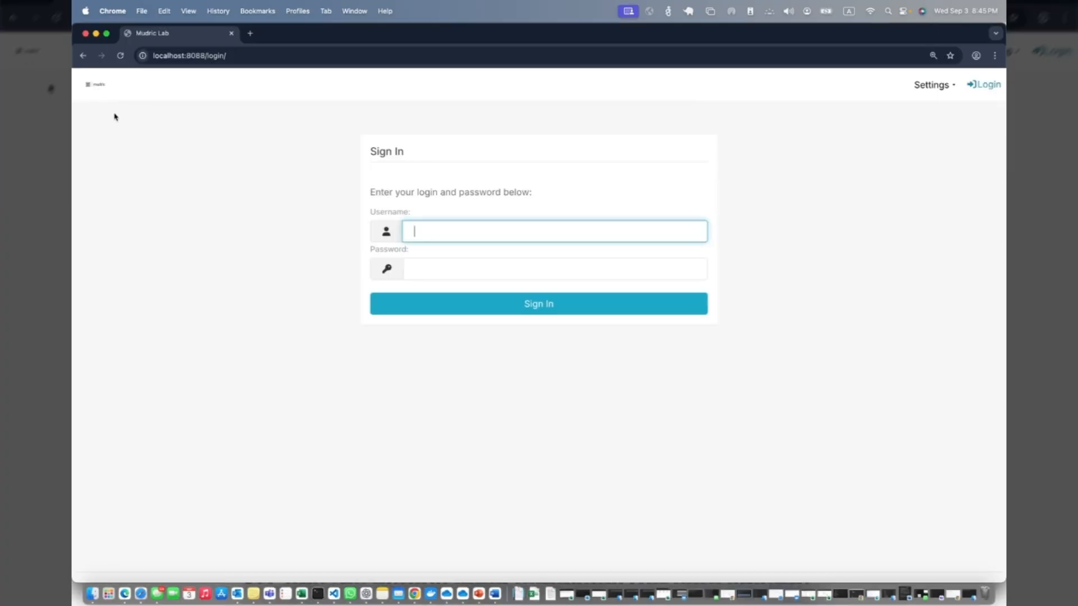
Sign back into Superset with the admin credentials
{"action": "type", "text": "ad"}
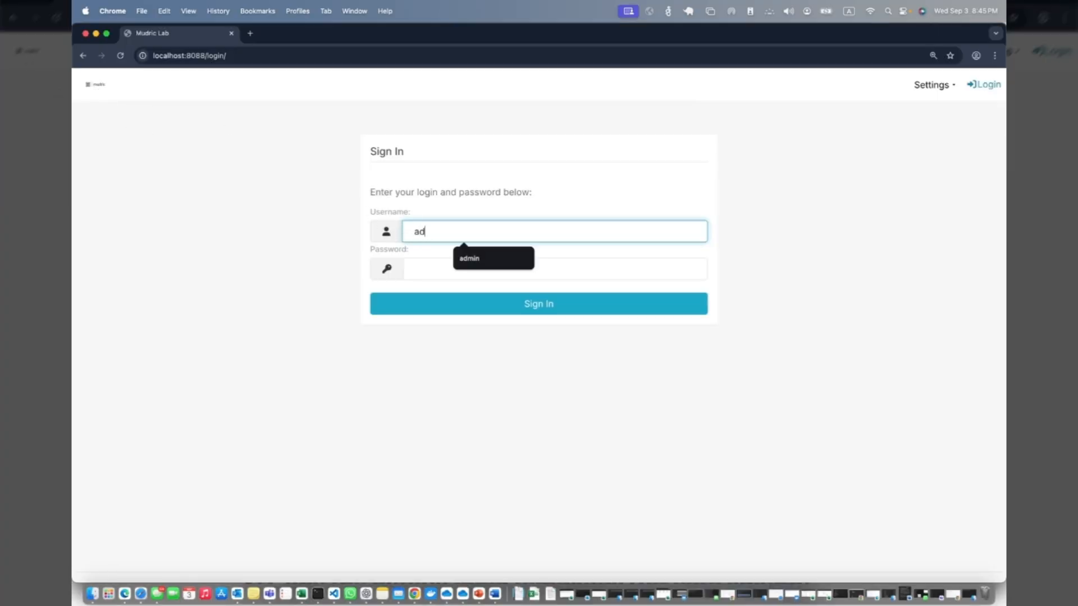
{"action": "type", "text": "••••"}
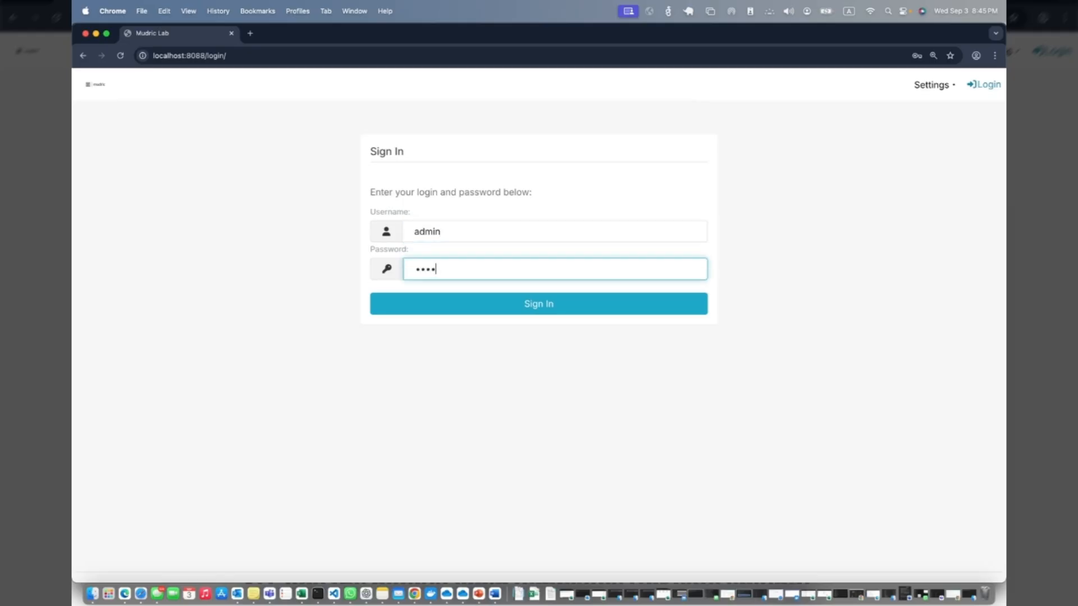
{"action": "left_click", "coordinate": [538, 303]}
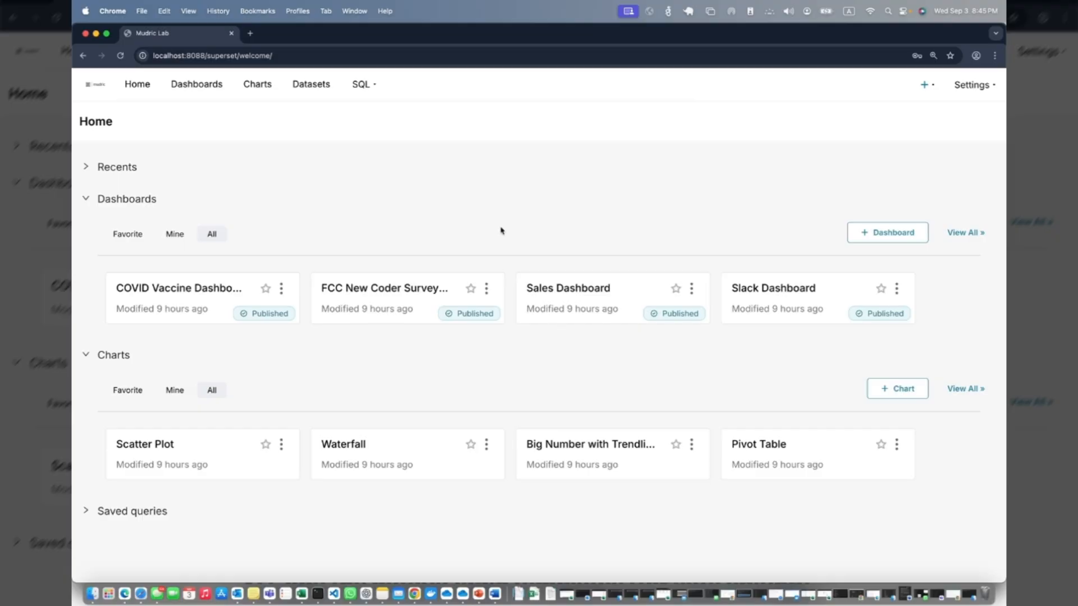
{"action": "mouse_move", "coordinate": [292, 158]}
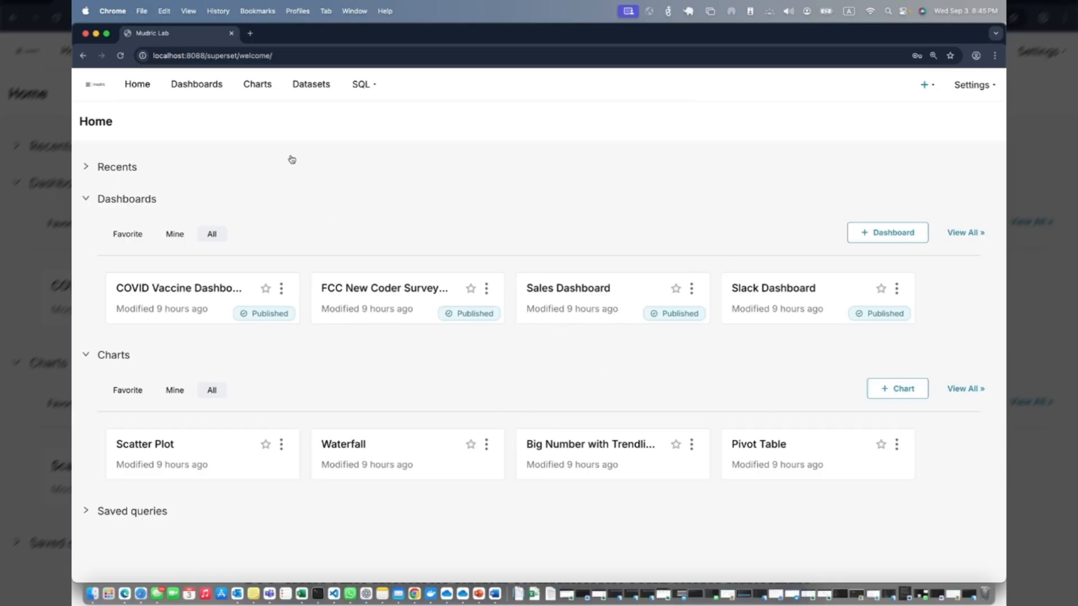
Open the COVID Vaccine Dashboard and switch it into edit mode
{"action": "left_click", "coordinate": [177, 288]}
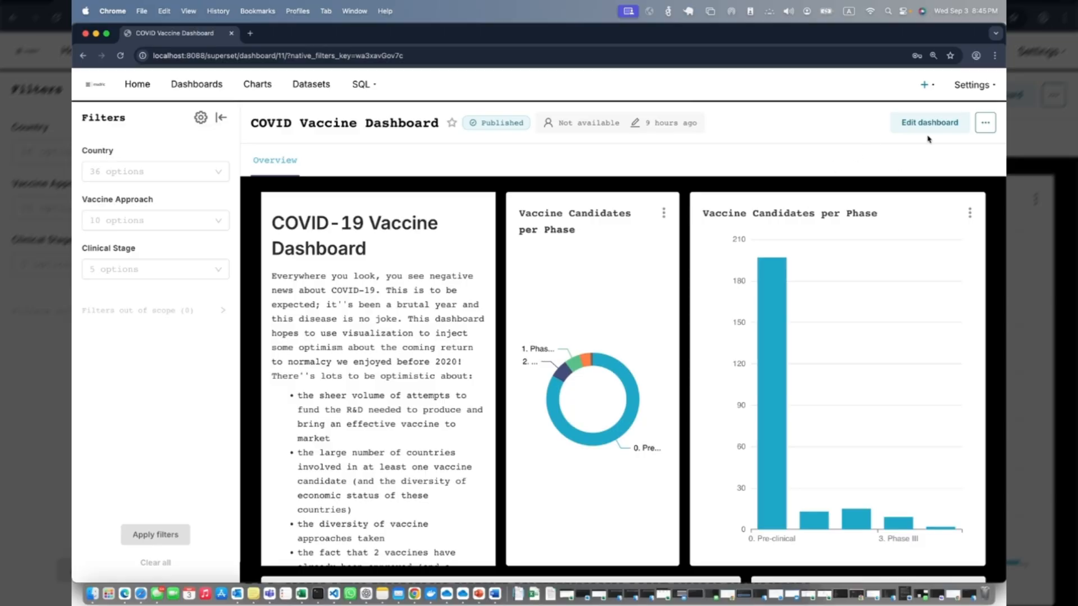
{"action": "left_click", "coordinate": [985, 122]}
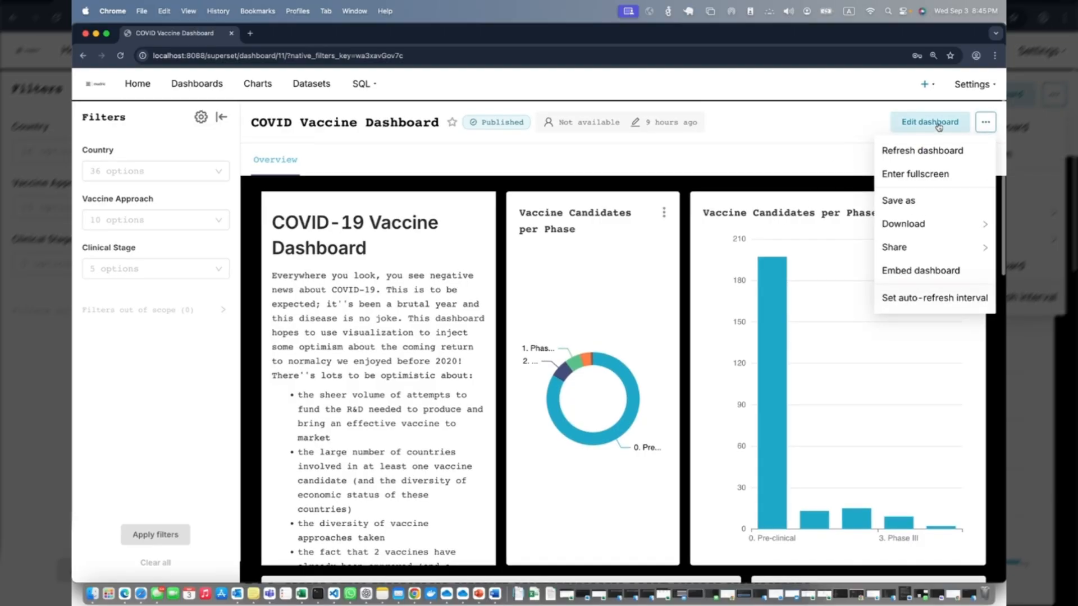
{"action": "left_click", "coordinate": [929, 121]}
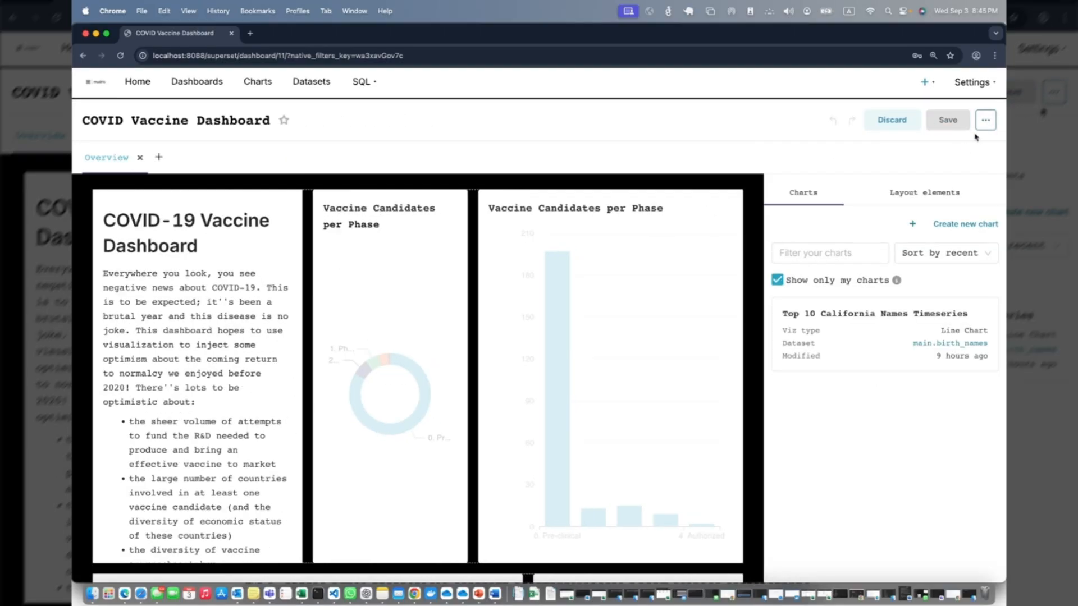
Check the dashboard's live CSS editor, close it unchanged and save the dashboard
{"action": "left_click", "coordinate": [985, 120]}
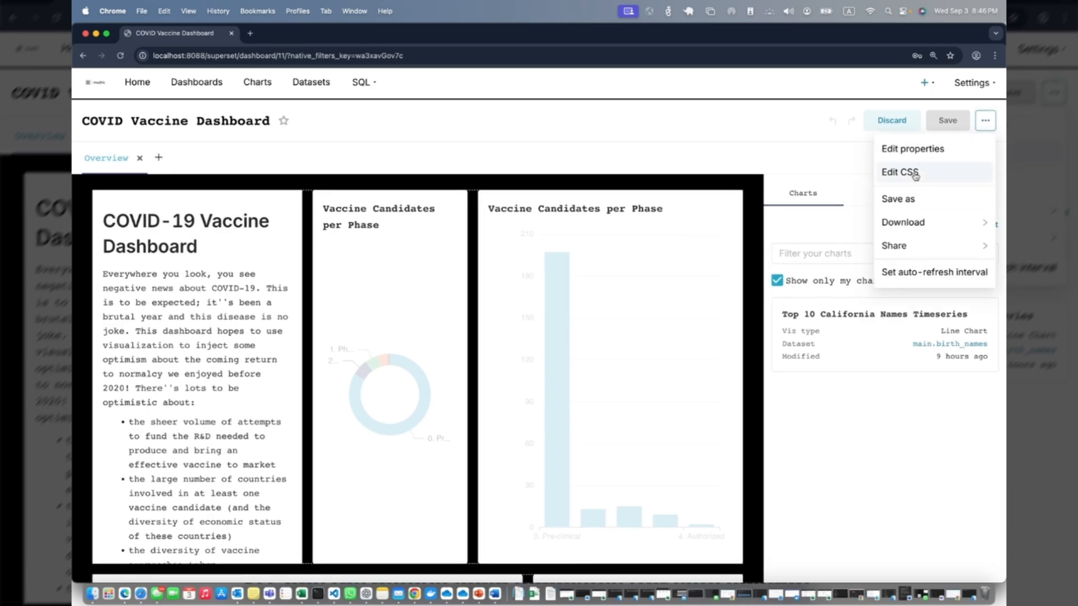
{"action": "left_click", "coordinate": [900, 171]}
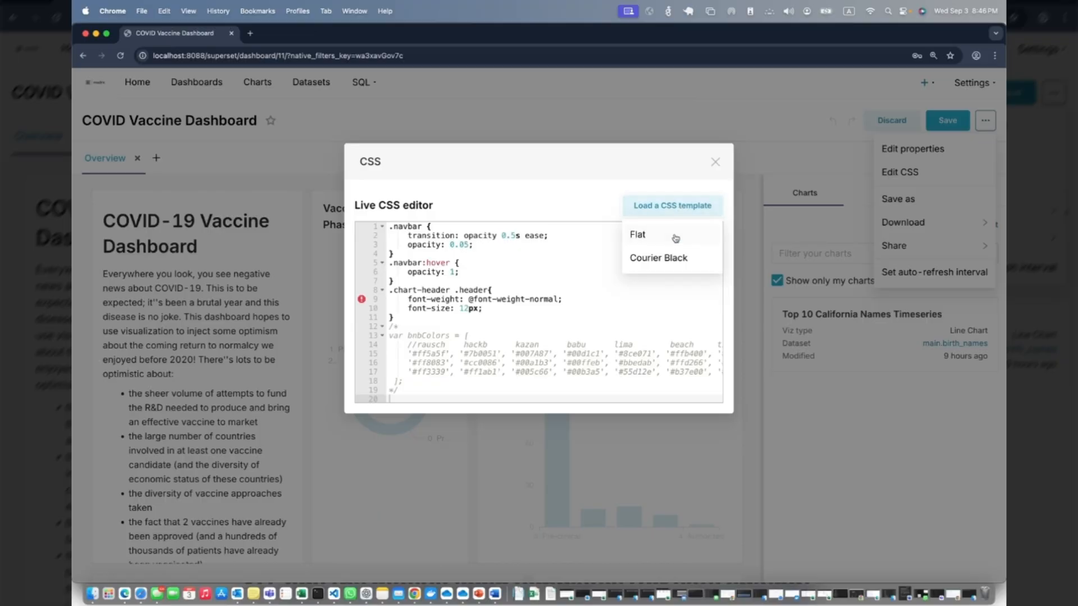
{"action": "left_click", "coordinate": [715, 162]}
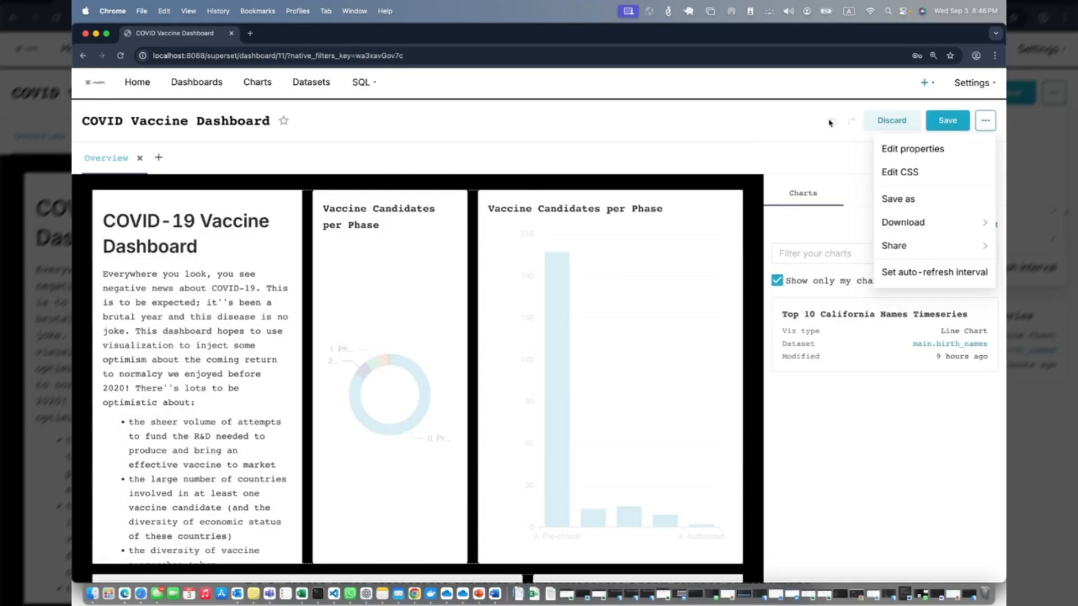
{"action": "left_click", "coordinate": [948, 120]}
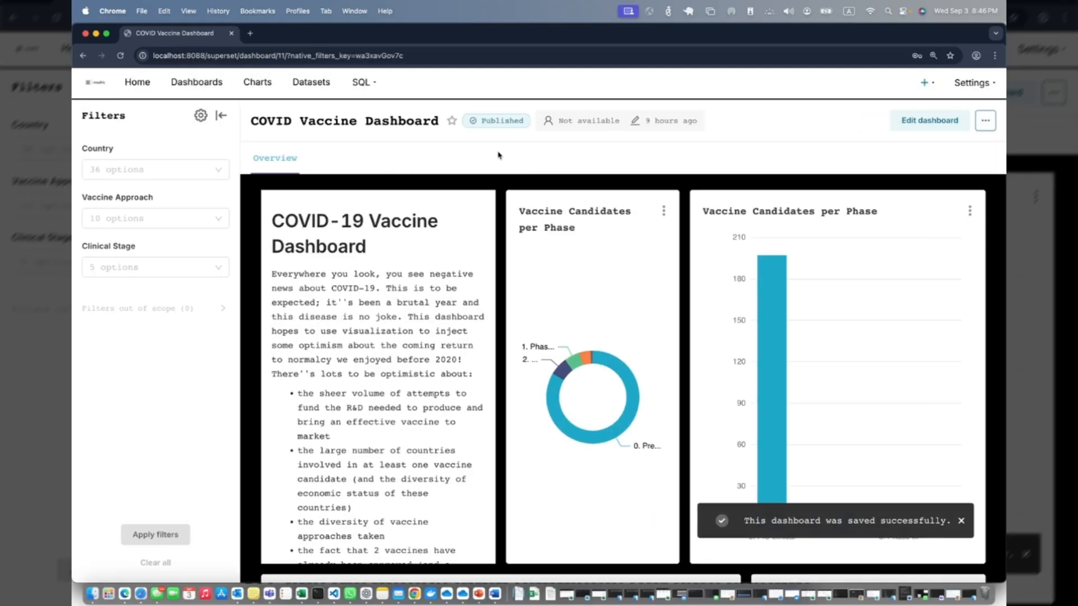
Log out of Superset and list the open browser windows
{"action": "left_click", "coordinate": [973, 82]}
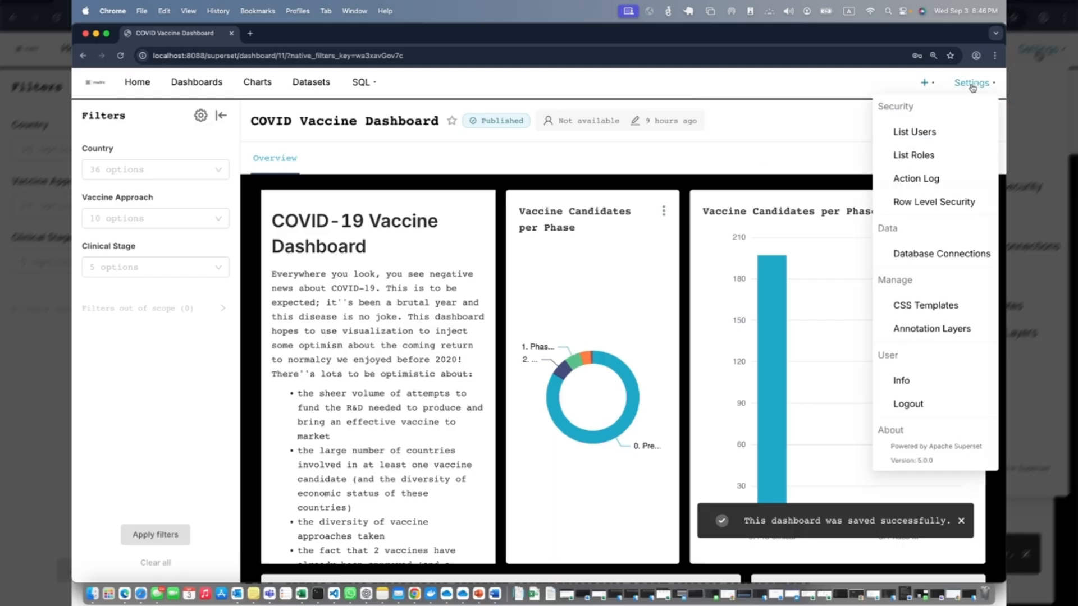
{"action": "left_click", "coordinate": [907, 403]}
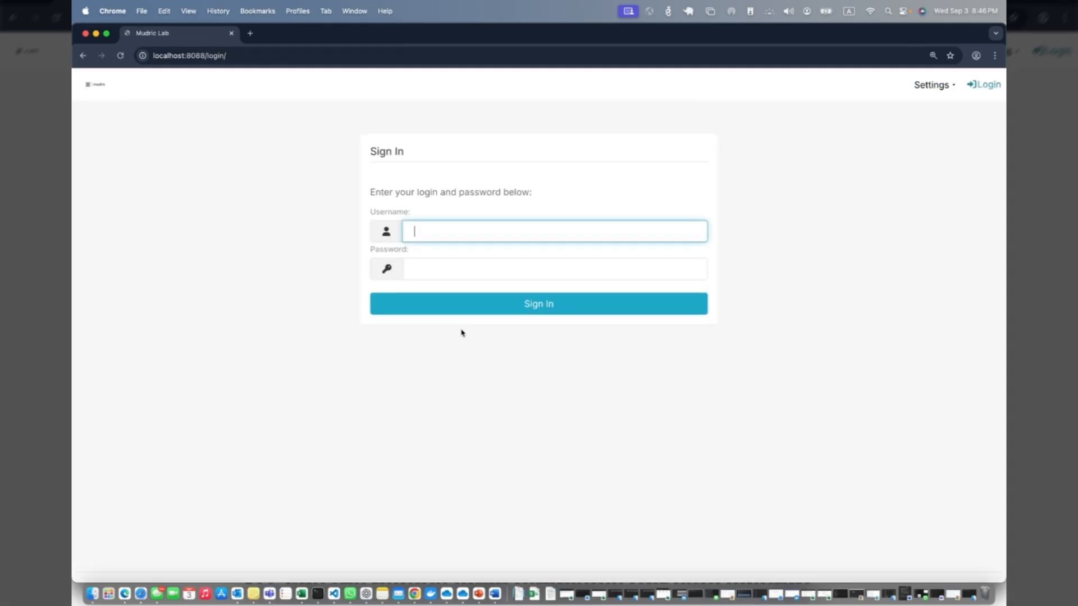
{"action": "mouse_move", "coordinate": [296, 381]}
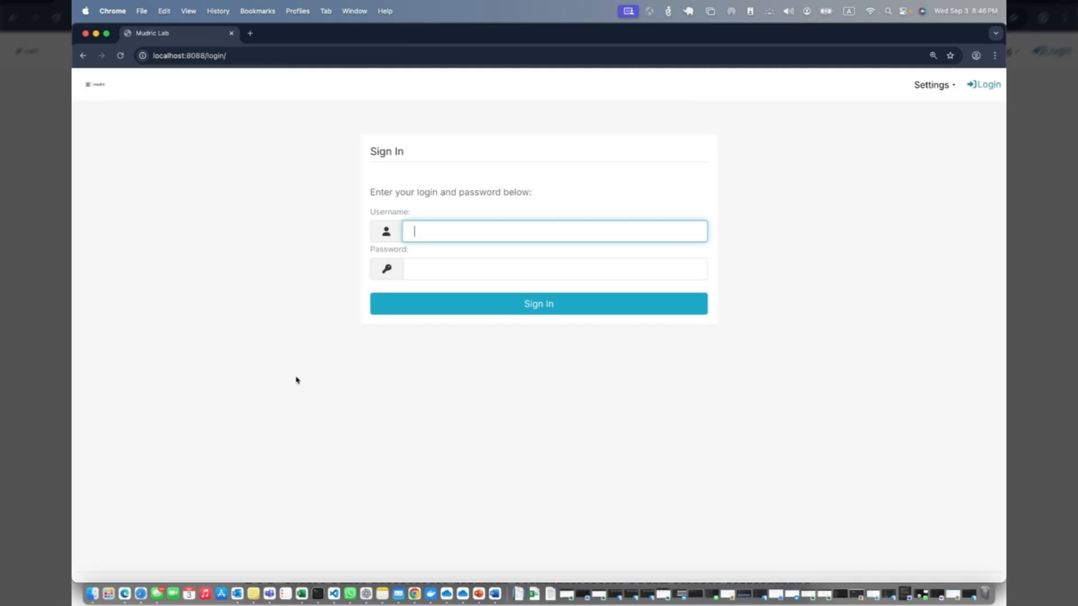
{"action": "mouse_move", "coordinate": [284, 493]}
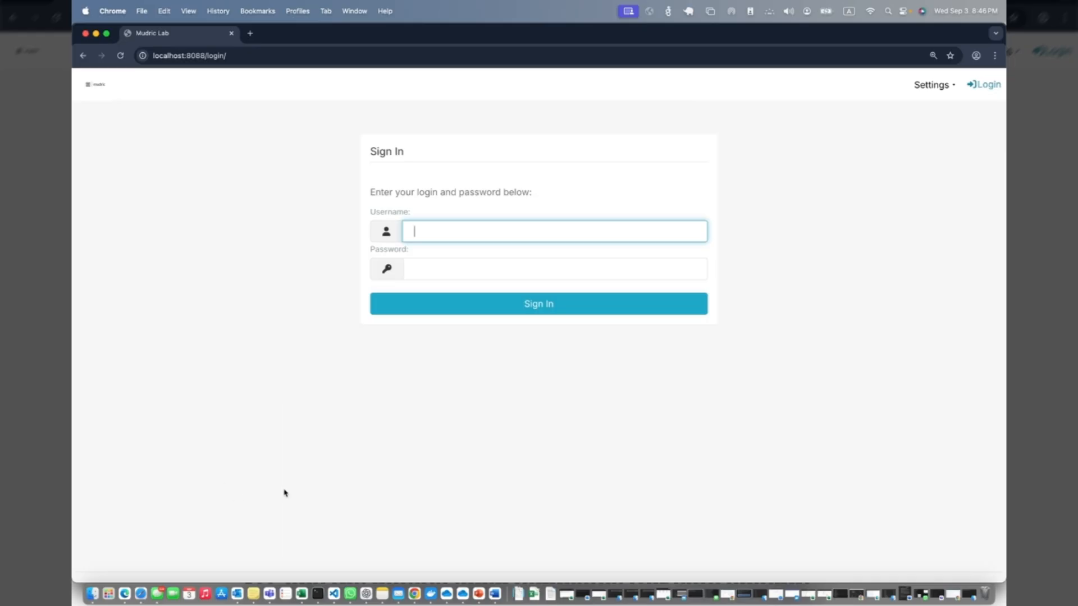
{"action": "right_click", "coordinate": [415, 593]}
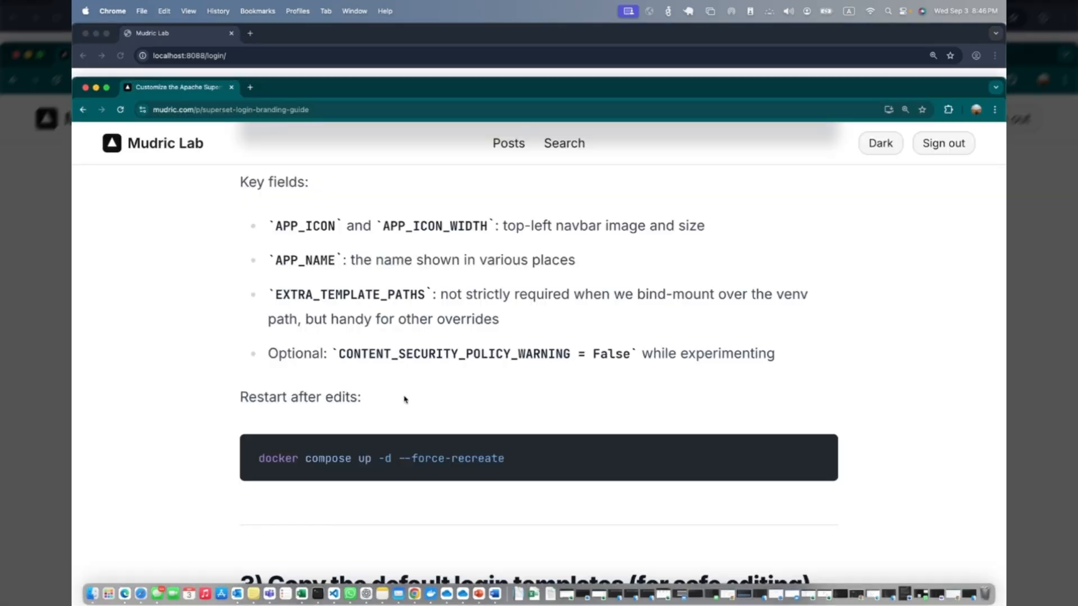
Bring the guide's section 3 docker cp template-copy commands fully into view
{"action": "scroll", "scroll_direction": "down", "scroll_amount": 3}
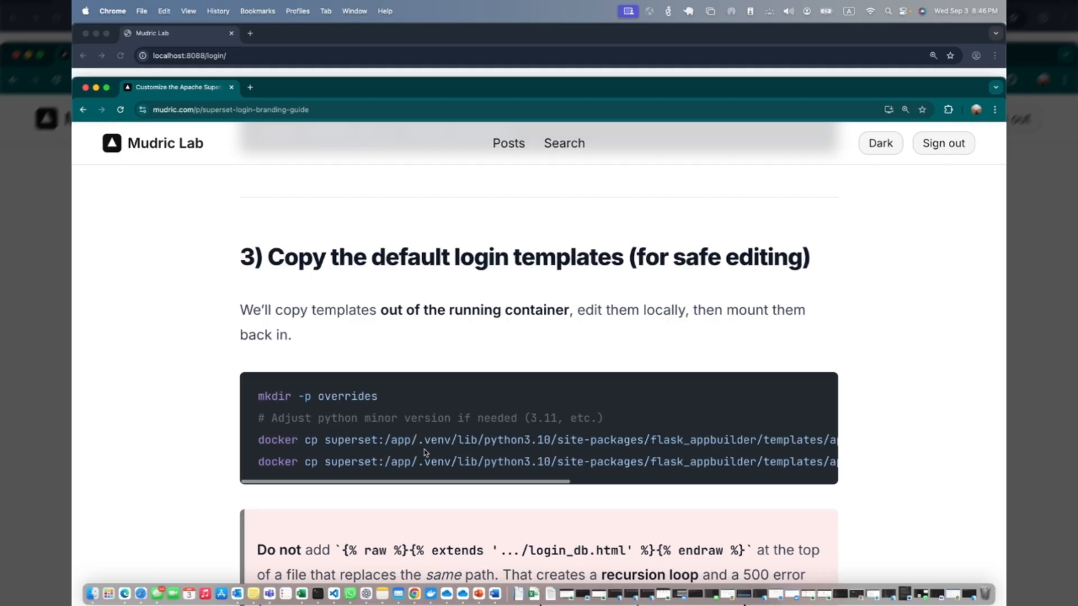
{"action": "scroll", "scroll_direction": "right", "scroll_amount": 3}
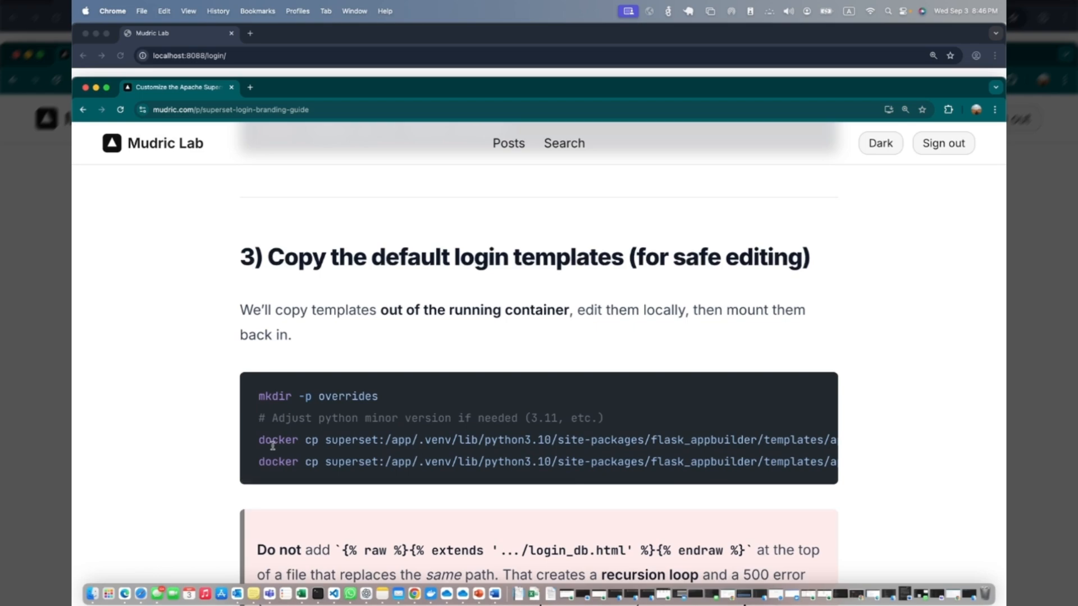
{"action": "mouse_move", "coordinate": [307, 451]}
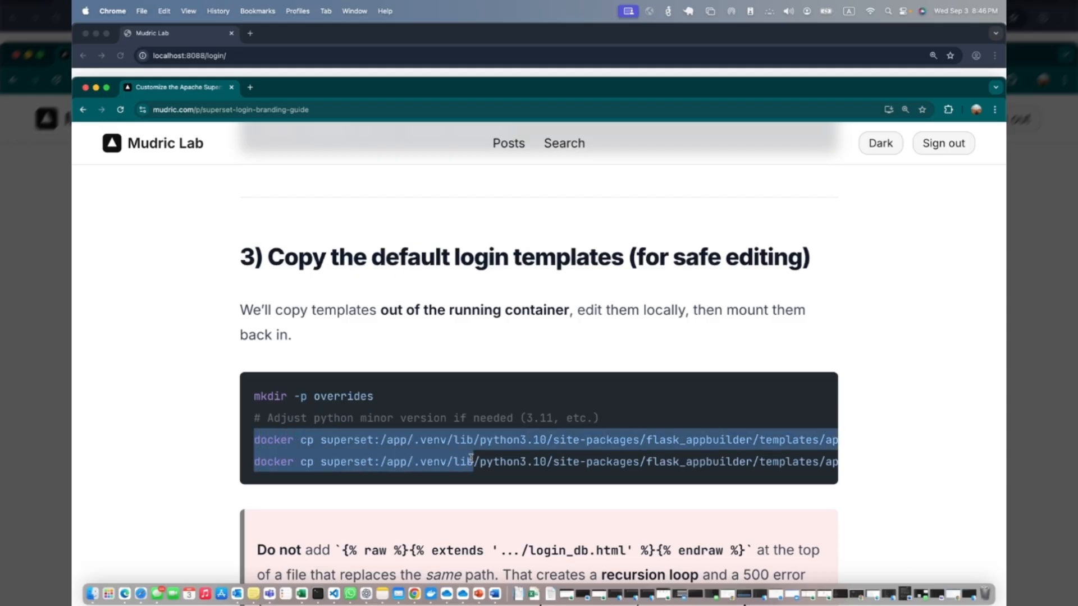
{"action": "scroll", "scroll_direction": "right", "scroll_amount": 3}
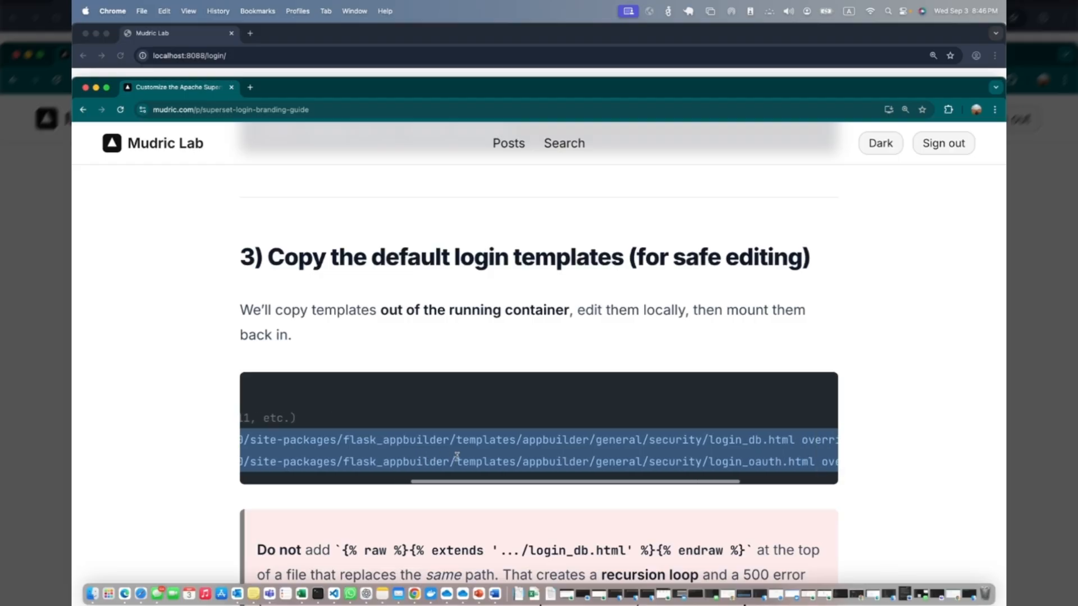
{"action": "scroll", "scroll_direction": "right", "scroll_amount": 3}
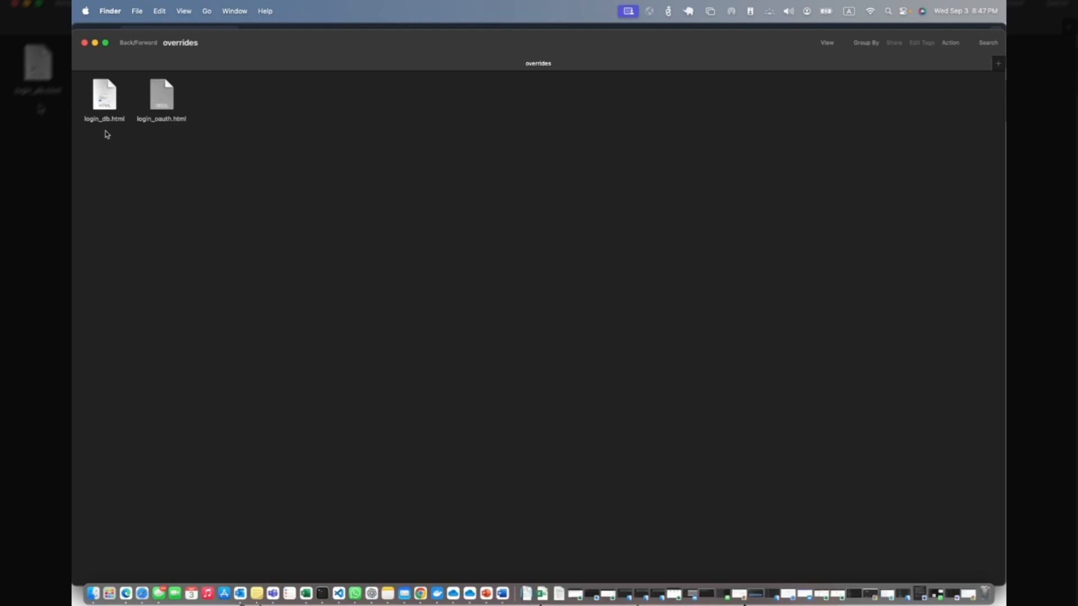
{"action": "mouse_move", "coordinate": [157, 135]}
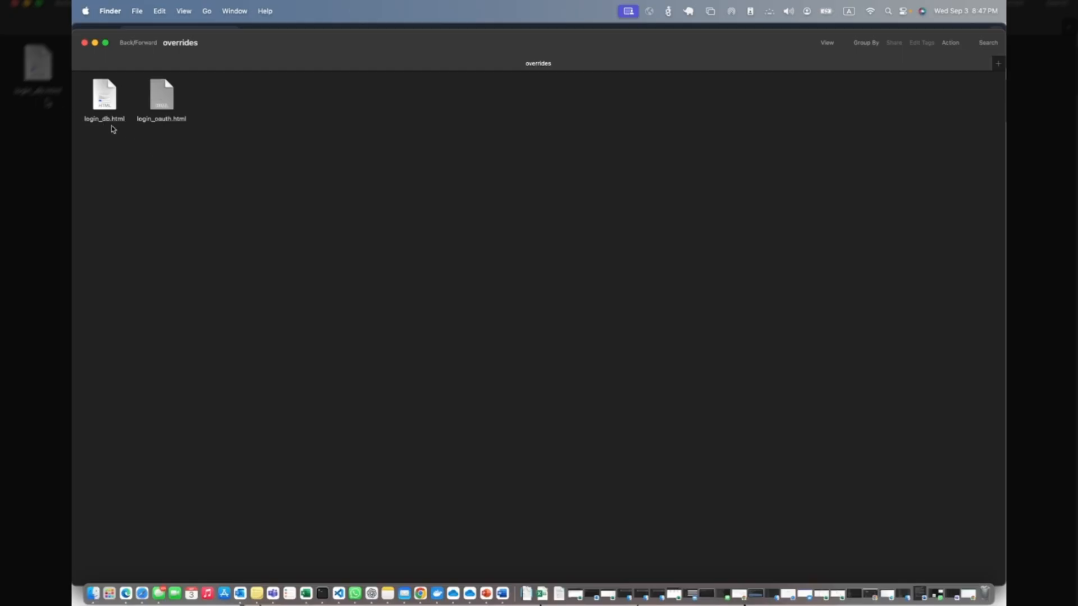
{"action": "mouse_move", "coordinate": [204, 155]}
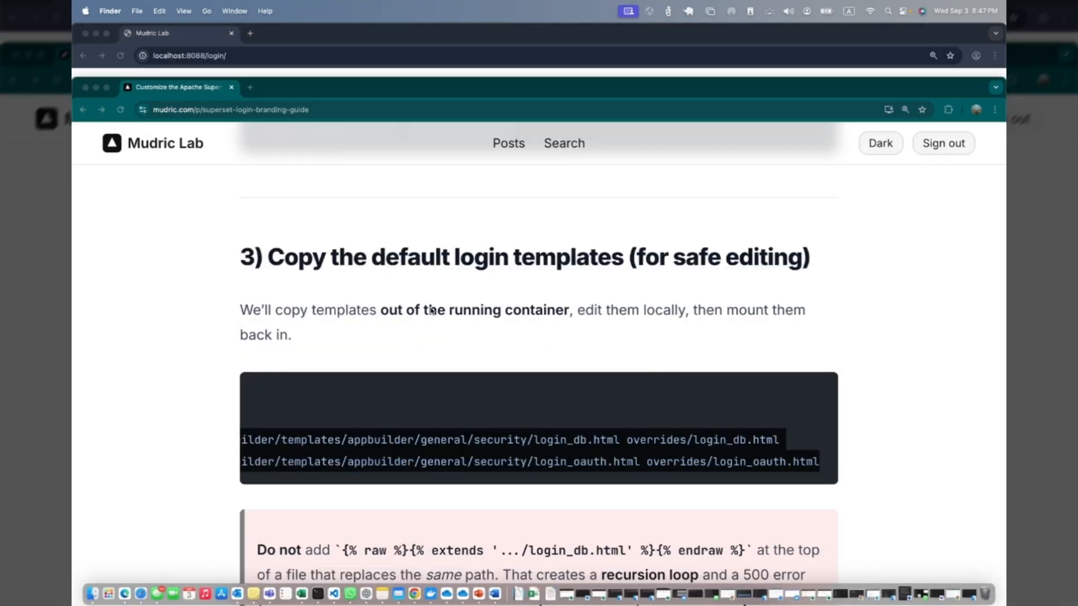
Scroll the guide down to step 4 on mounting the edited templates in docker-compose.yml
{"action": "scroll", "scroll_direction": "down", "scroll_amount": 3}
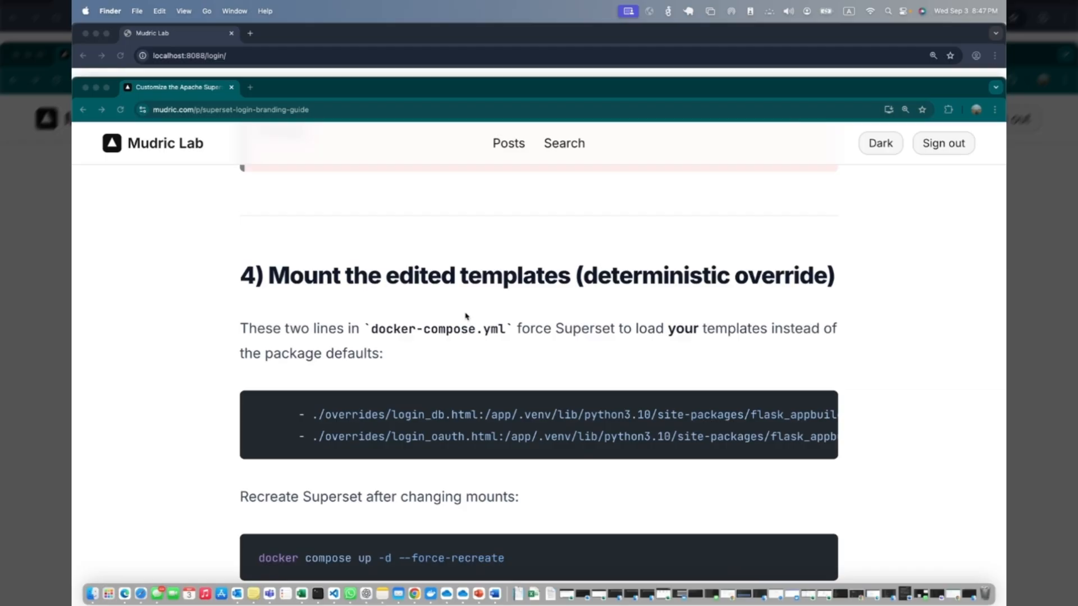
{"action": "scroll", "scroll_direction": "down", "scroll_amount": 3}
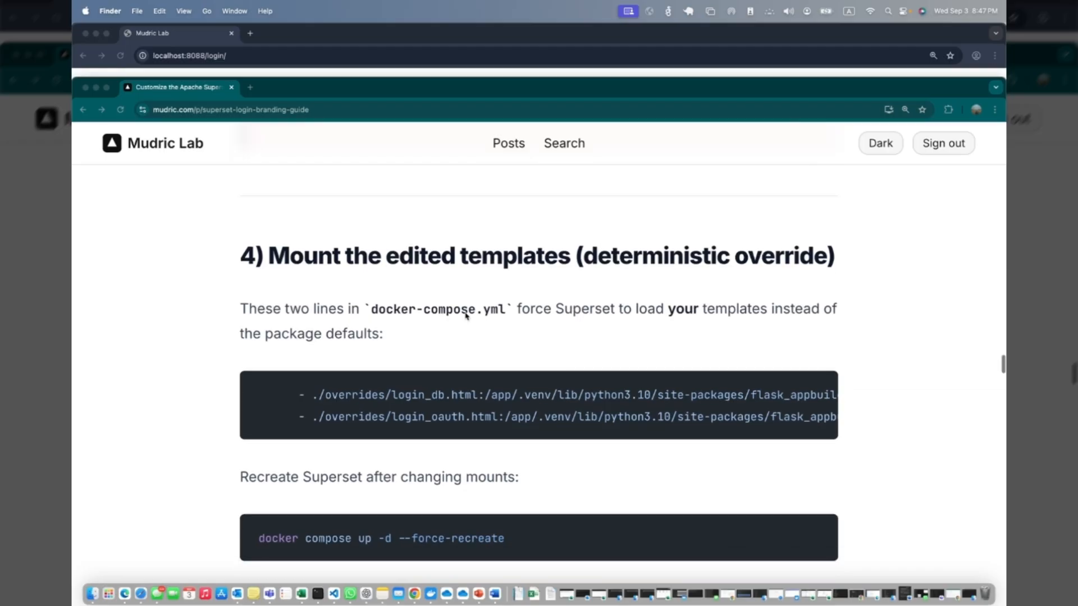
{"action": "mouse_move", "coordinate": [335, 593]}
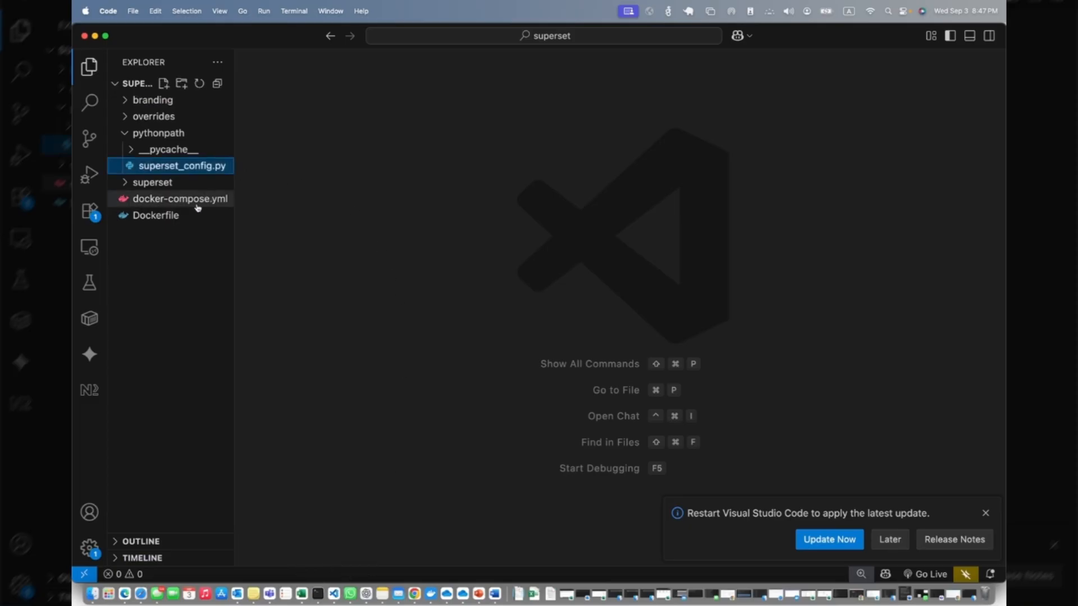
Bring up docker-compose.yml alongside the branding guide to compare the template mount lines
{"action": "double_click", "coordinate": [182, 197]}
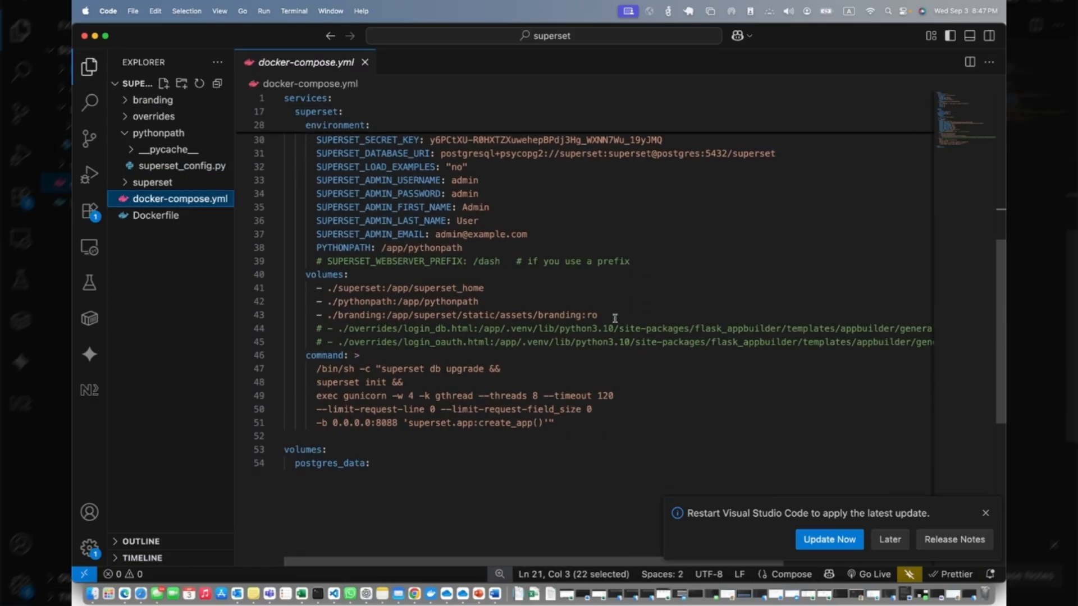
{"action": "scroll", "scroll_direction": "right", "scroll_amount": 3}
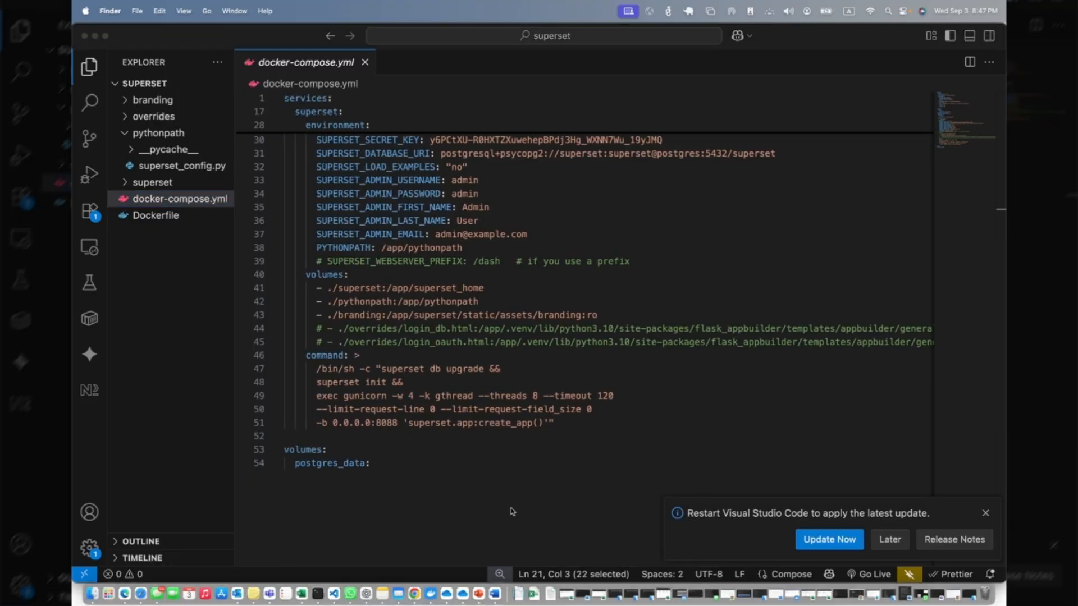
{"action": "right_click", "coordinate": [414, 594]}
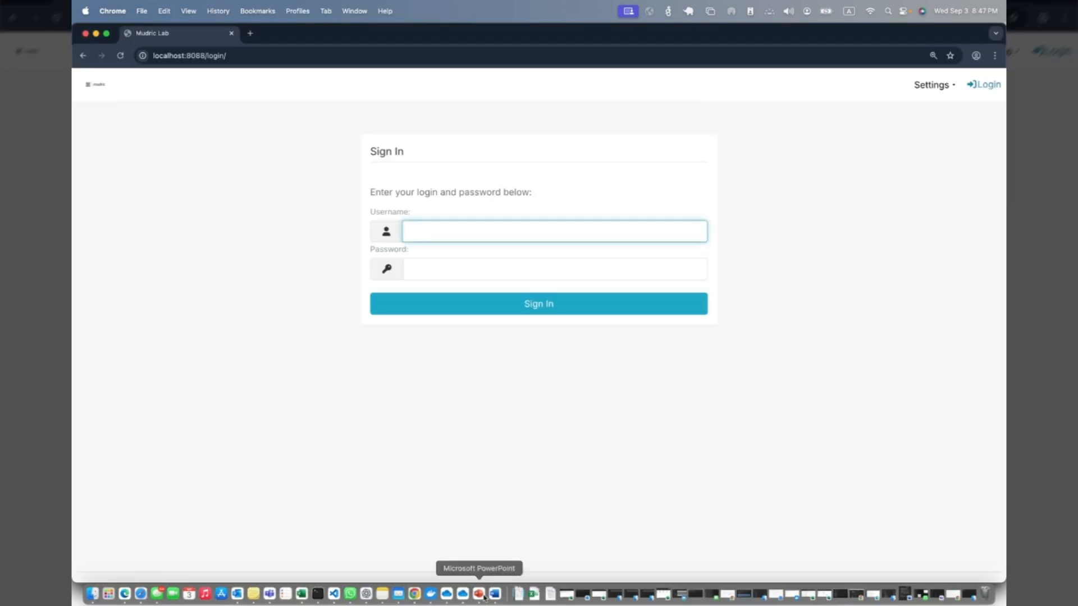
{"action": "mouse_move", "coordinate": [422, 571]}
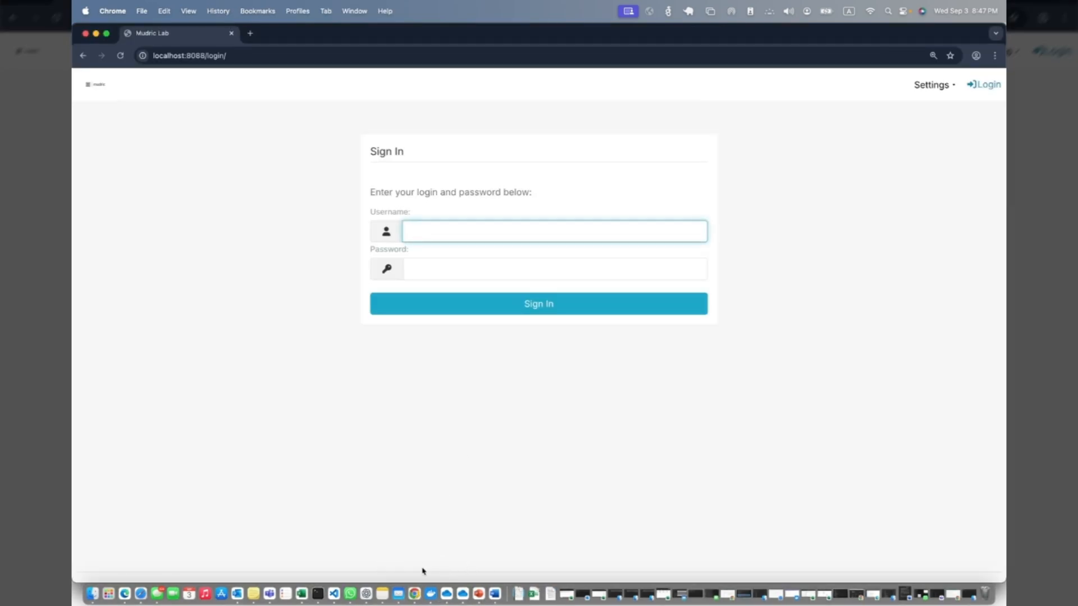
{"action": "right_click", "coordinate": [413, 592]}
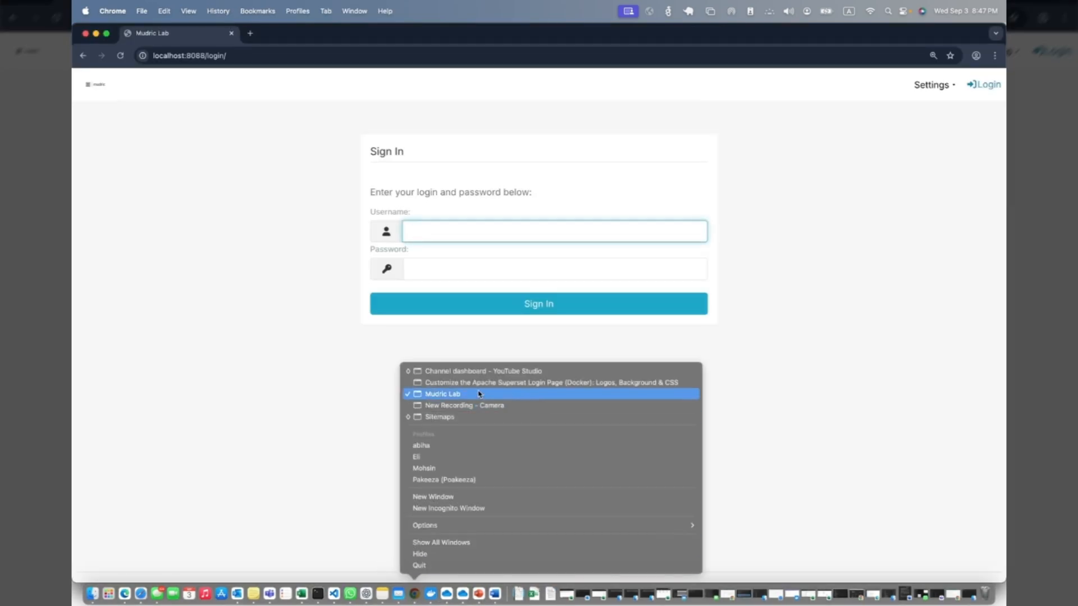
{"action": "mouse_move", "coordinate": [478, 383]}
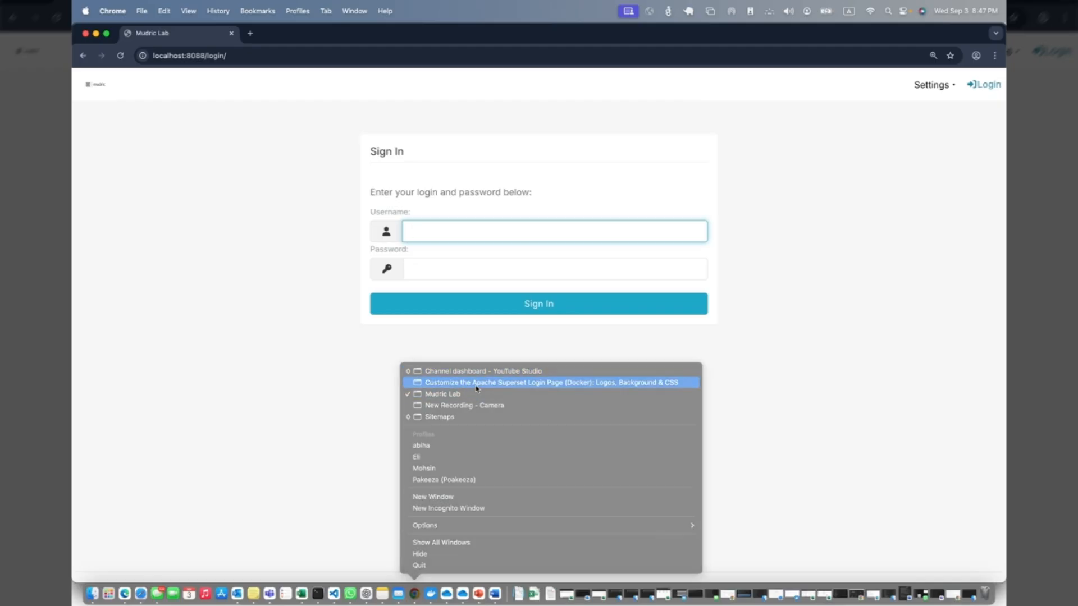
{"action": "left_click", "coordinate": [557, 382]}
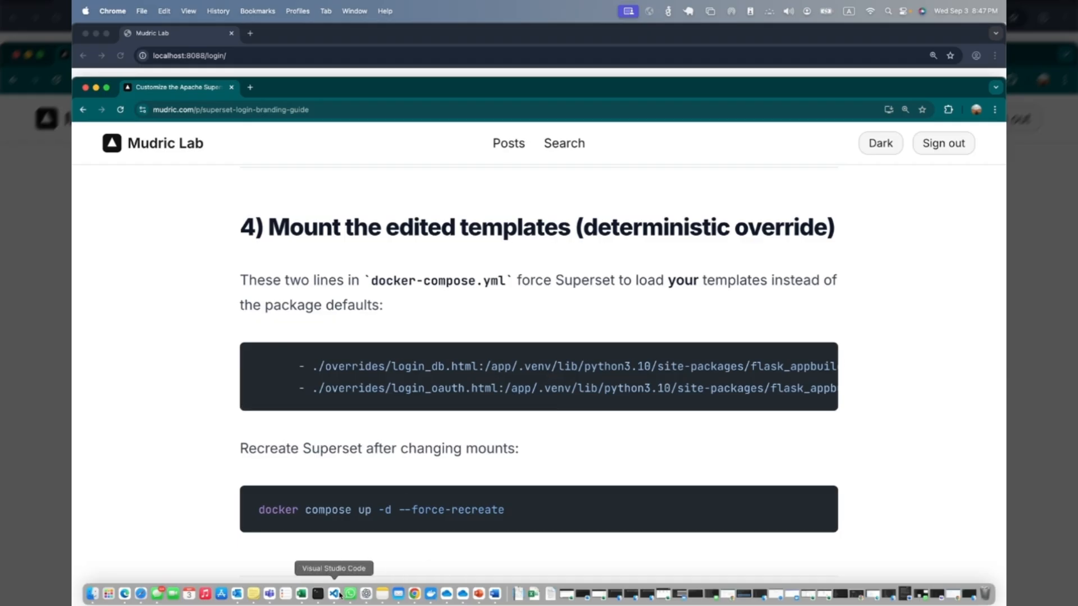
{"action": "left_click", "coordinate": [334, 593]}
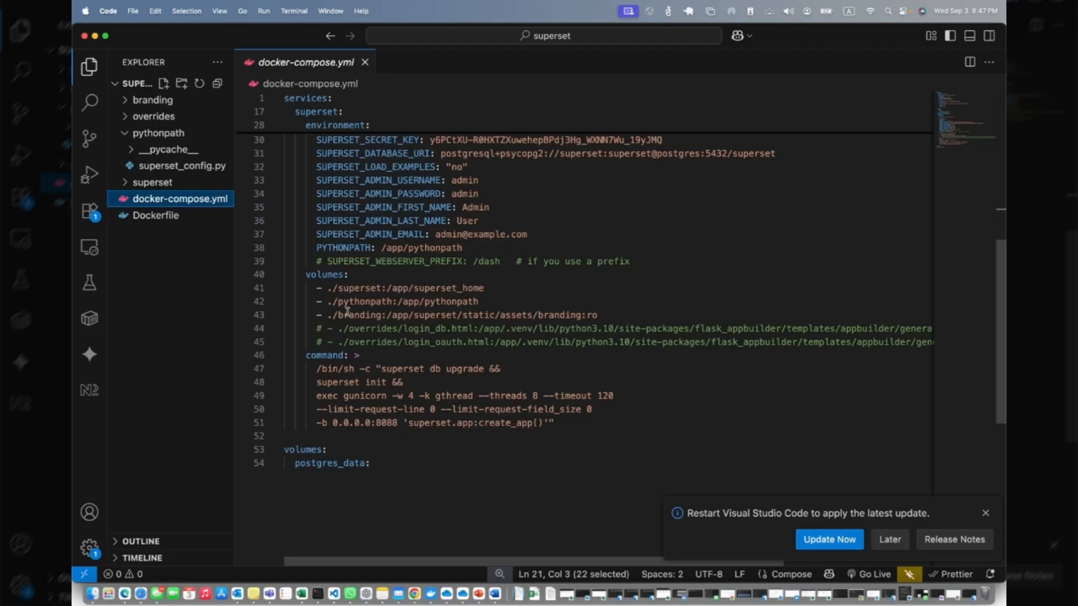
{"action": "mouse_move", "coordinate": [351, 305]}
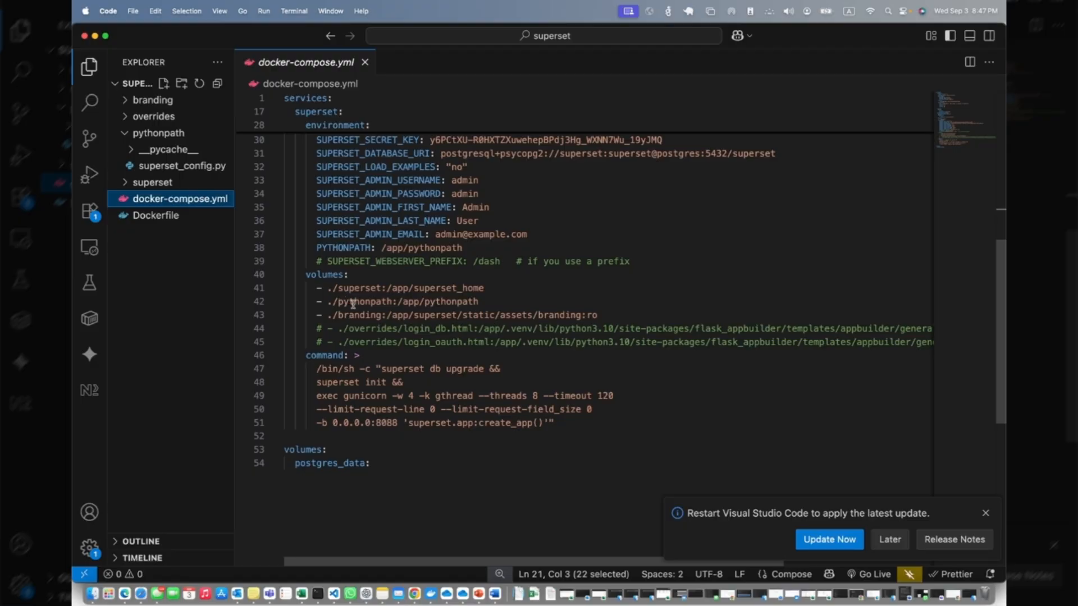
{"action": "mouse_move", "coordinate": [443, 305]}
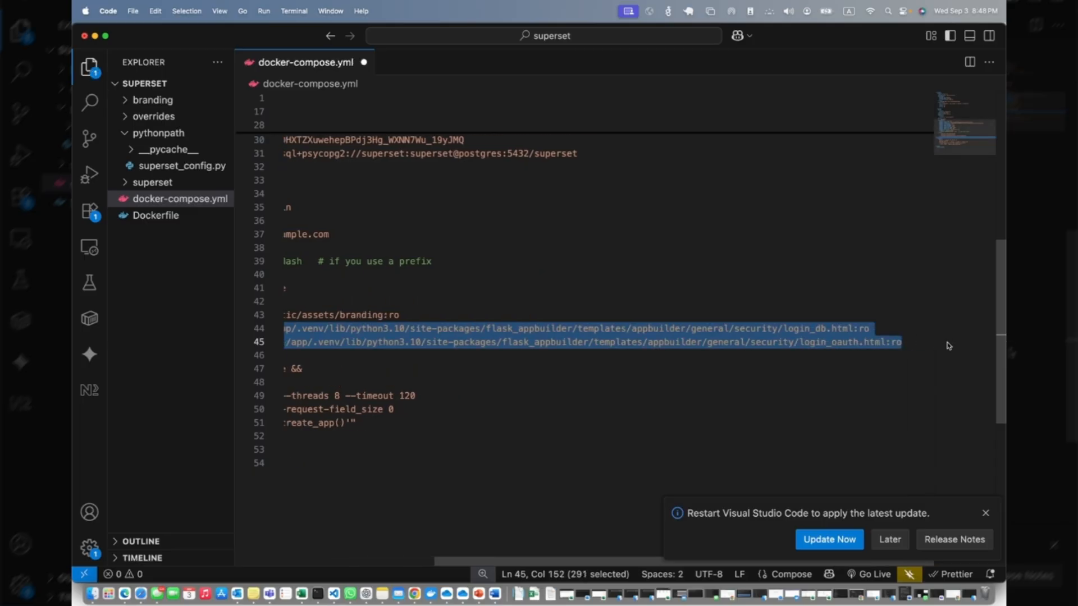
Close docker-compose.yml, saving the uncommented login template override mounts
{"action": "scroll", "scroll_direction": "left", "scroll_amount": 3}
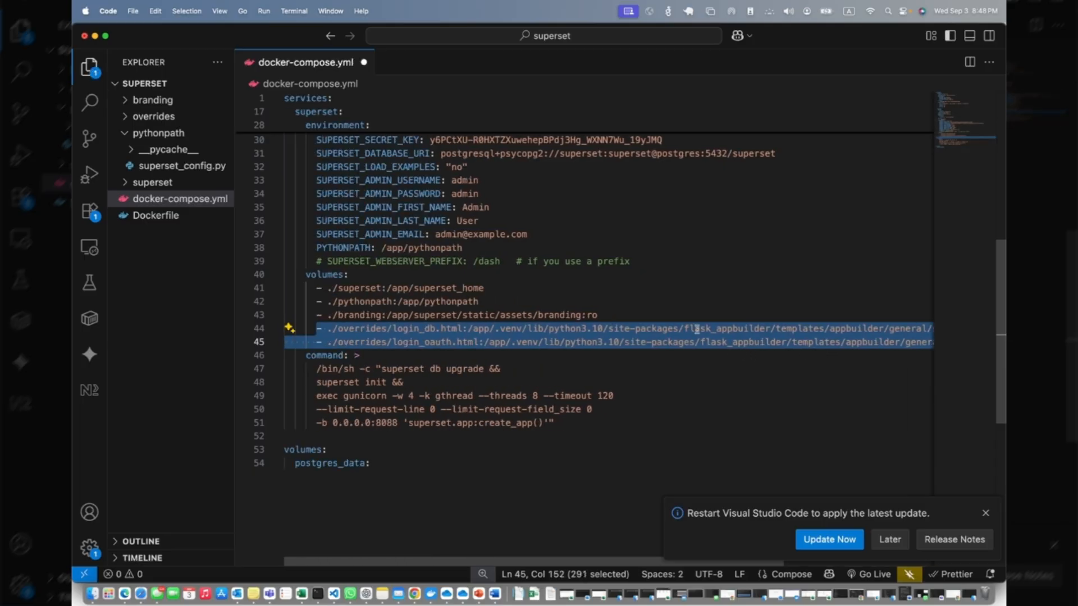
{"action": "left_click", "coordinate": [593, 314]}
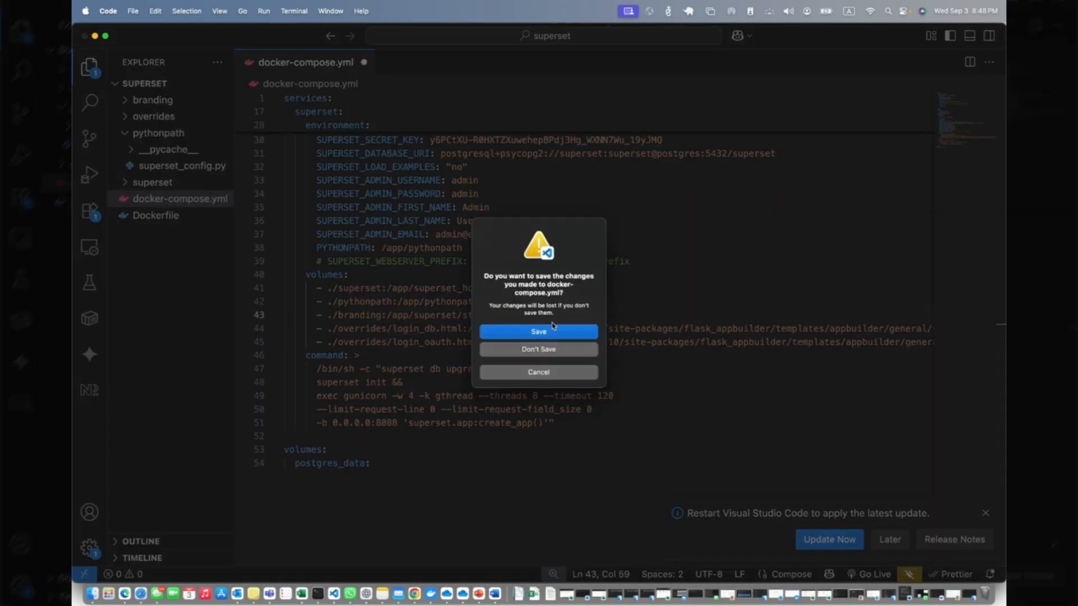
{"action": "left_click", "coordinate": [538, 350]}
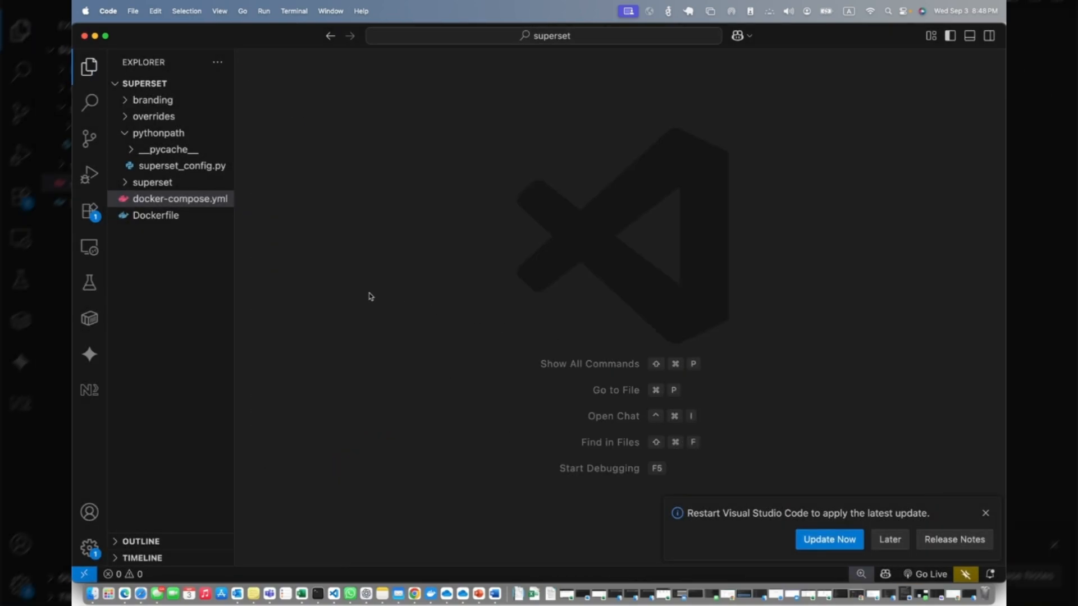
Review the CSS styles in overrides/login_db.html for the hero logo and card
{"action": "left_click", "coordinate": [154, 116]}
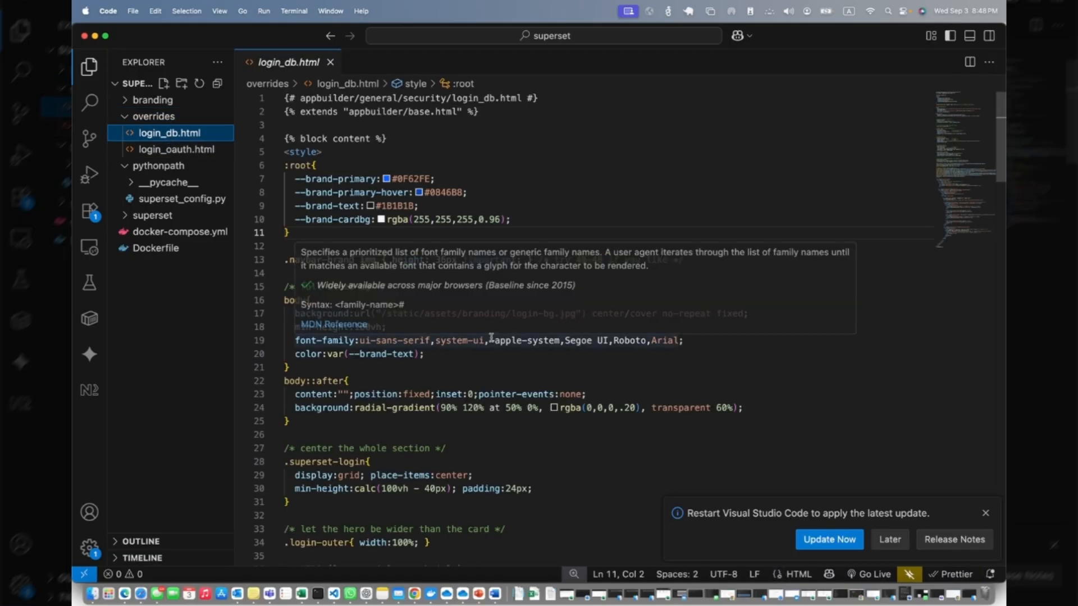
{"action": "scroll", "scroll_direction": "down", "scroll_amount": 3}
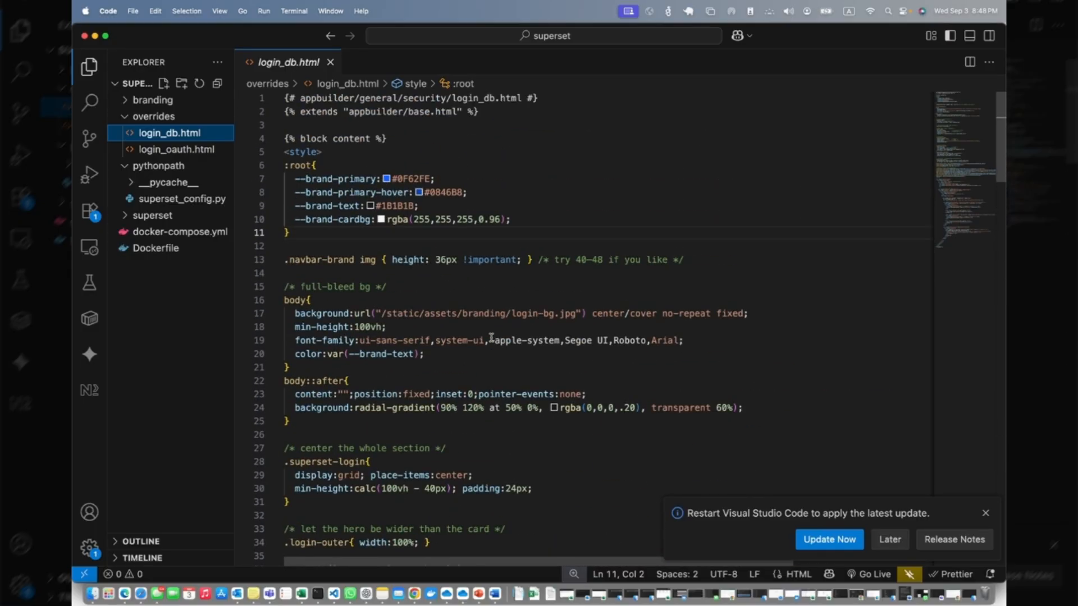
{"action": "mouse_move", "coordinate": [459, 267]}
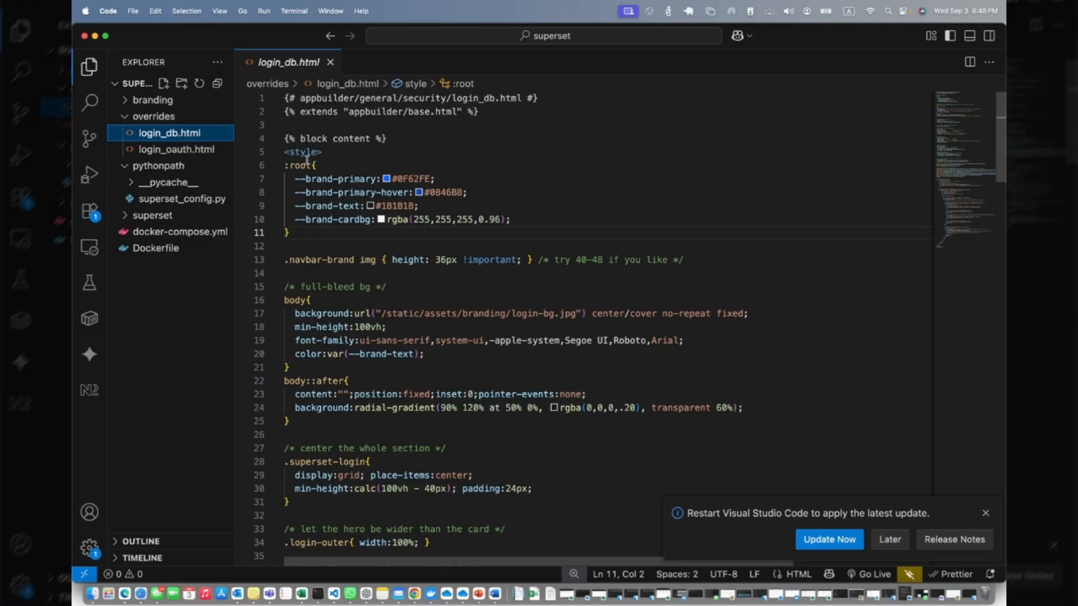
{"action": "left_click", "coordinate": [276, 152]}
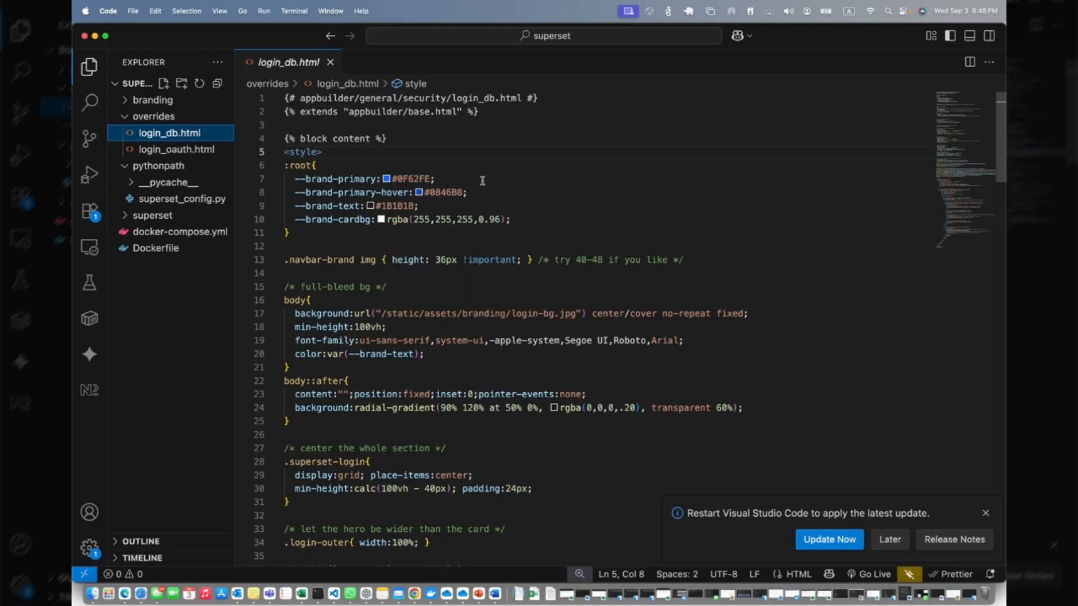
{"action": "left_click", "coordinate": [372, 205]}
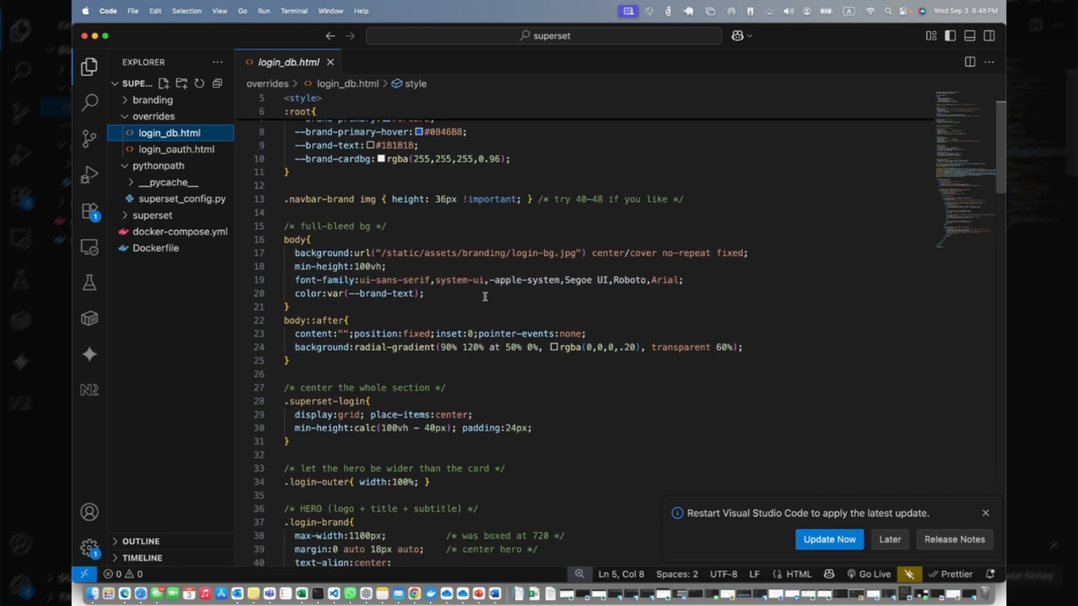
{"action": "mouse_move", "coordinate": [670, 280]}
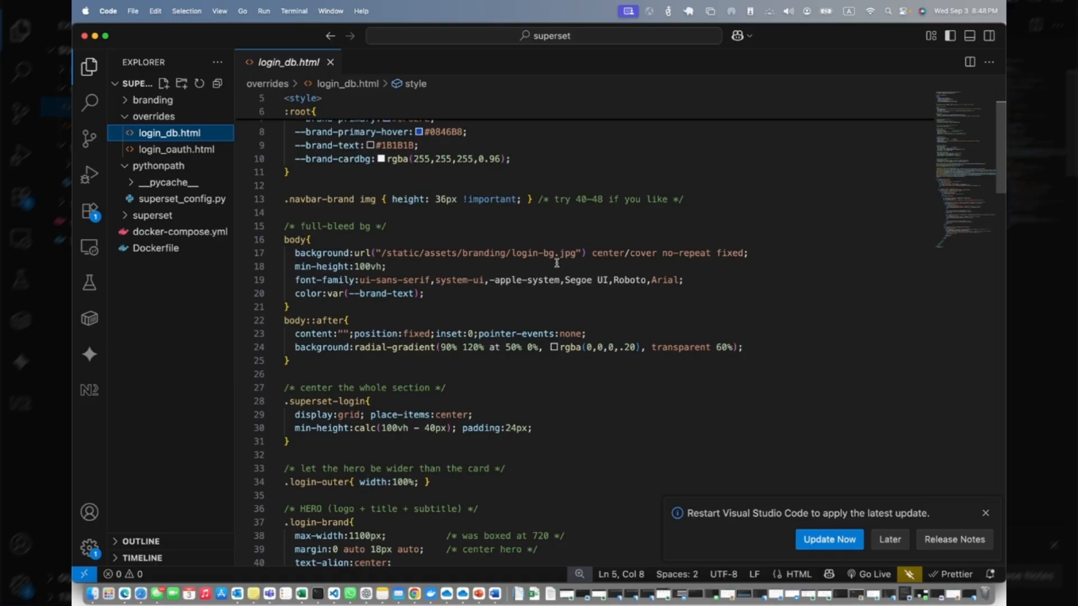
{"action": "mouse_move", "coordinate": [557, 263]}
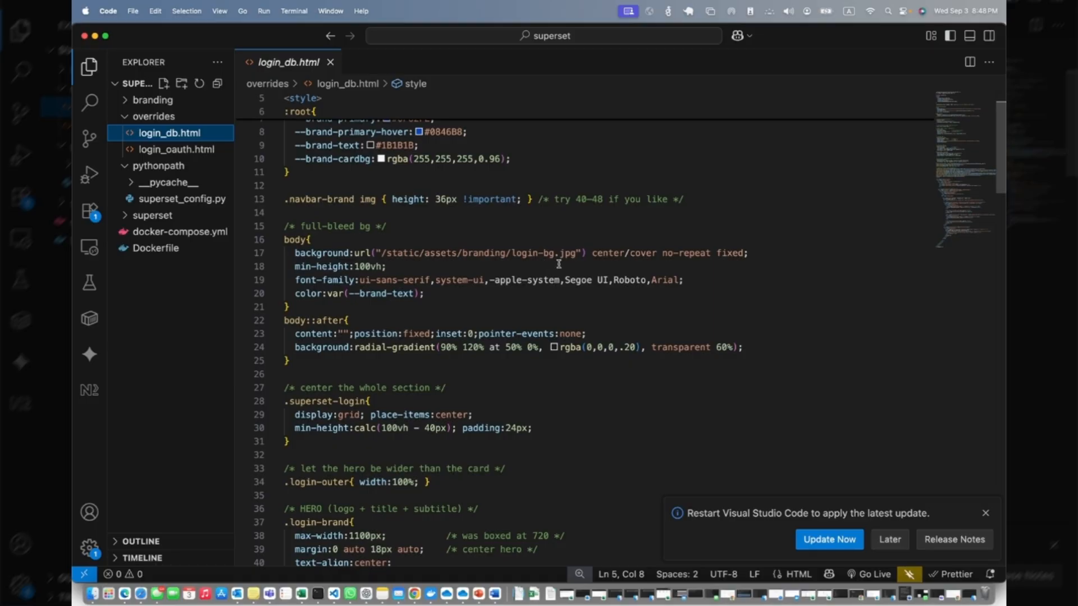
{"action": "mouse_move", "coordinate": [513, 295]}
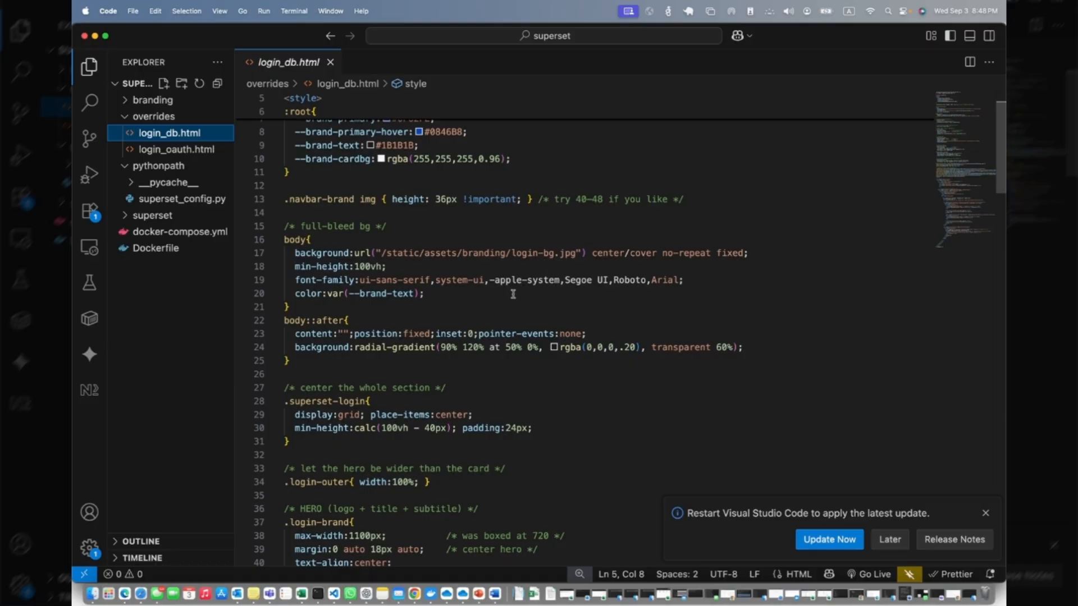
{"action": "scroll", "scroll_direction": "down", "scroll_amount": 3}
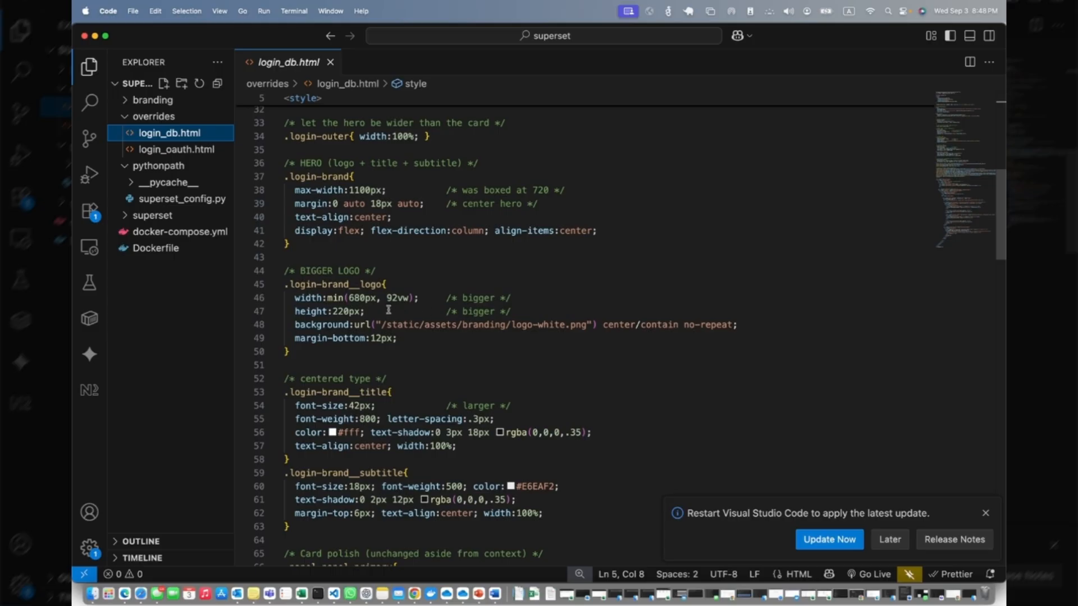
{"action": "scroll", "scroll_direction": "down", "scroll_amount": 3}
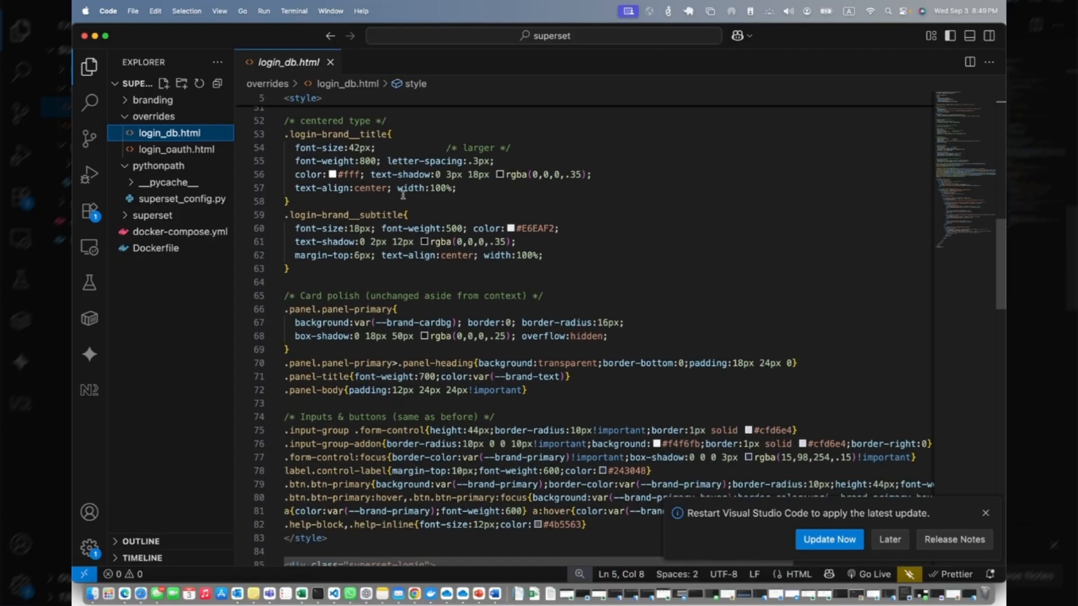
Check the hero and login card markup, then return to the browser showing the guide
{"action": "scroll", "scroll_direction": "down", "scroll_amount": 3}
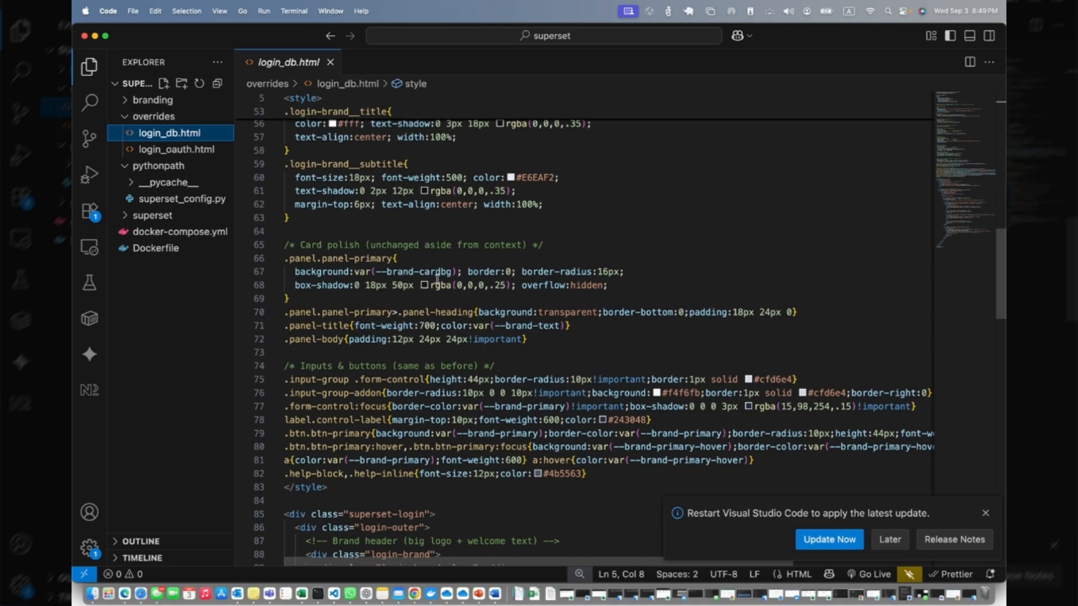
{"action": "scroll", "scroll_direction": "down", "scroll_amount": 3}
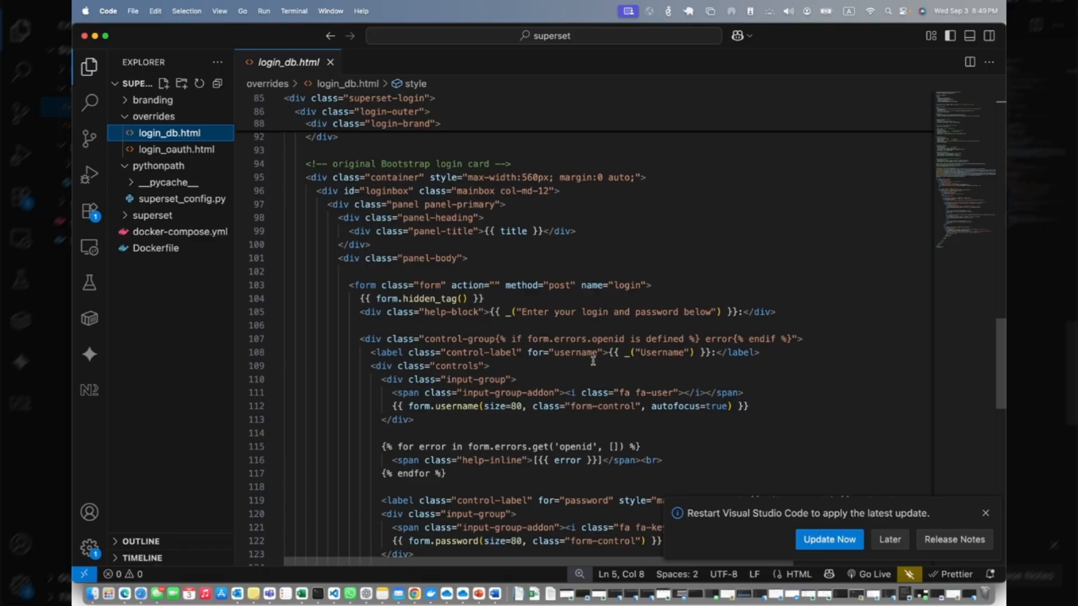
{"action": "scroll", "scroll_direction": "down", "scroll_amount": 3}
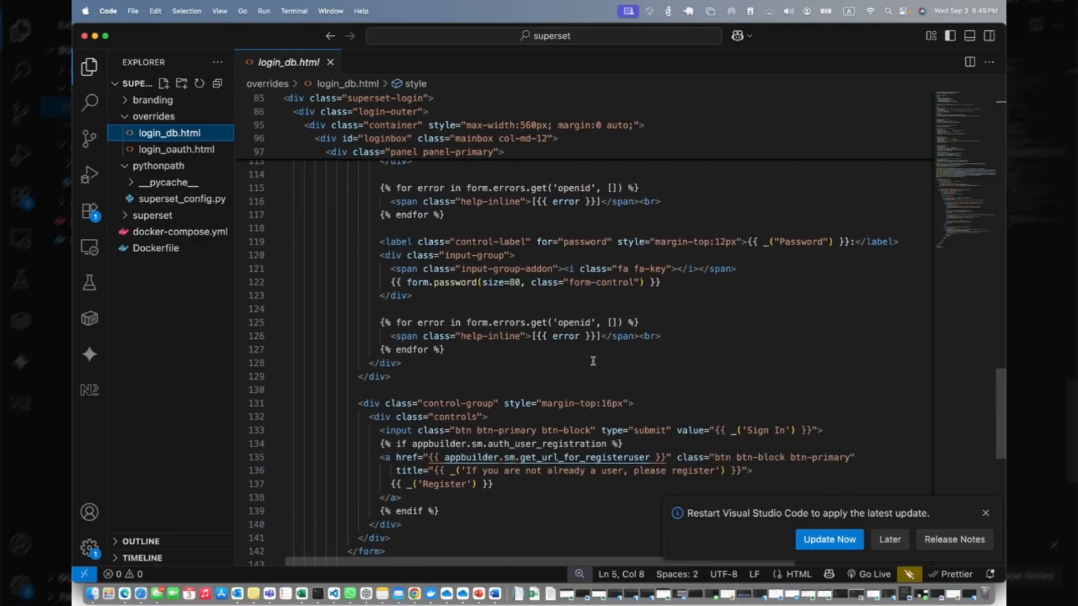
{"action": "scroll", "scroll_direction": "down", "scroll_amount": 3}
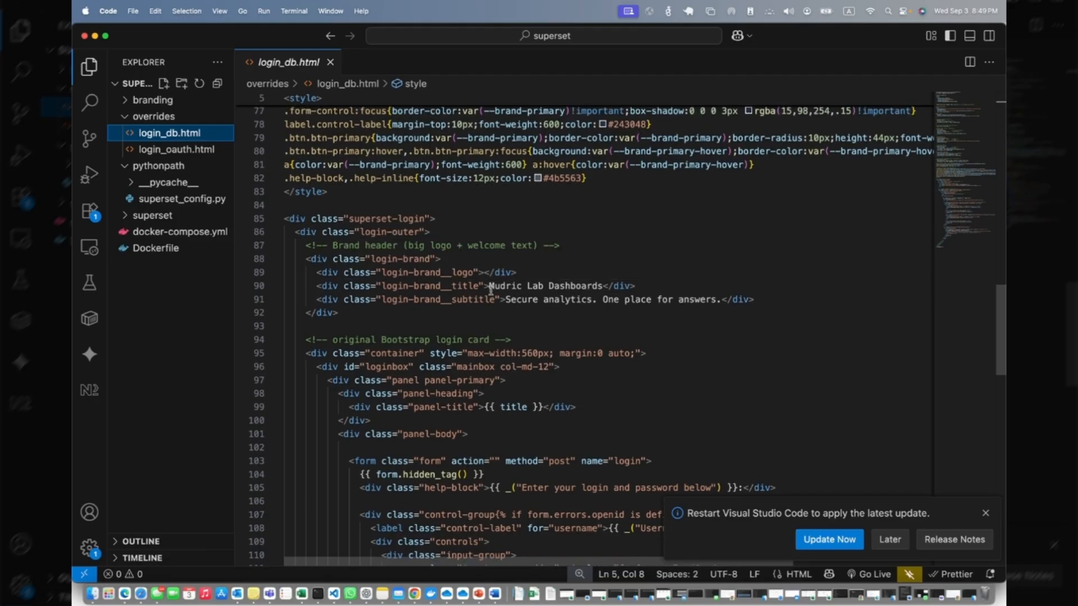
{"action": "mouse_move", "coordinate": [577, 299]}
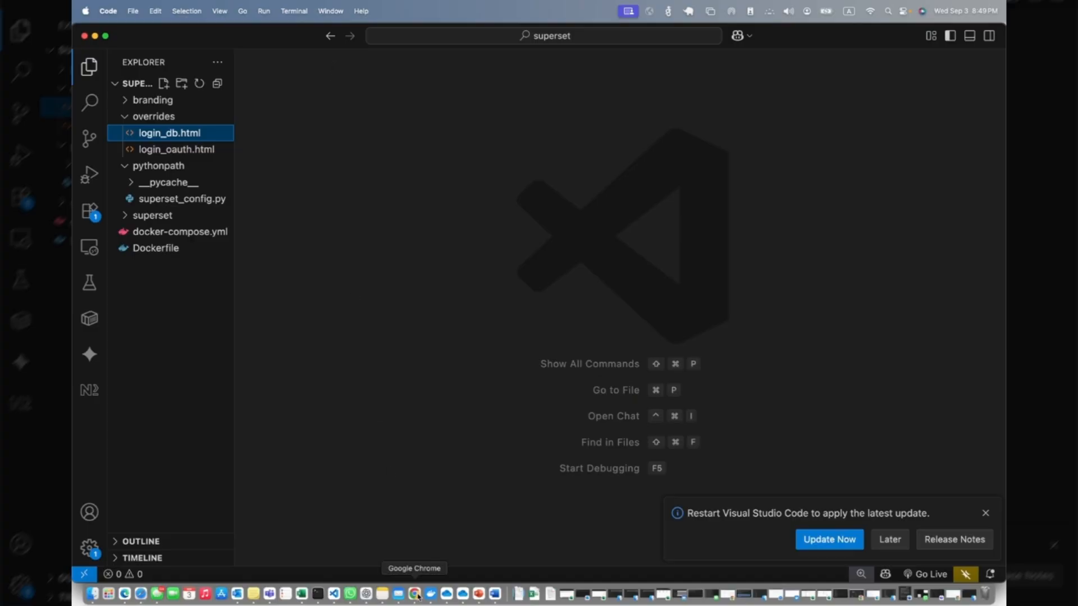
{"action": "left_click", "coordinate": [415, 593]}
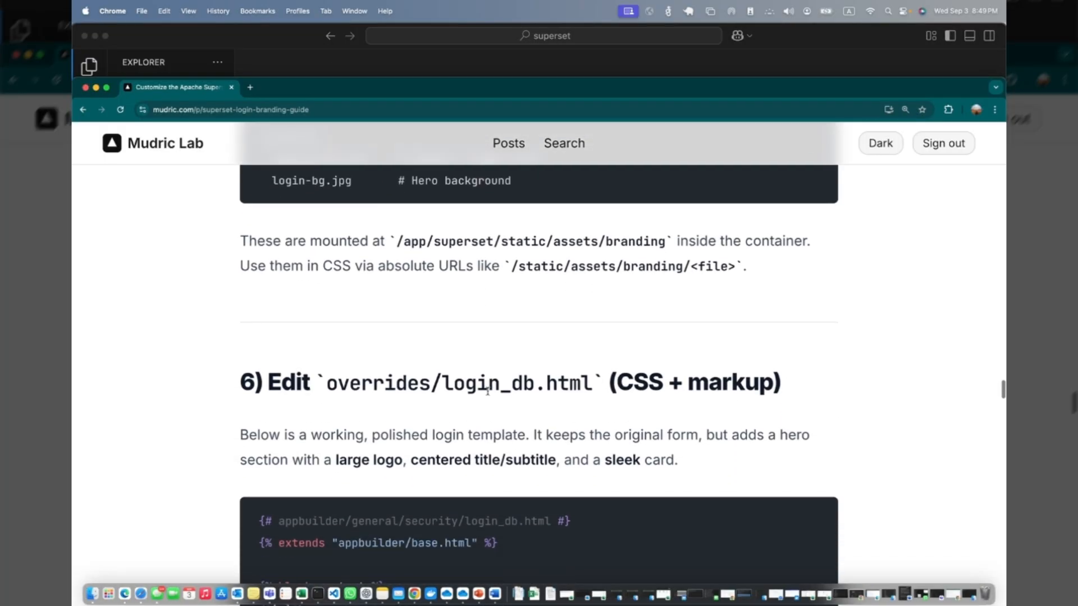
{"action": "scroll", "scroll_direction": "down", "scroll_amount": 3}
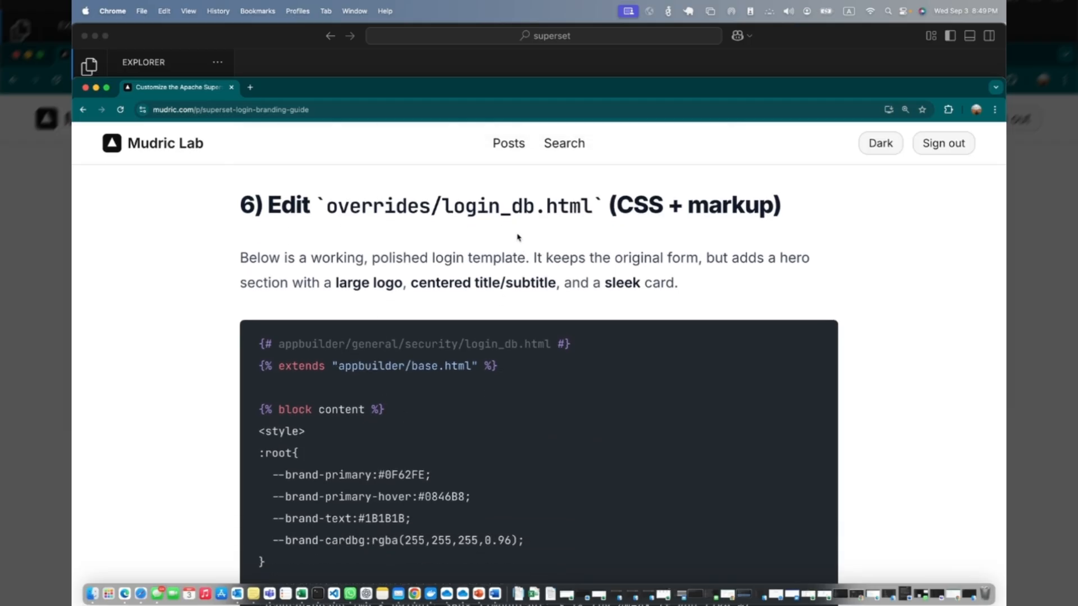
{"action": "mouse_move", "coordinate": [486, 463]}
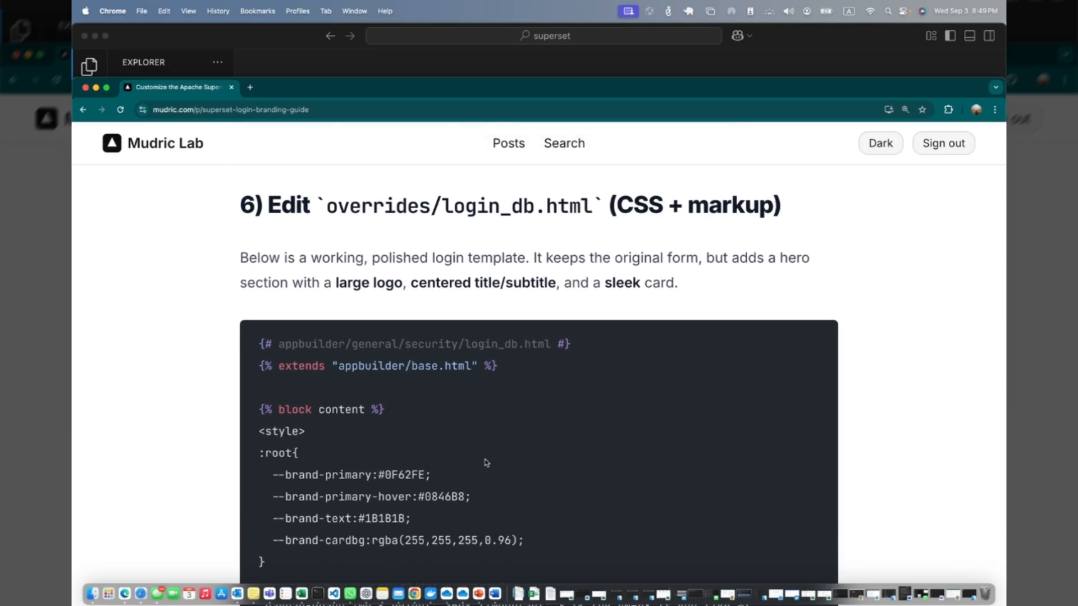
{"action": "scroll", "scroll_direction": "down", "scroll_amount": 3}
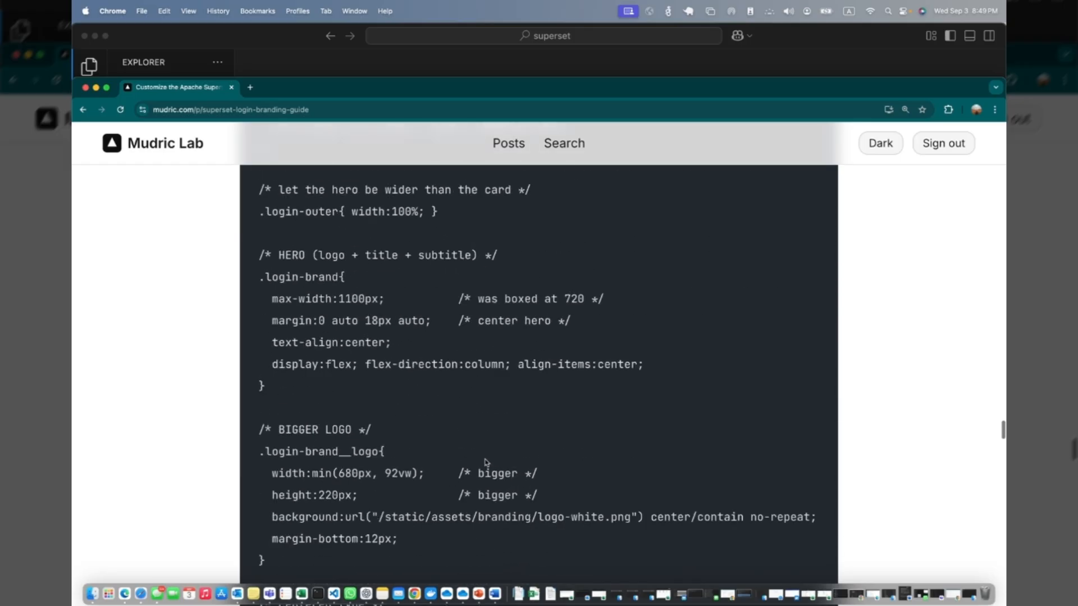
{"action": "scroll", "scroll_direction": "down", "scroll_amount": 3}
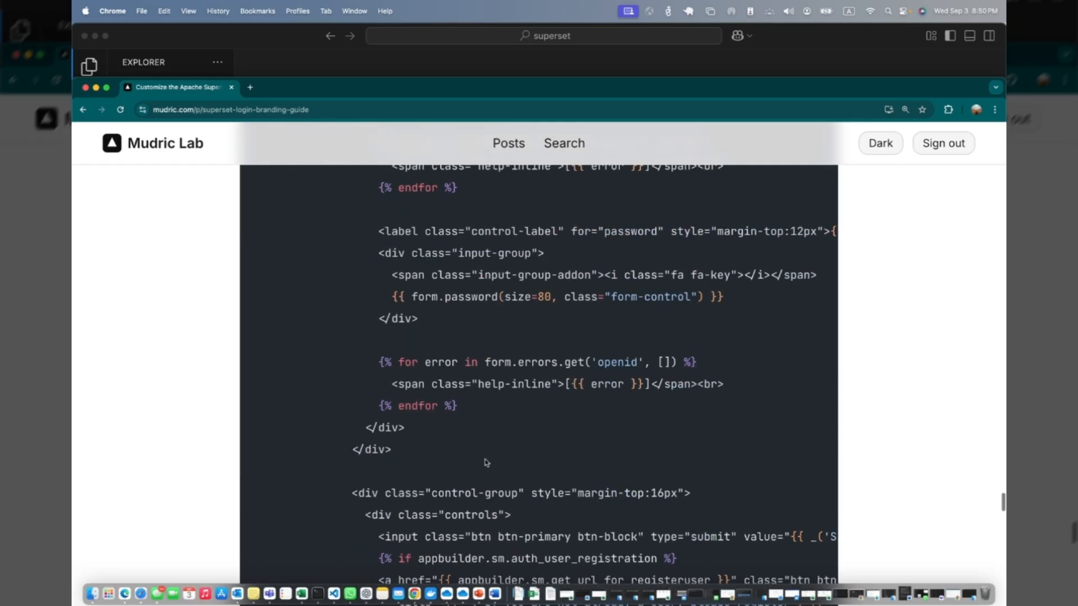
{"action": "scroll", "scroll_direction": "down", "scroll_amount": 3}
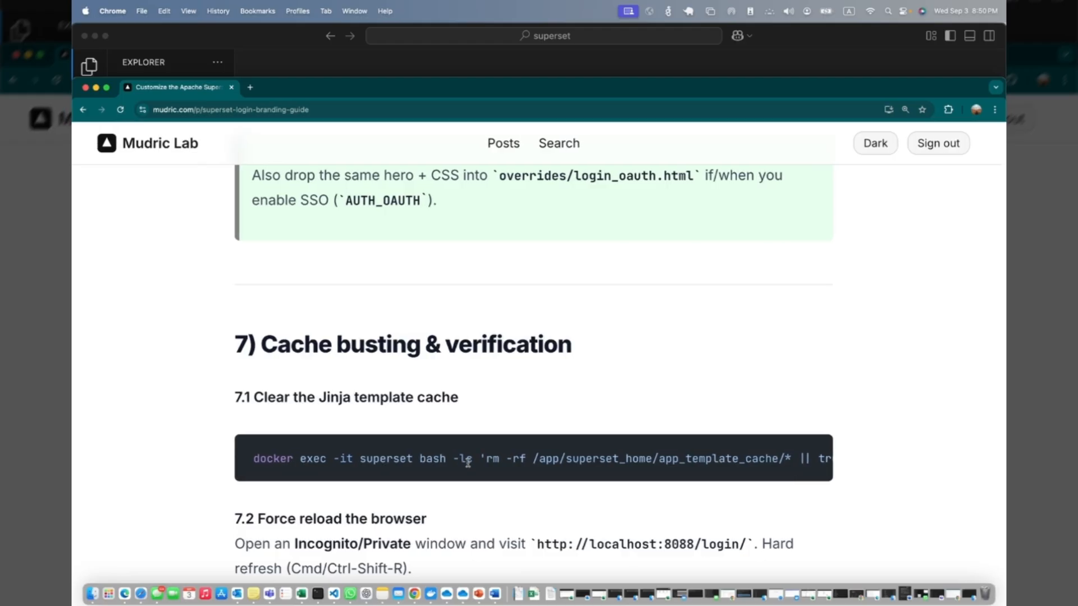
{"action": "scroll", "scroll_direction": "down", "scroll_amount": 3}
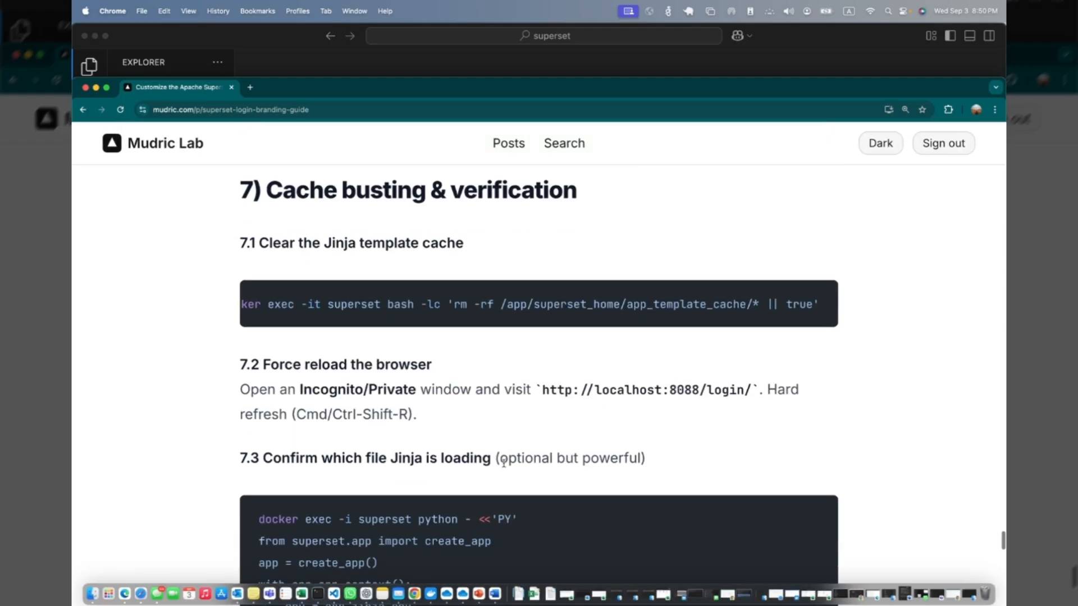
{"action": "scroll", "scroll_direction": "down", "scroll_amount": 3}
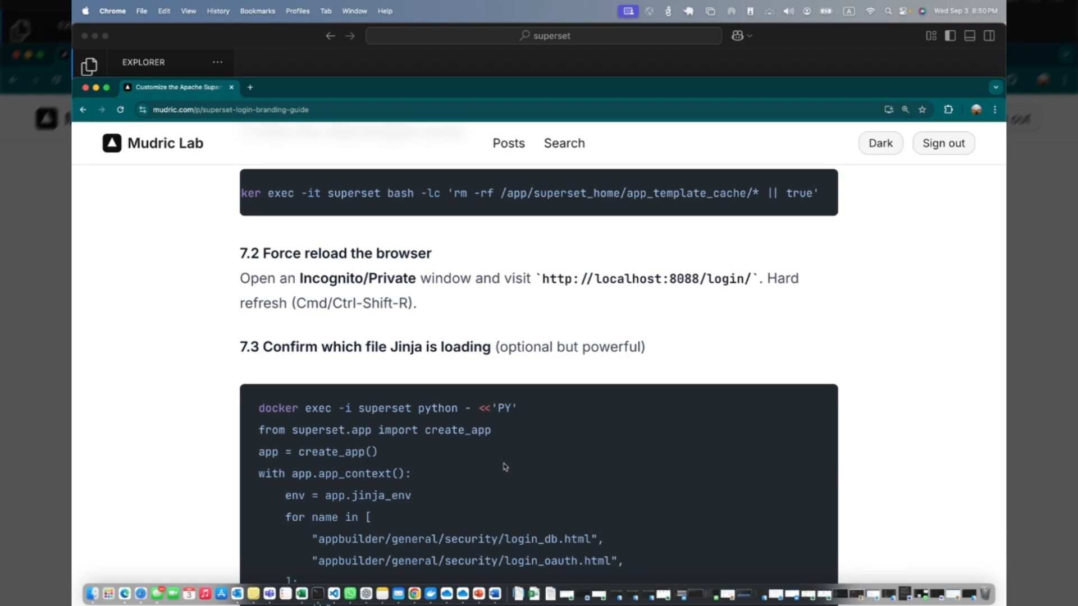
{"action": "scroll", "scroll_direction": "down", "scroll_amount": 3}
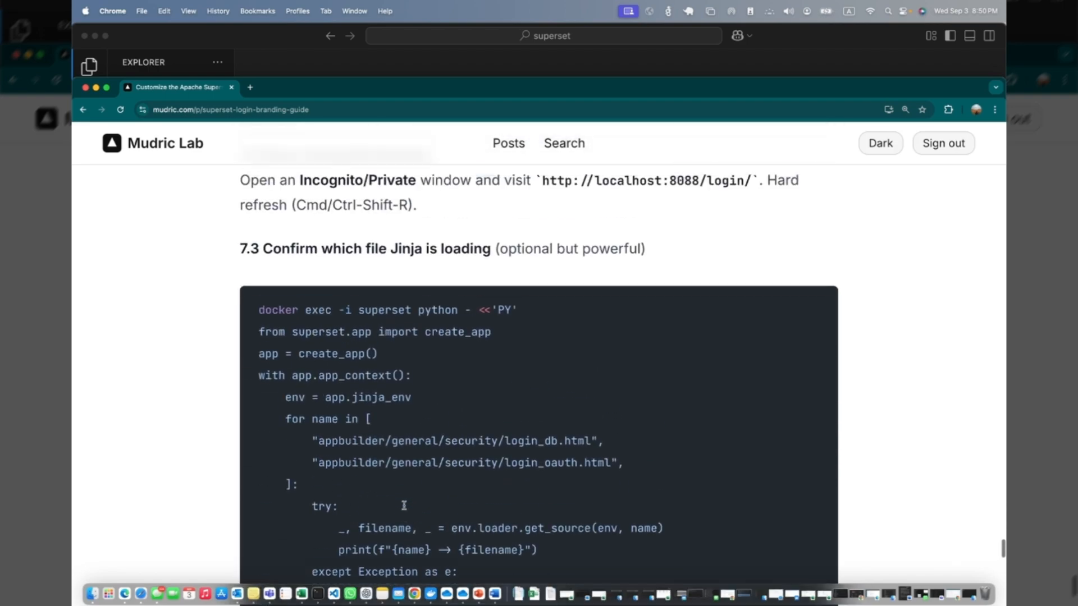
{"action": "scroll", "scroll_direction": "down", "scroll_amount": 3}
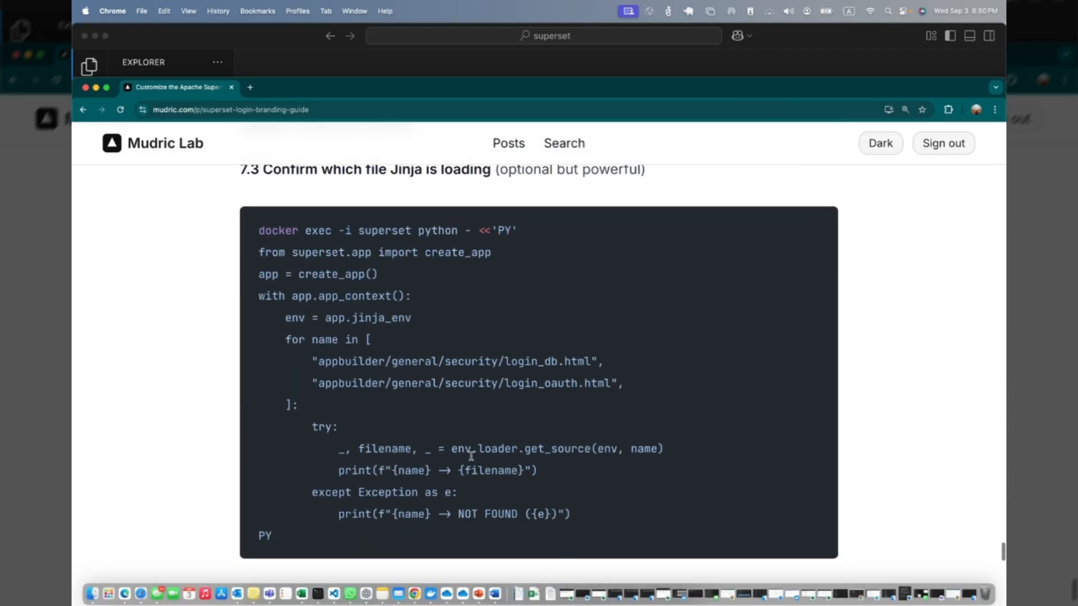
{"action": "scroll", "scroll_direction": "down", "scroll_amount": 3}
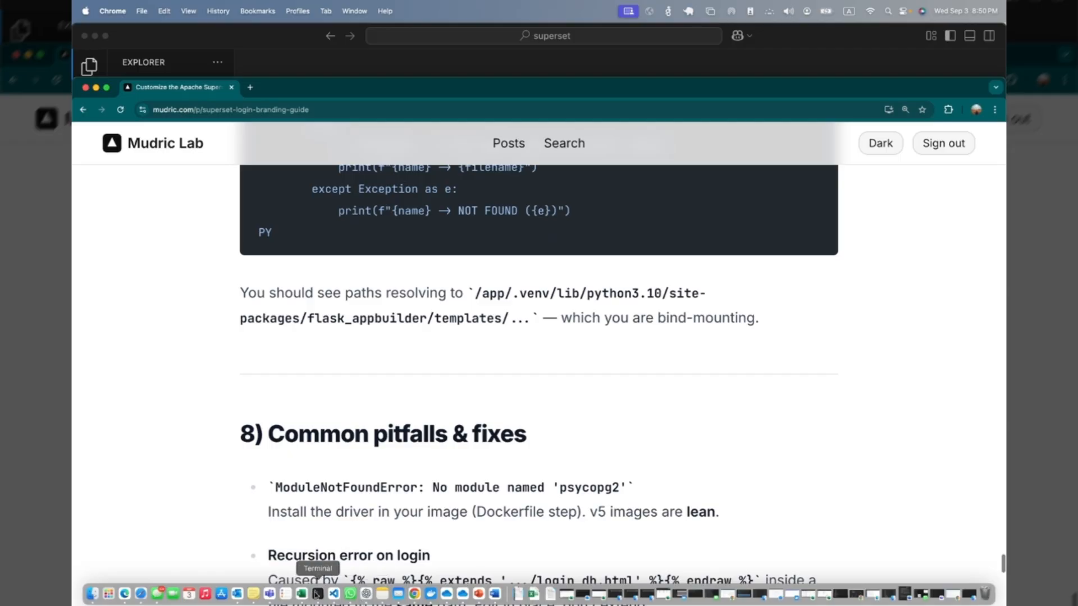
Bring Terminal forward to force-recreate Superset and clear the Jinja template cache
{"action": "left_click", "coordinate": [317, 593]}
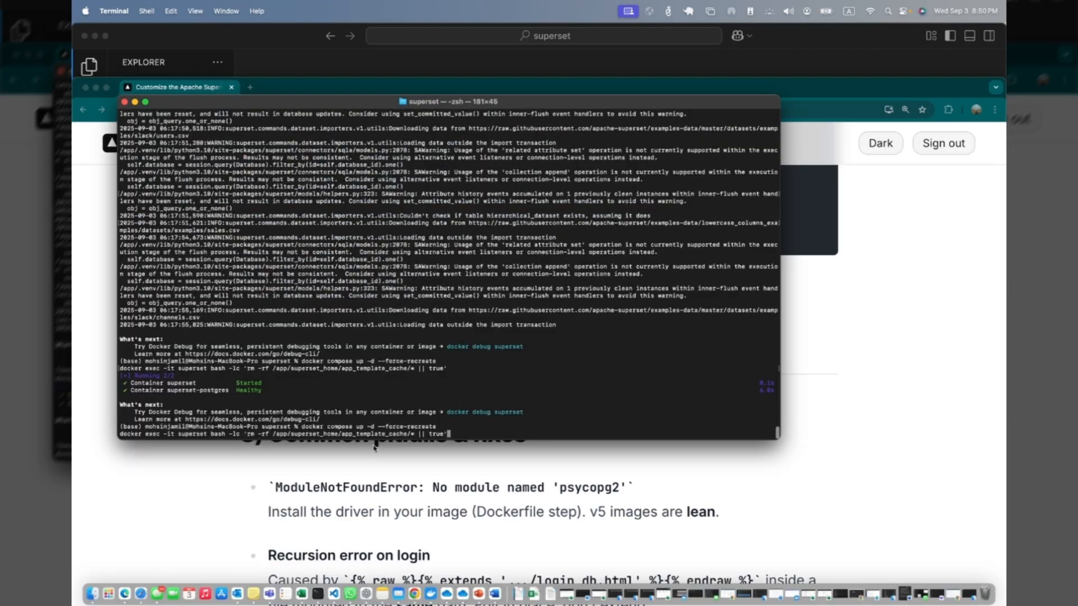
{"action": "mouse_move", "coordinate": [364, 447]}
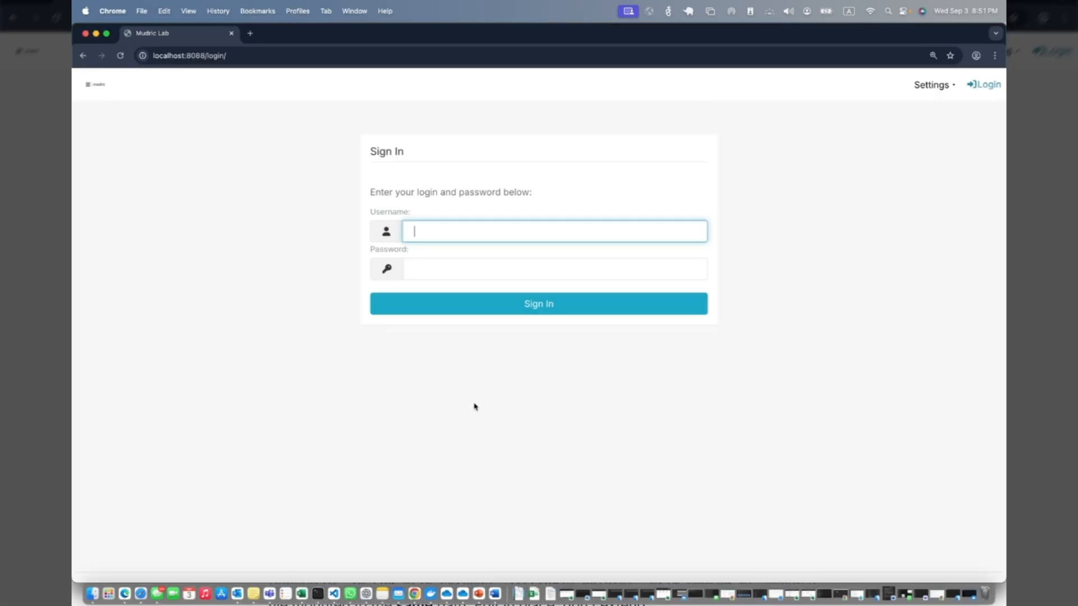
{"action": "mouse_move", "coordinate": [425, 204]}
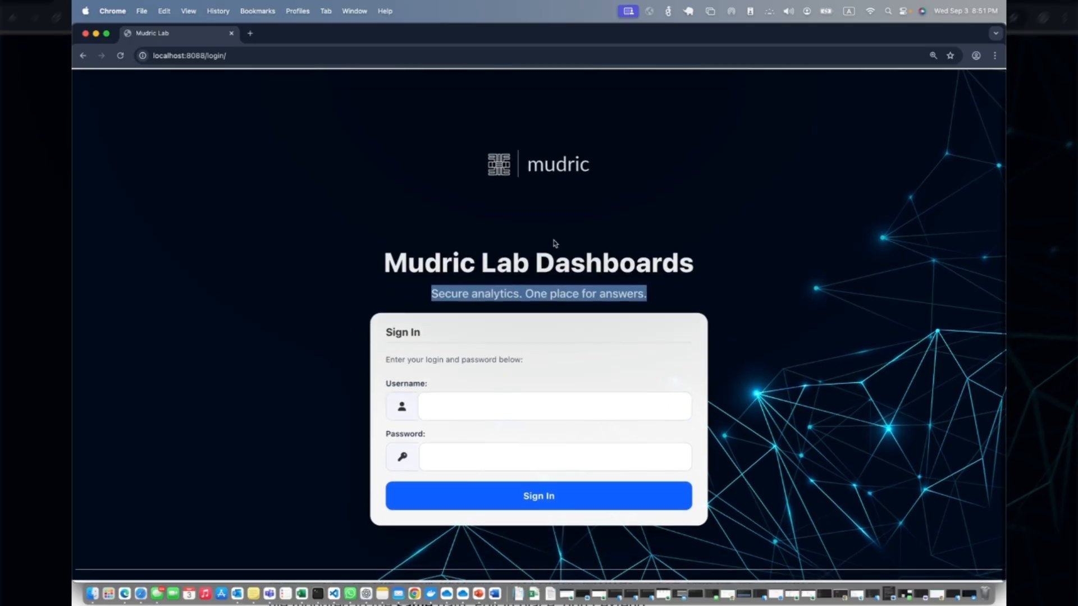
Sign in on the rebranded Mudric Lab login page as 'admin'
{"action": "left_click", "coordinate": [554, 406]}
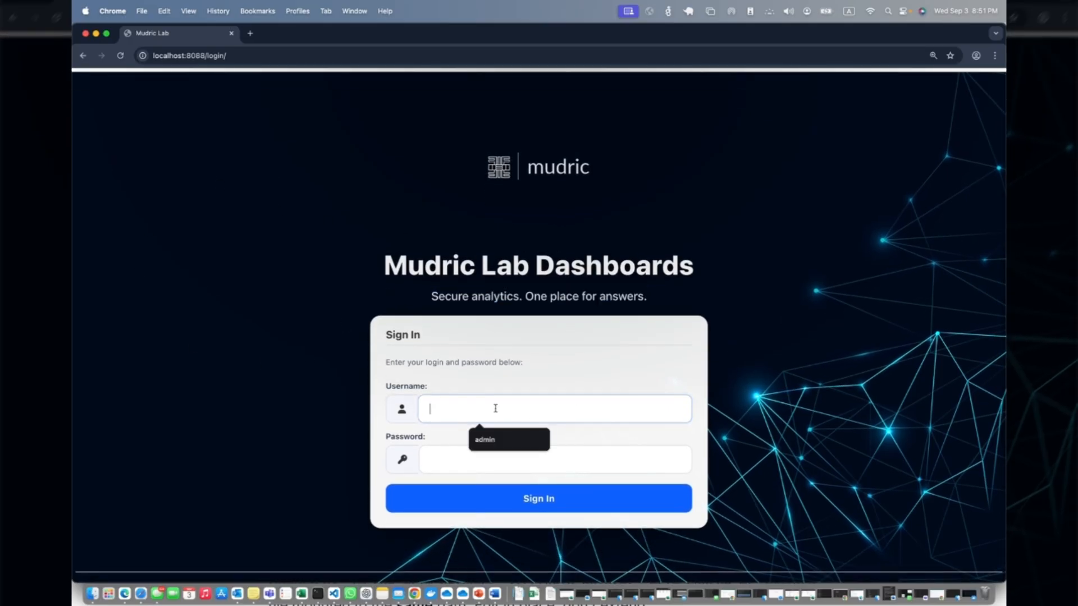
{"action": "type", "text": "admin"}
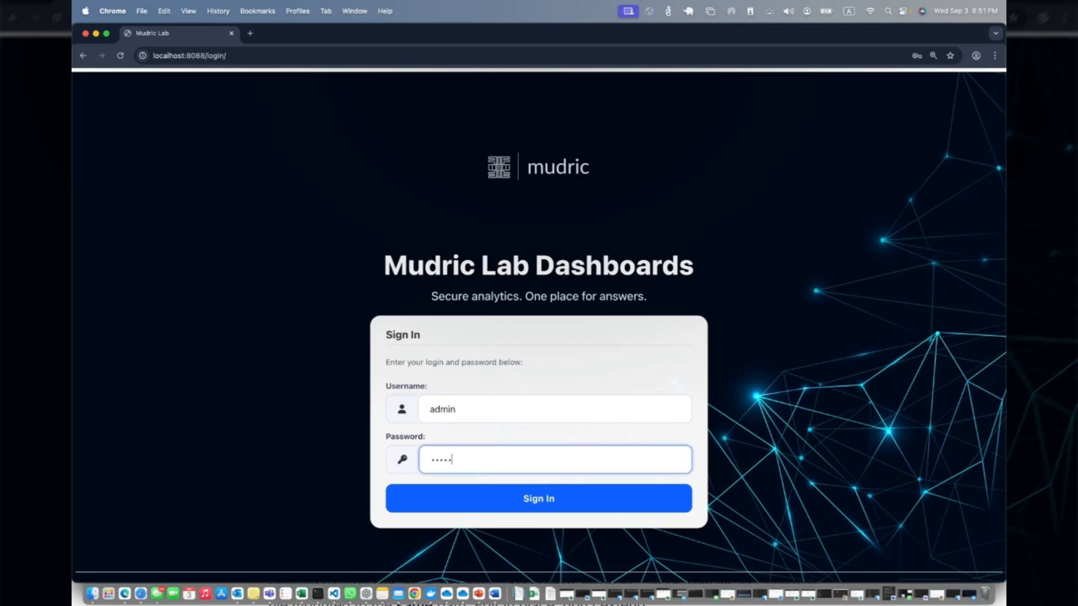
{"action": "left_click", "coordinate": [538, 499]}
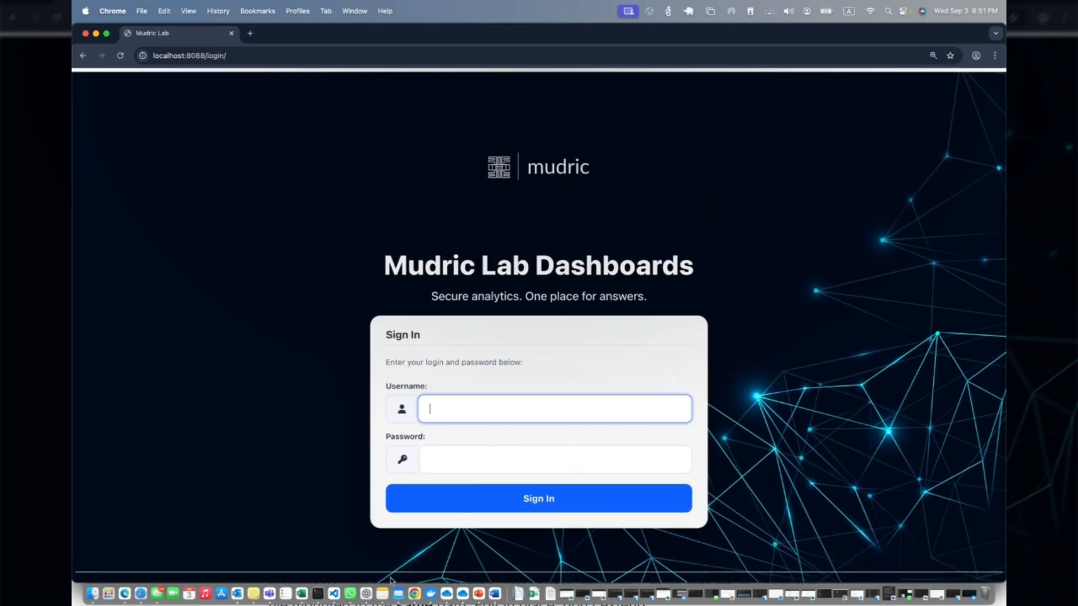
Switch Chrome to the 'Customize the Apache Superset Login Page' guide window
{"action": "right_click", "coordinate": [413, 593]}
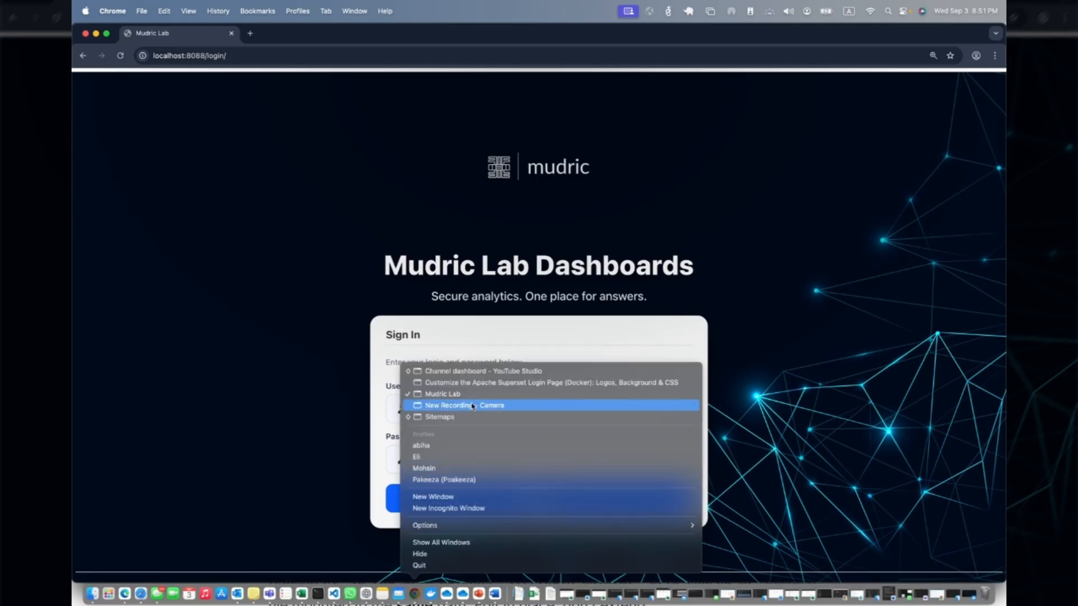
{"action": "left_click", "coordinate": [553, 383]}
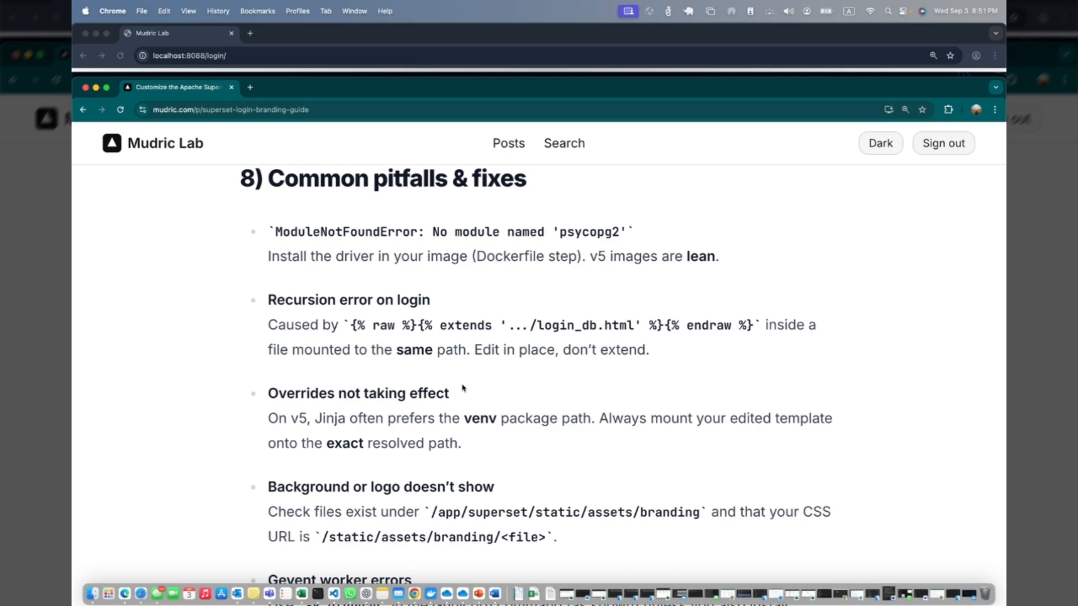
{"action": "mouse_move", "coordinate": [498, 246]}
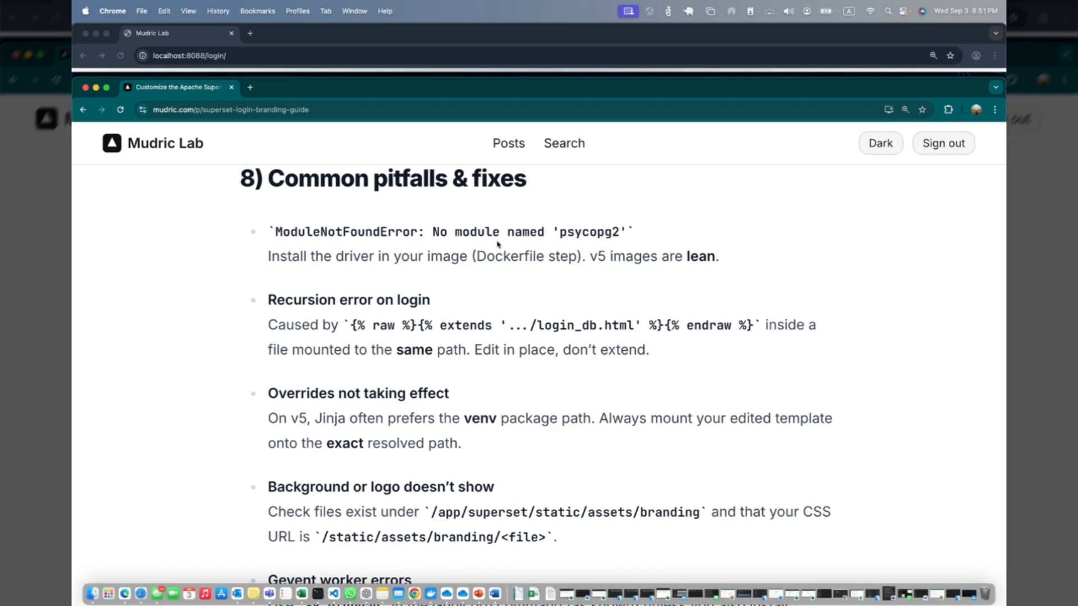
{"action": "mouse_move", "coordinate": [501, 284]}
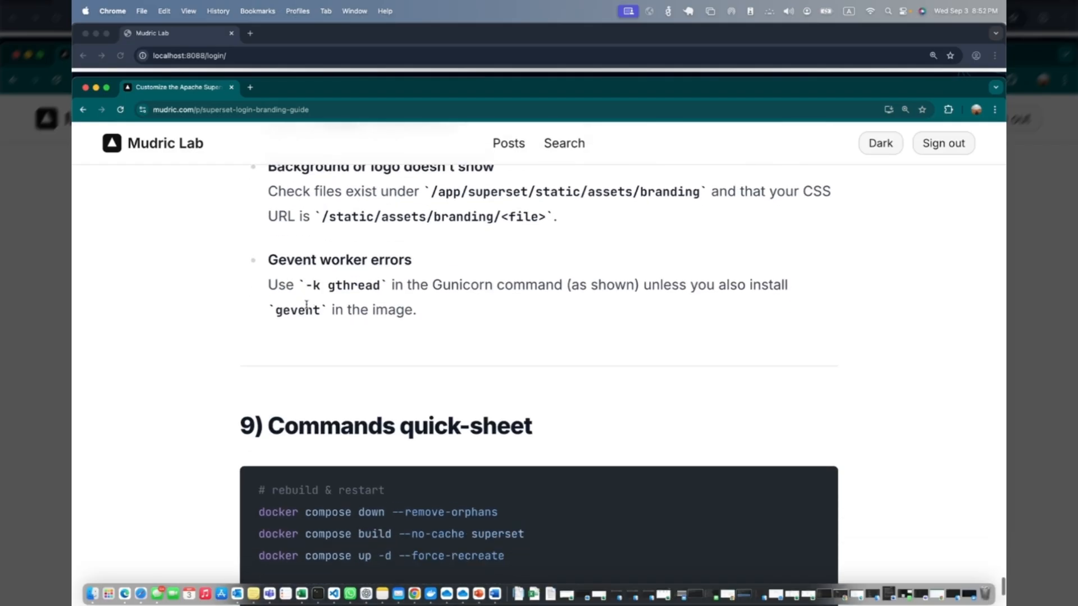
Scroll through the guide's common pitfalls and CSS code sections
{"action": "scroll", "scroll_direction": "down", "scroll_amount": 3}
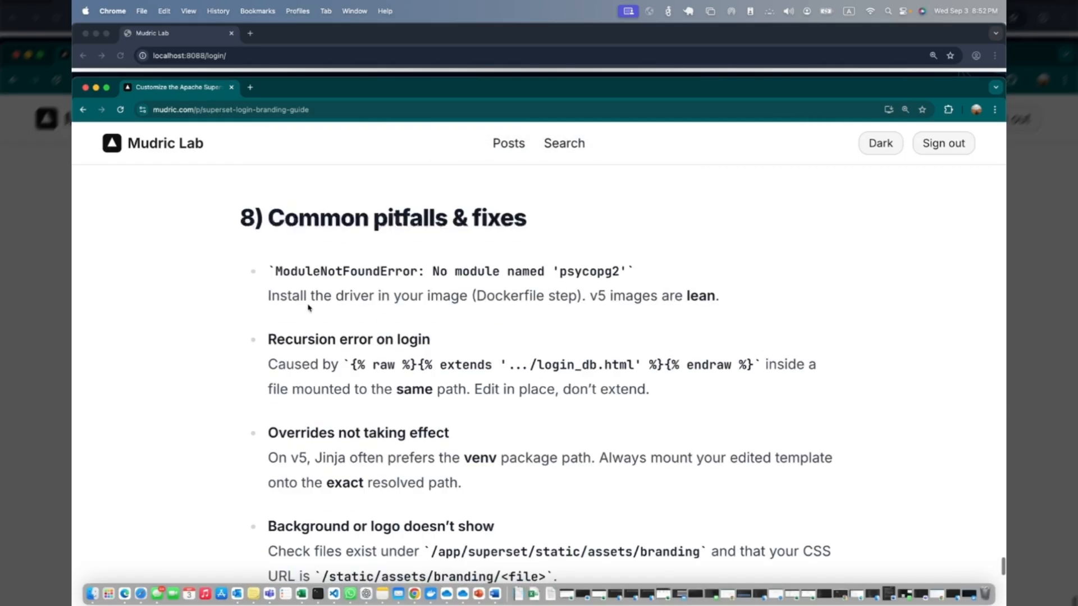
{"action": "scroll", "scroll_direction": "down", "scroll_amount": 3}
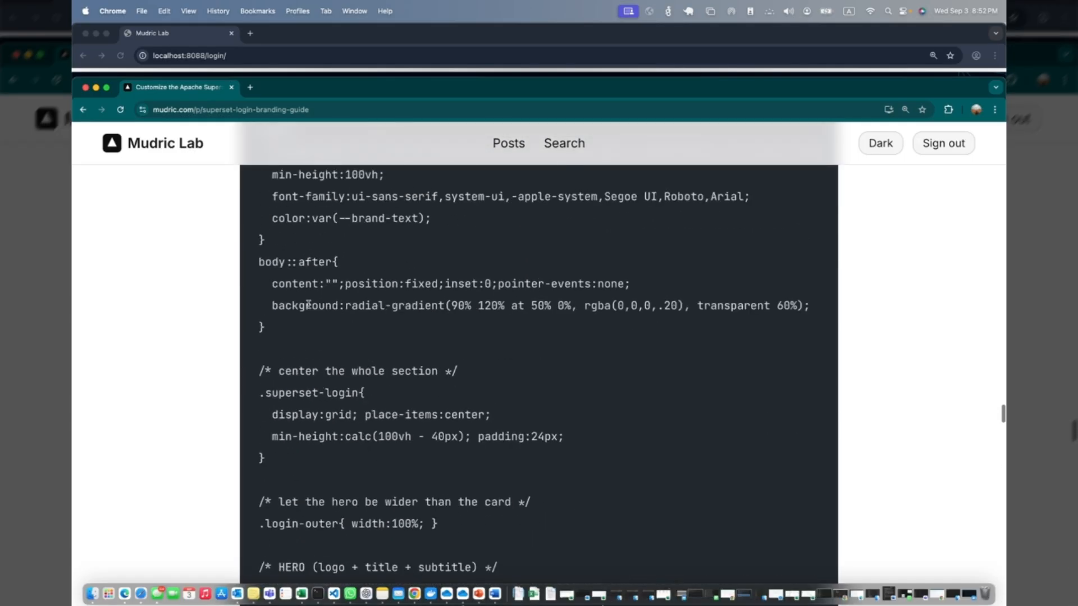
{"action": "scroll", "scroll_direction": "down", "scroll_amount": 3}
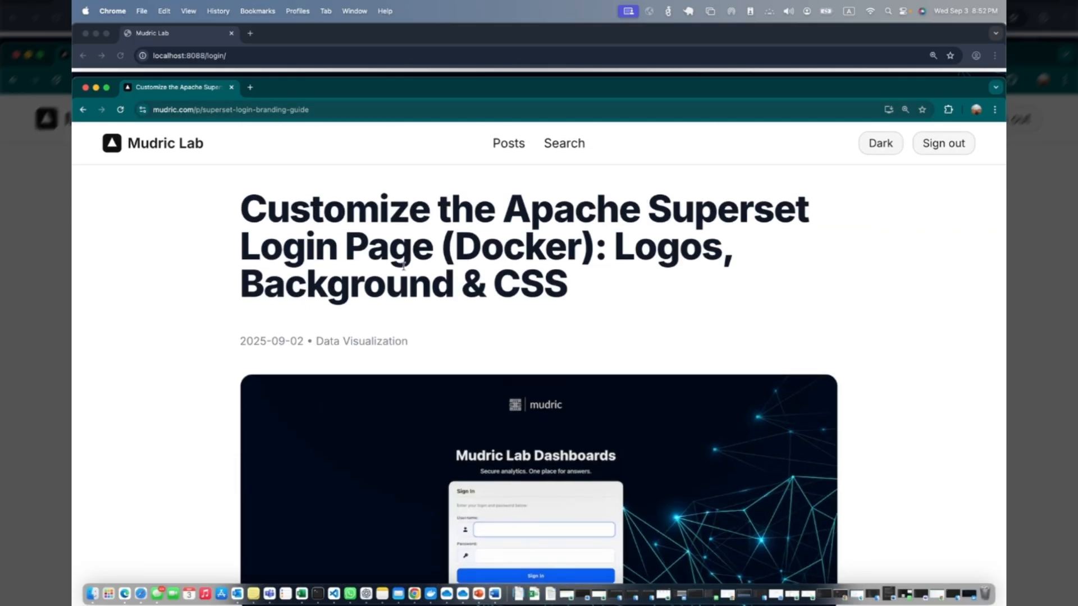
{"action": "mouse_move", "coordinate": [509, 285]}
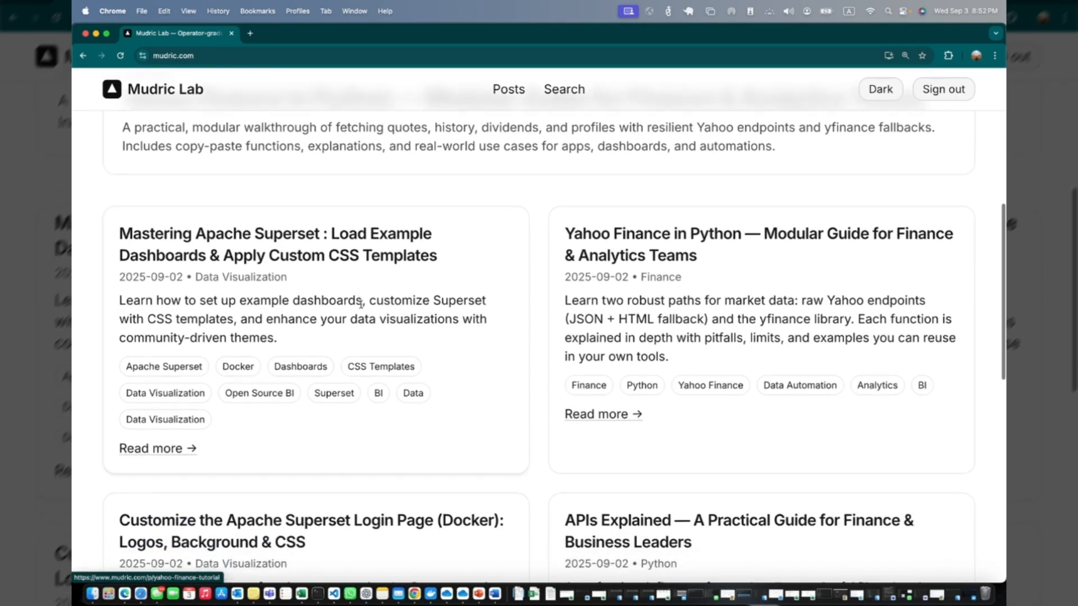
{"action": "scroll", "scroll_direction": "up", "scroll_amount": 3}
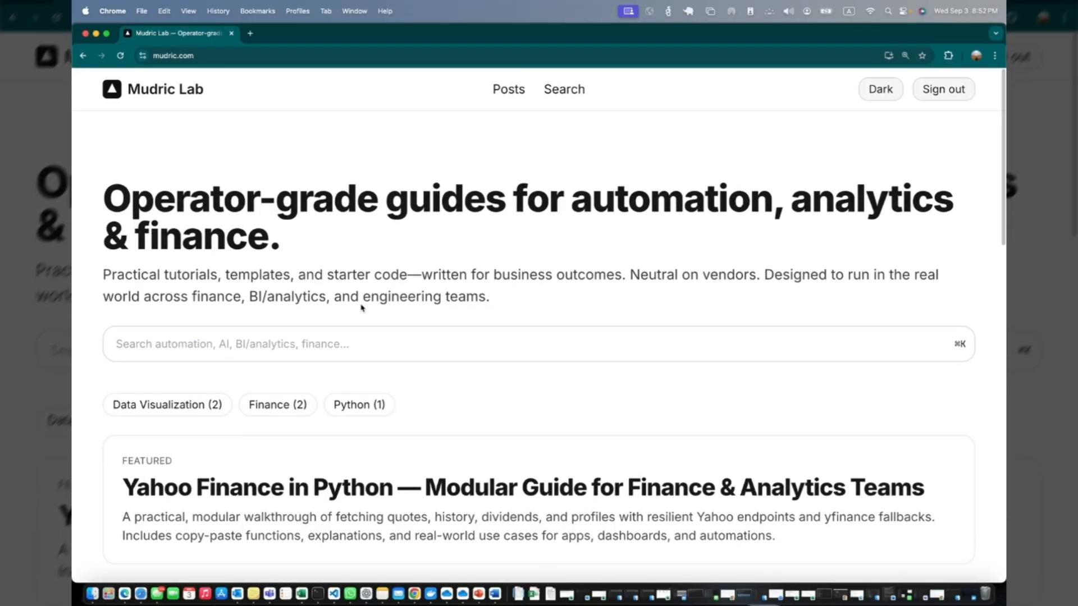
{"action": "scroll", "scroll_direction": "down", "scroll_amount": 3}
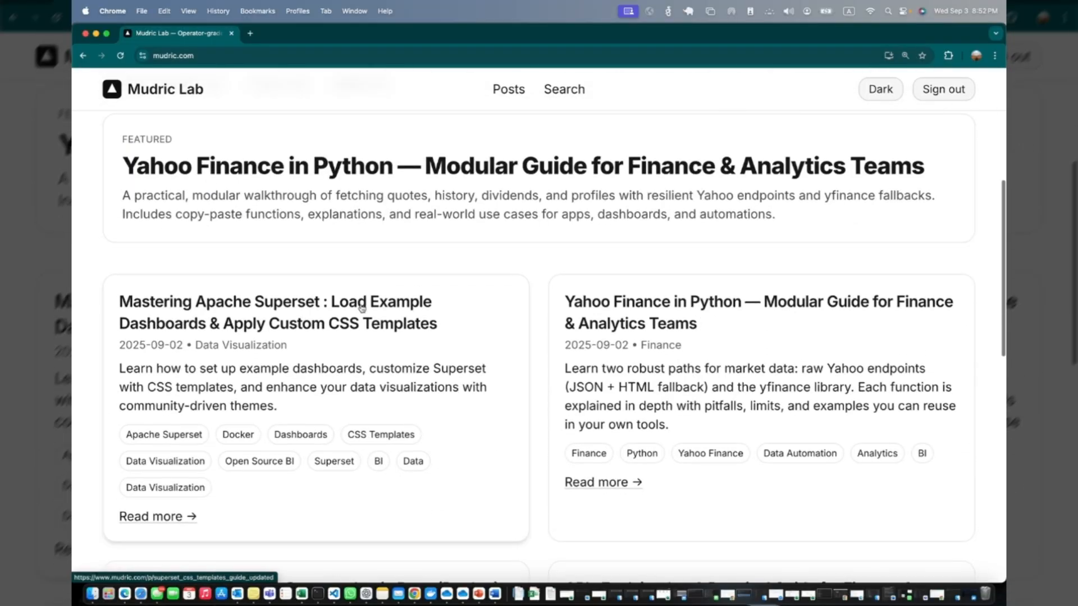
{"action": "mouse_move", "coordinate": [545, 338]}
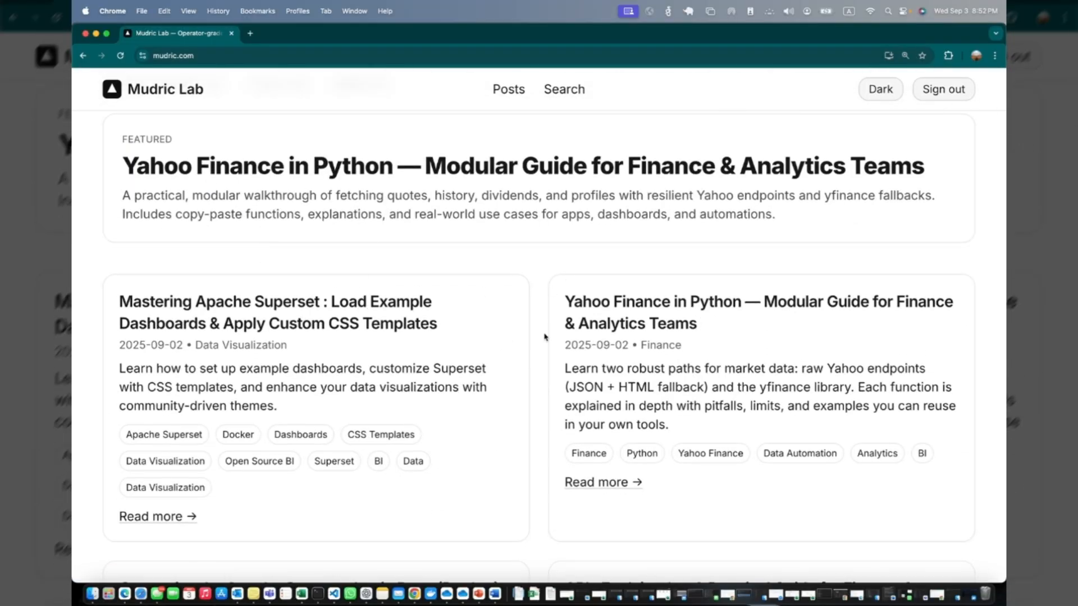
{"action": "scroll", "scroll_direction": "down", "scroll_amount": 3}
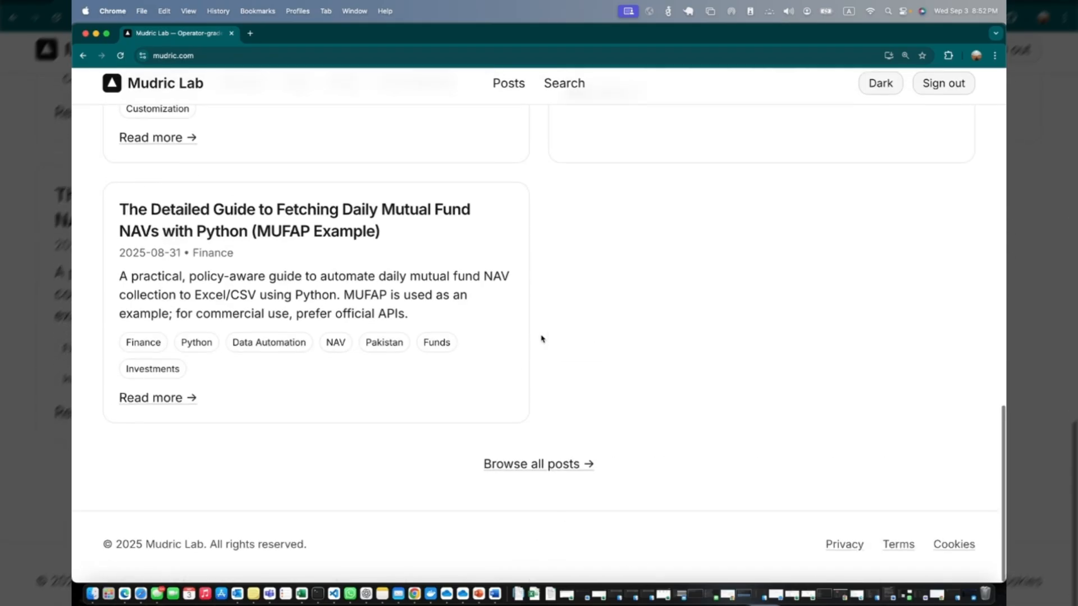
{"action": "scroll", "scroll_direction": "up", "scroll_amount": 3}
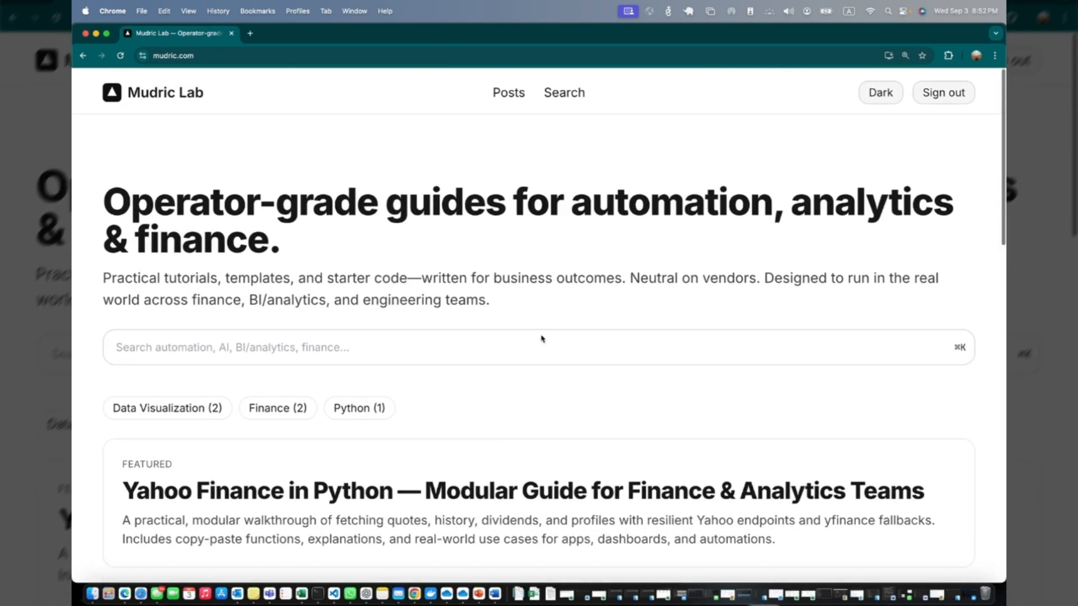
{"action": "scroll", "scroll_direction": "down", "scroll_amount": 3}
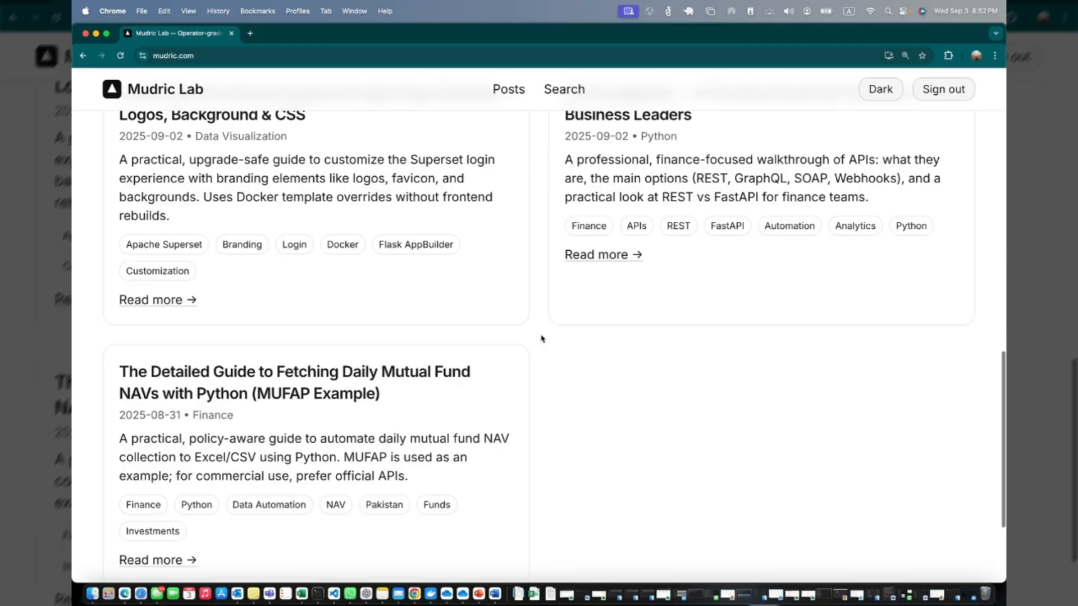
{"action": "scroll", "scroll_direction": "down", "scroll_amount": 3}
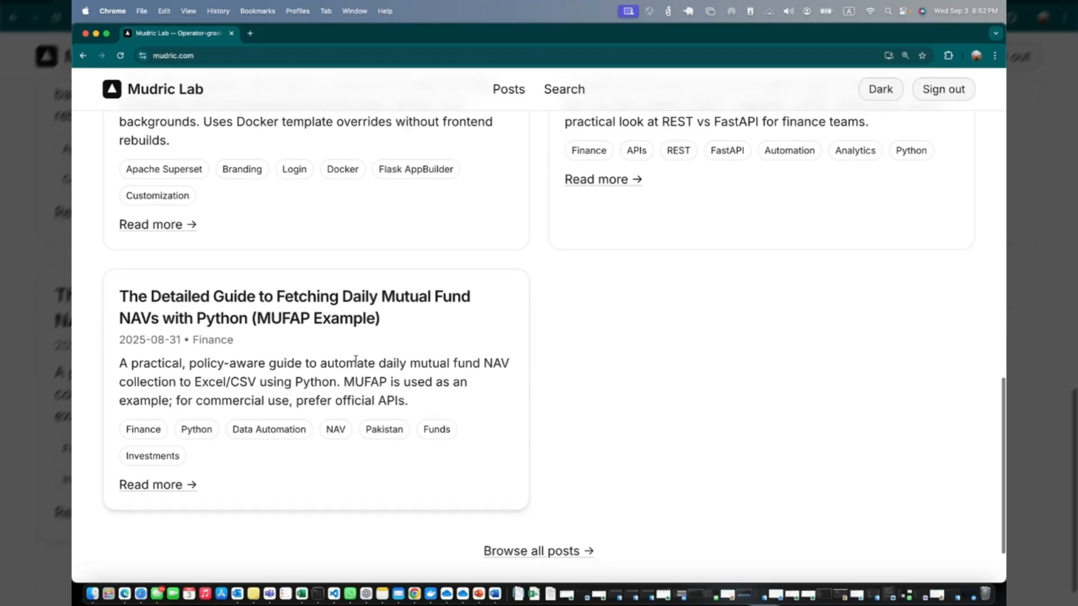
{"action": "left_click", "coordinate": [157, 484]}
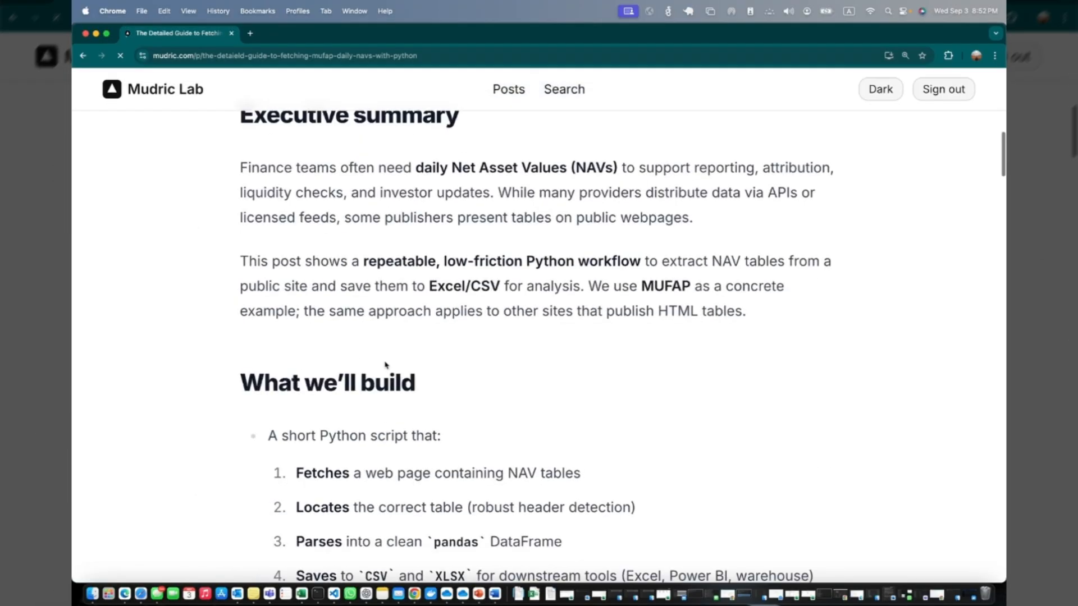
{"action": "scroll", "scroll_direction": "down", "scroll_amount": 3}
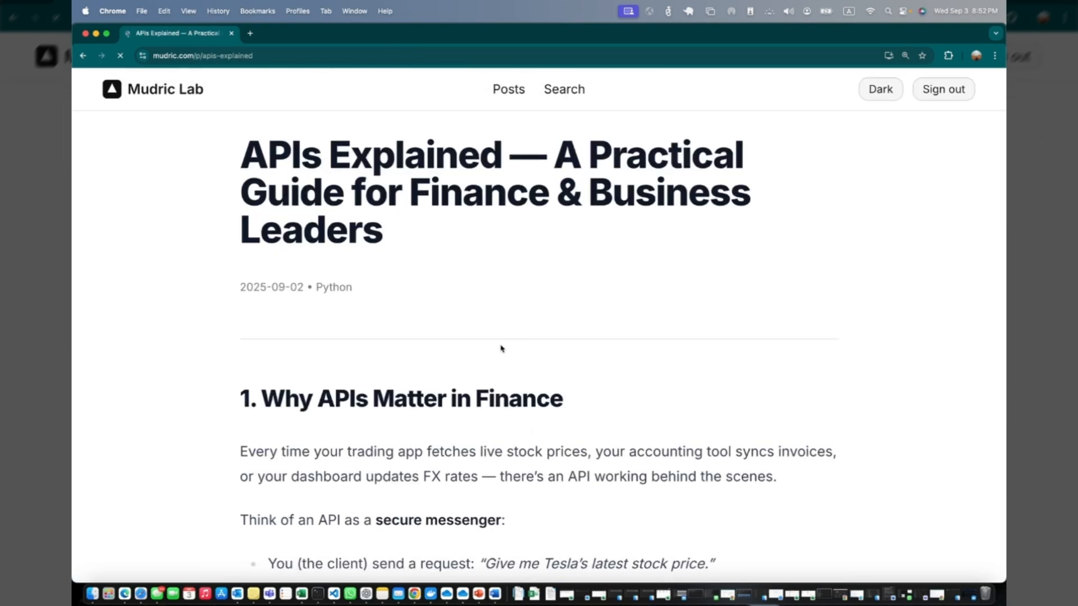
{"action": "scroll", "scroll_direction": "down", "scroll_amount": 3}
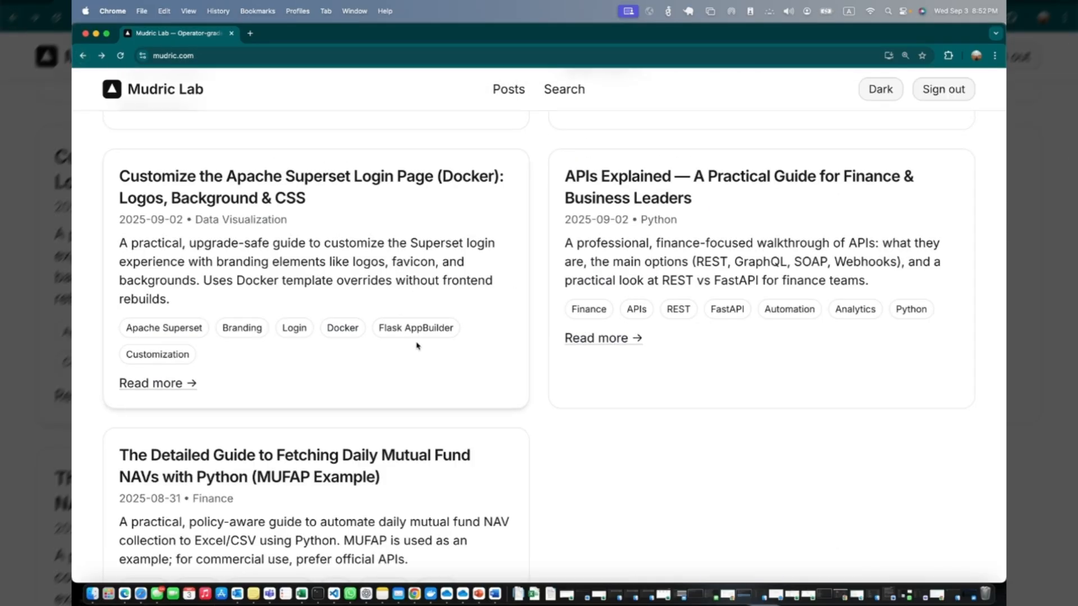
{"action": "scroll", "scroll_direction": "down", "scroll_amount": 3}
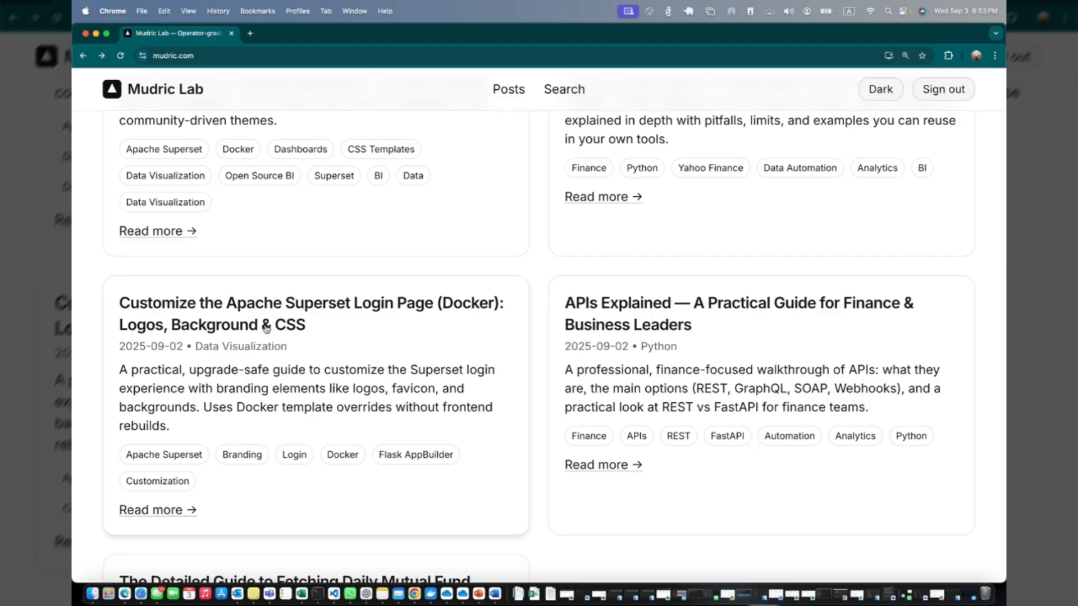
{"action": "mouse_move", "coordinate": [331, 359]}
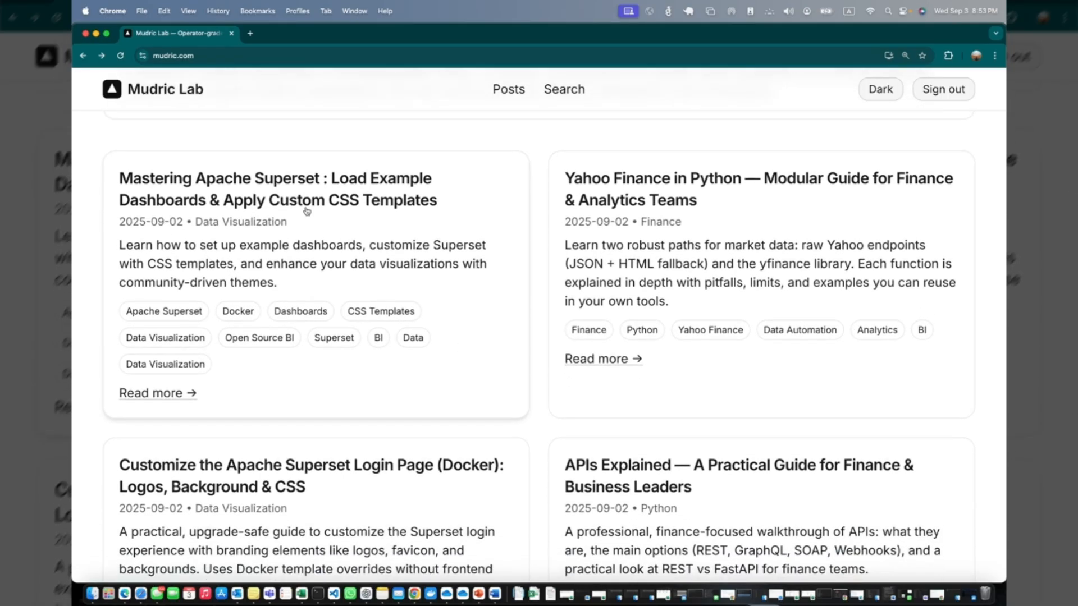
{"action": "left_click", "coordinate": [277, 189]}
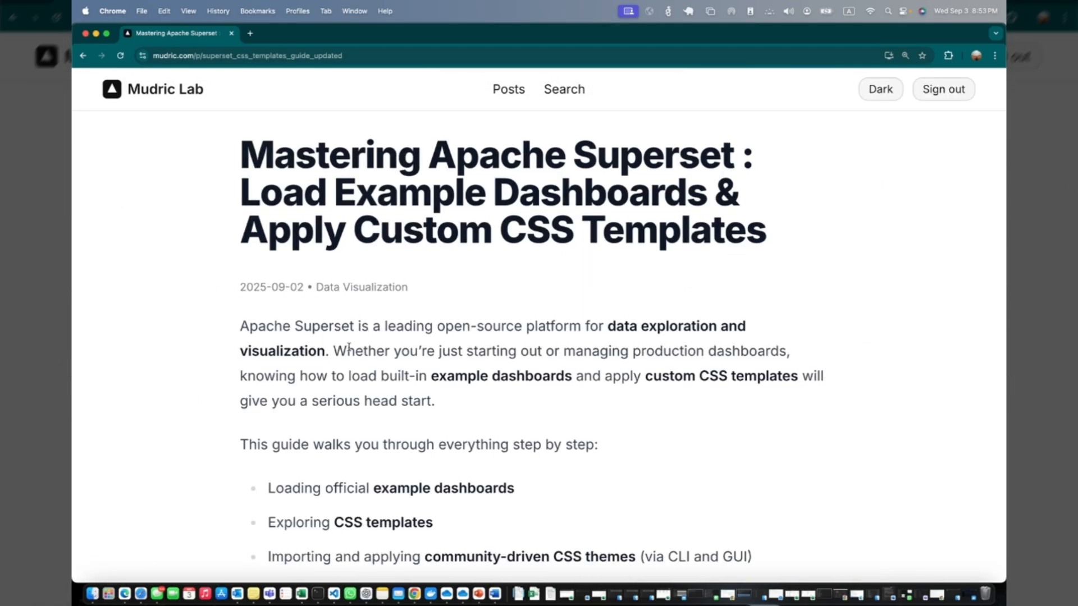
{"action": "scroll", "scroll_direction": "down", "scroll_amount": 3}
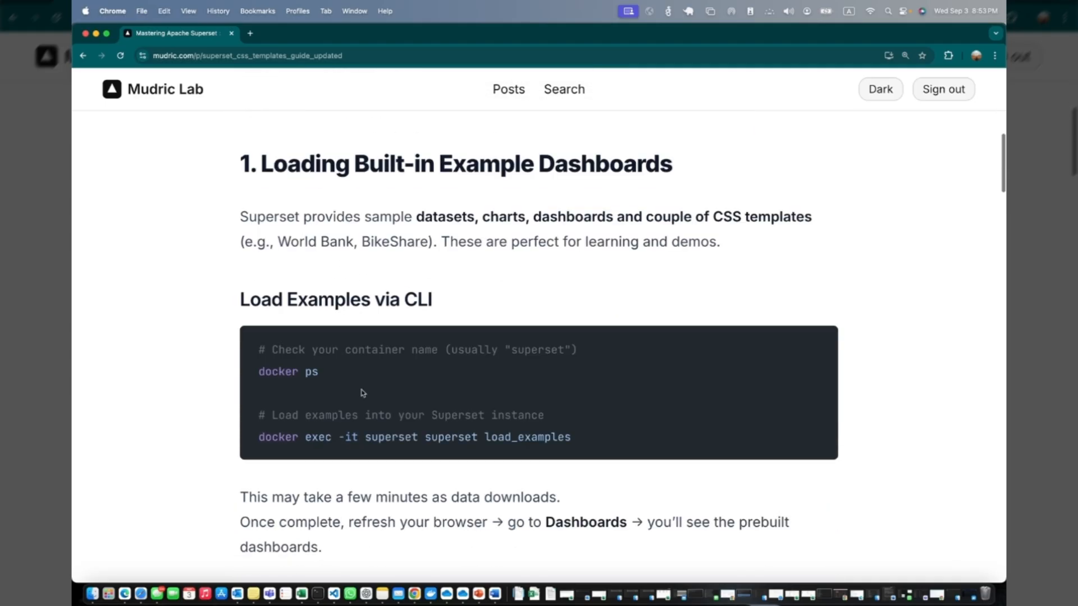
{"action": "scroll", "scroll_direction": "down", "scroll_amount": 3}
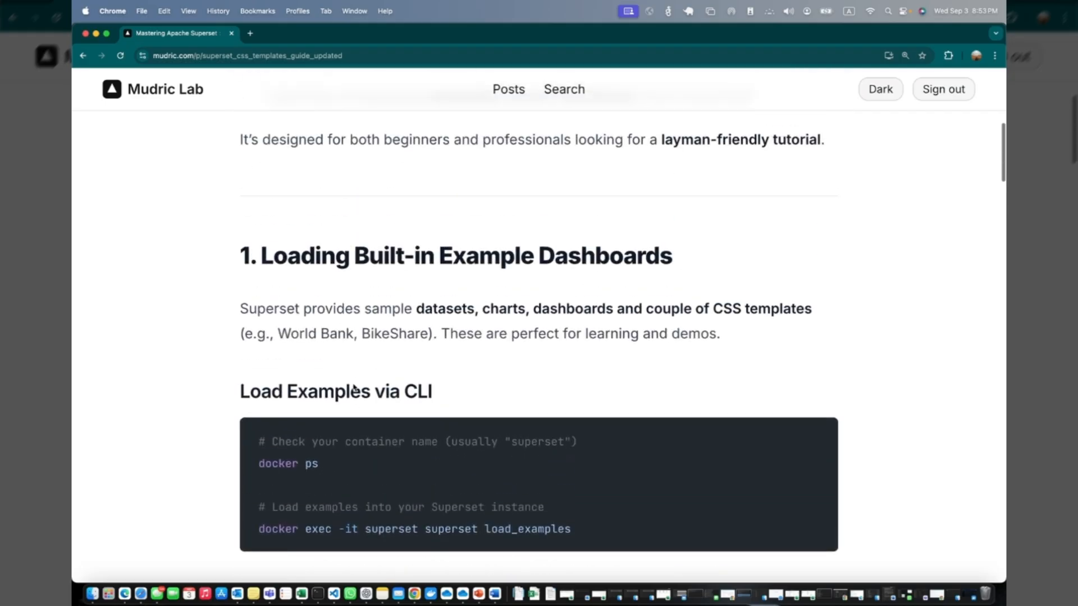
{"action": "scroll", "scroll_direction": "down", "scroll_amount": 3}
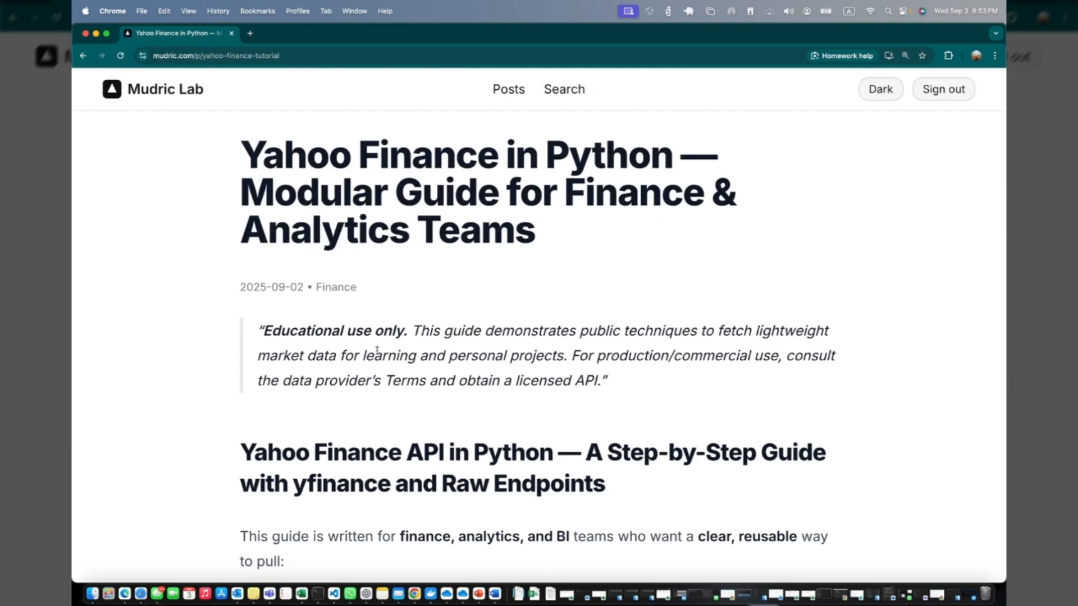
{"action": "scroll", "scroll_direction": "down", "scroll_amount": 3}
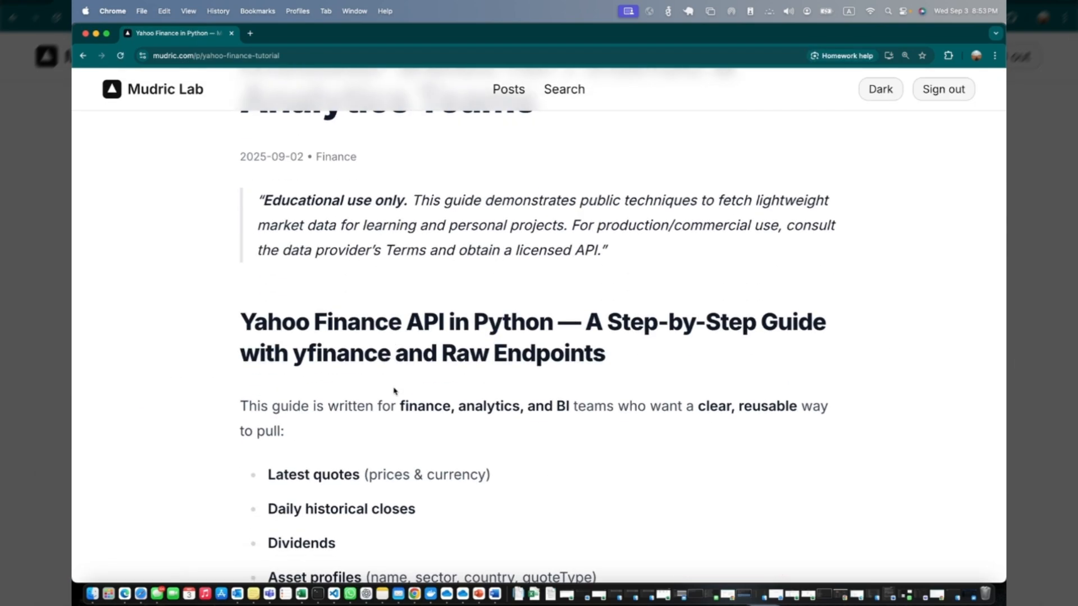
{"action": "scroll", "scroll_direction": "down", "scroll_amount": 3}
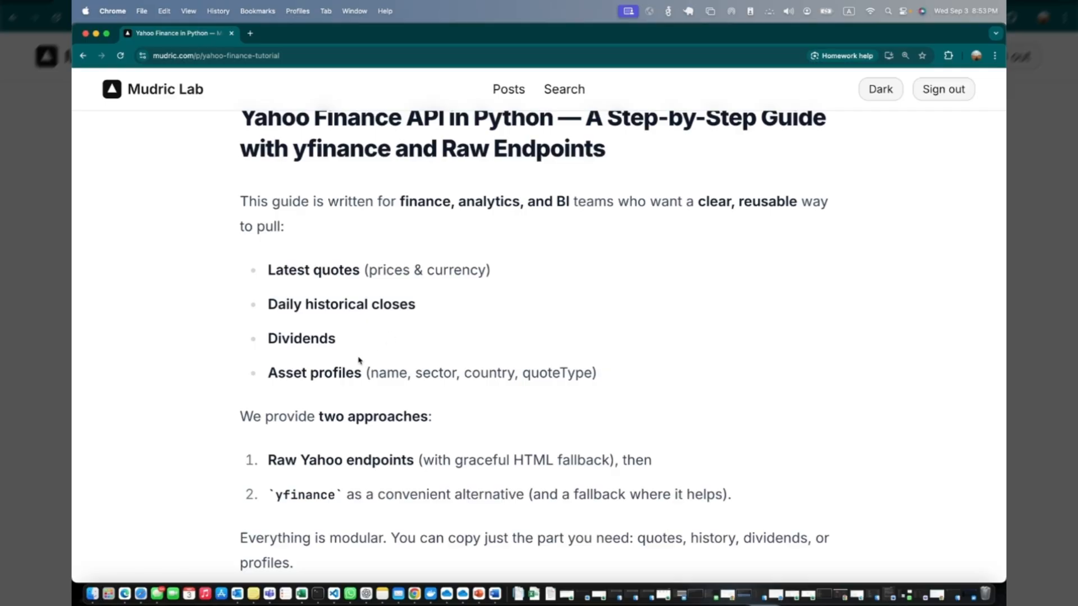
{"action": "scroll", "scroll_direction": "down", "scroll_amount": 3}
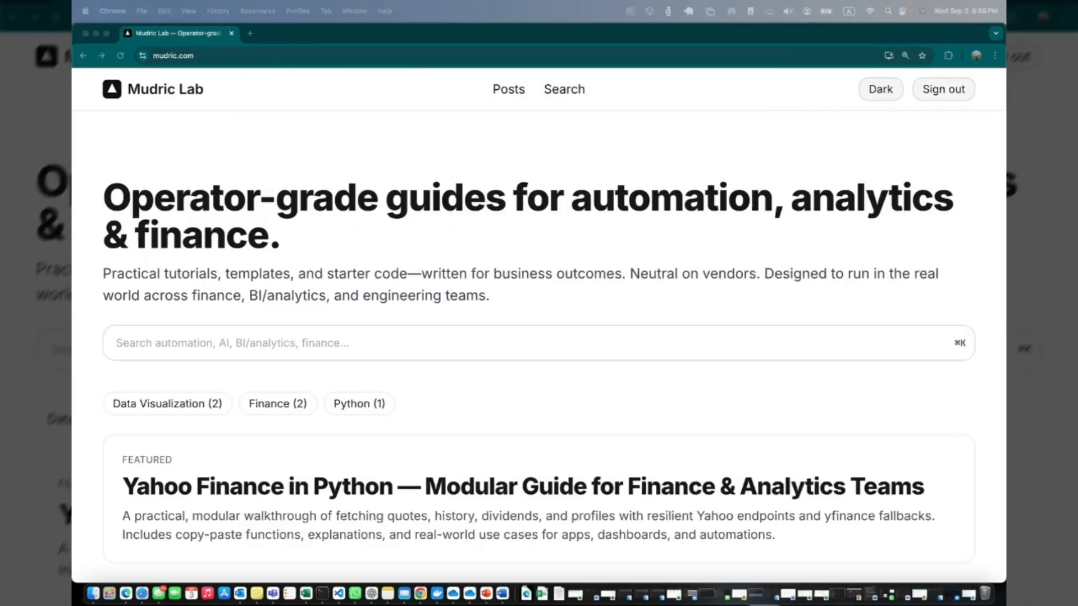
{"action": "mouse_move", "coordinate": [369, 279]}
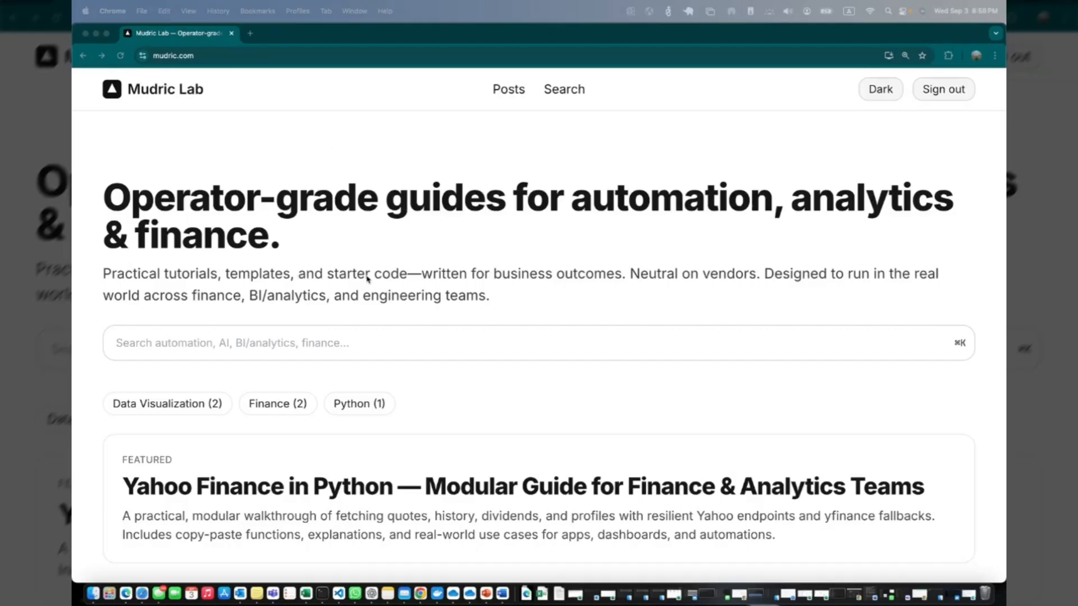
{"action": "scroll", "scroll_direction": "down", "scroll_amount": 3}
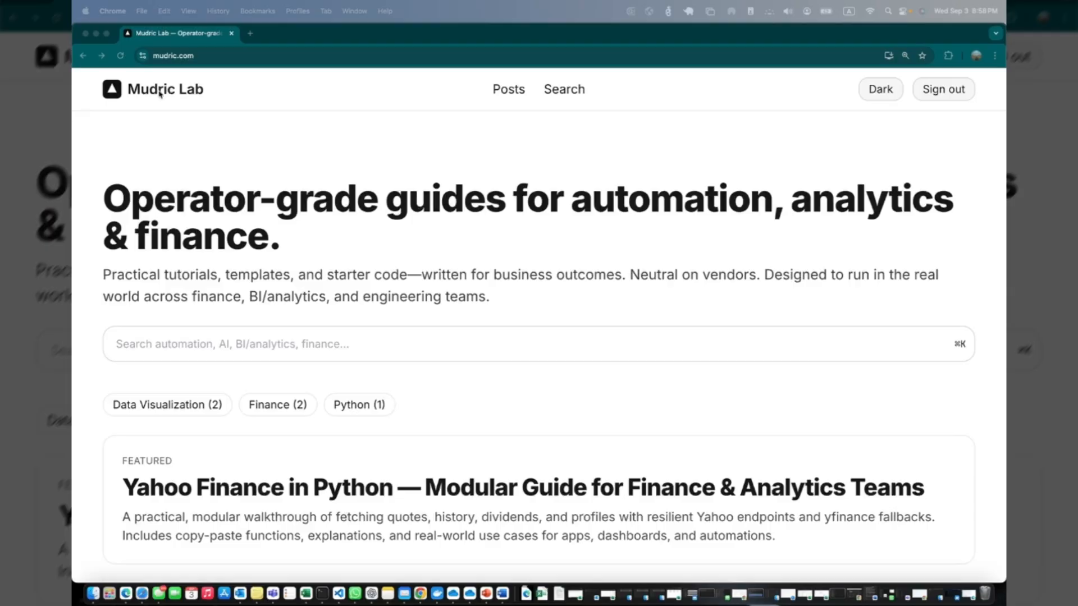
{"action": "left_click", "coordinate": [943, 88]}
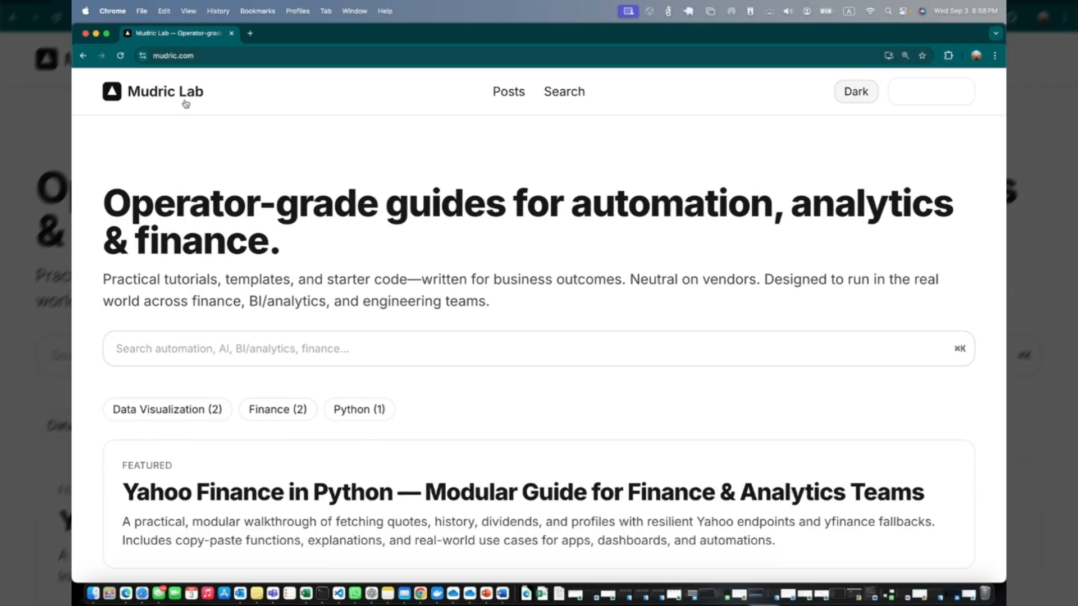
{"action": "scroll", "scroll_direction": "down", "scroll_amount": 3}
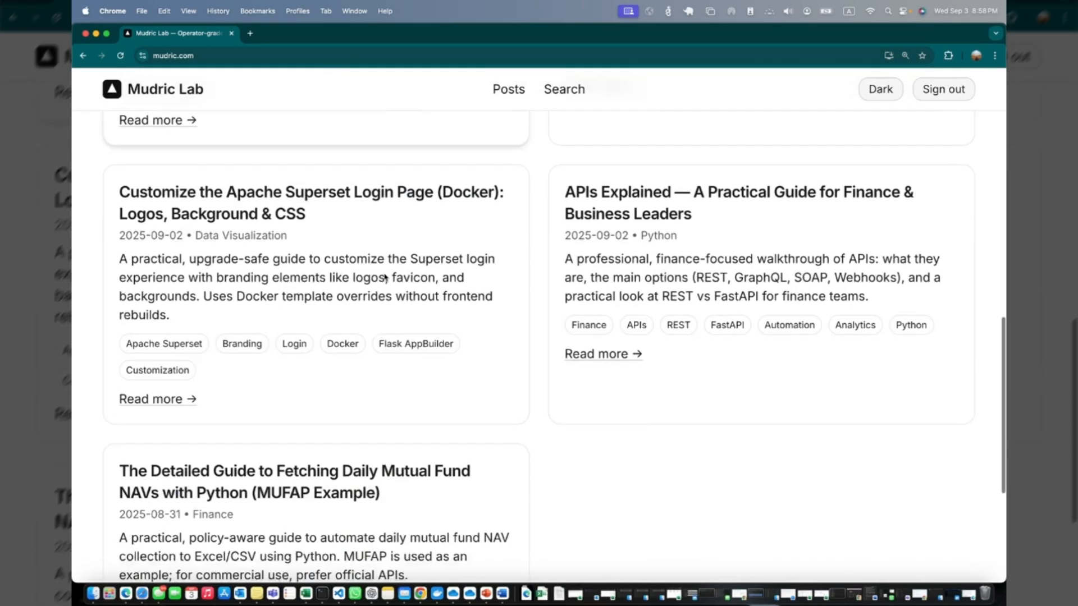